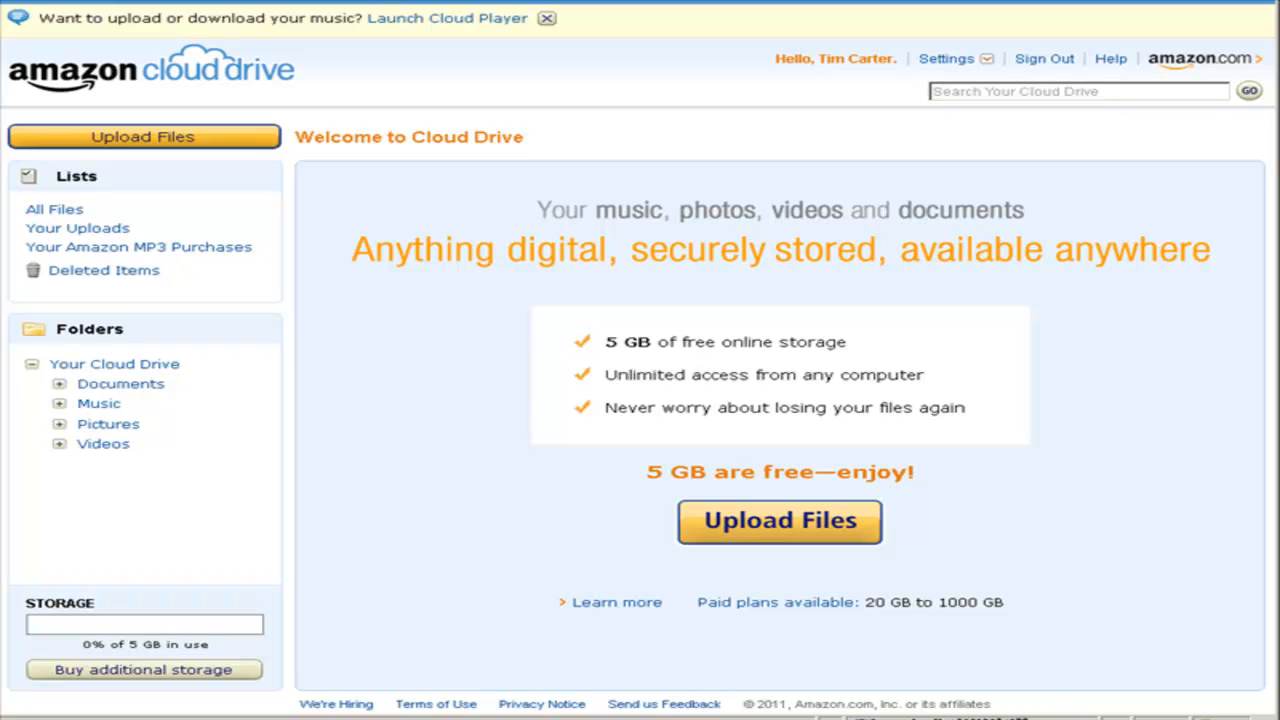
pyautogui.moveTo(696, 192)
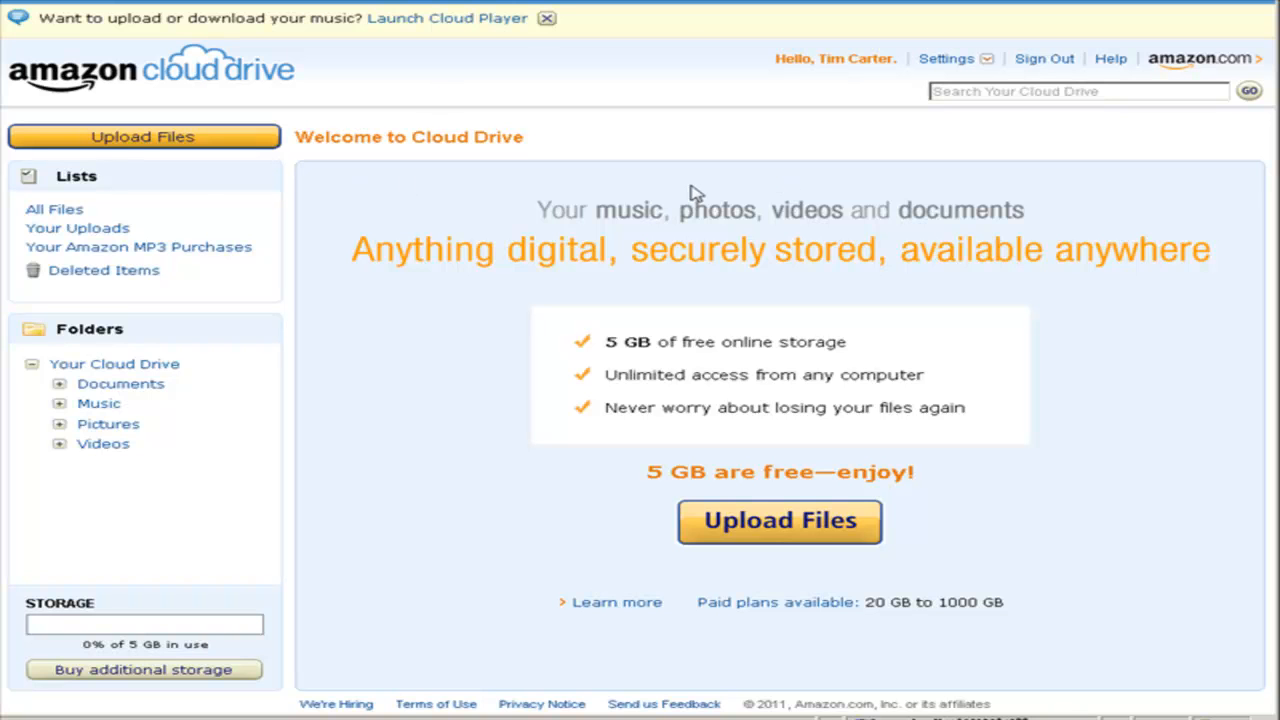
pyautogui.moveTo(596, 396)
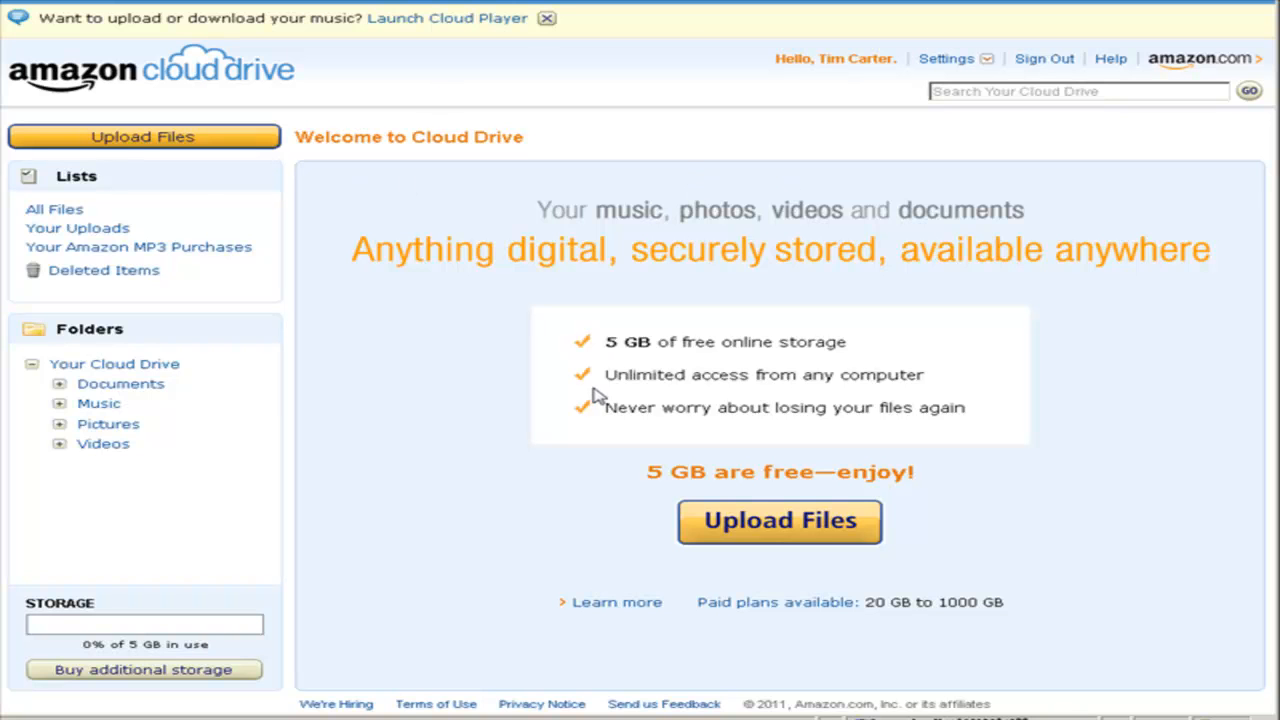
pyautogui.moveTo(180, 210)
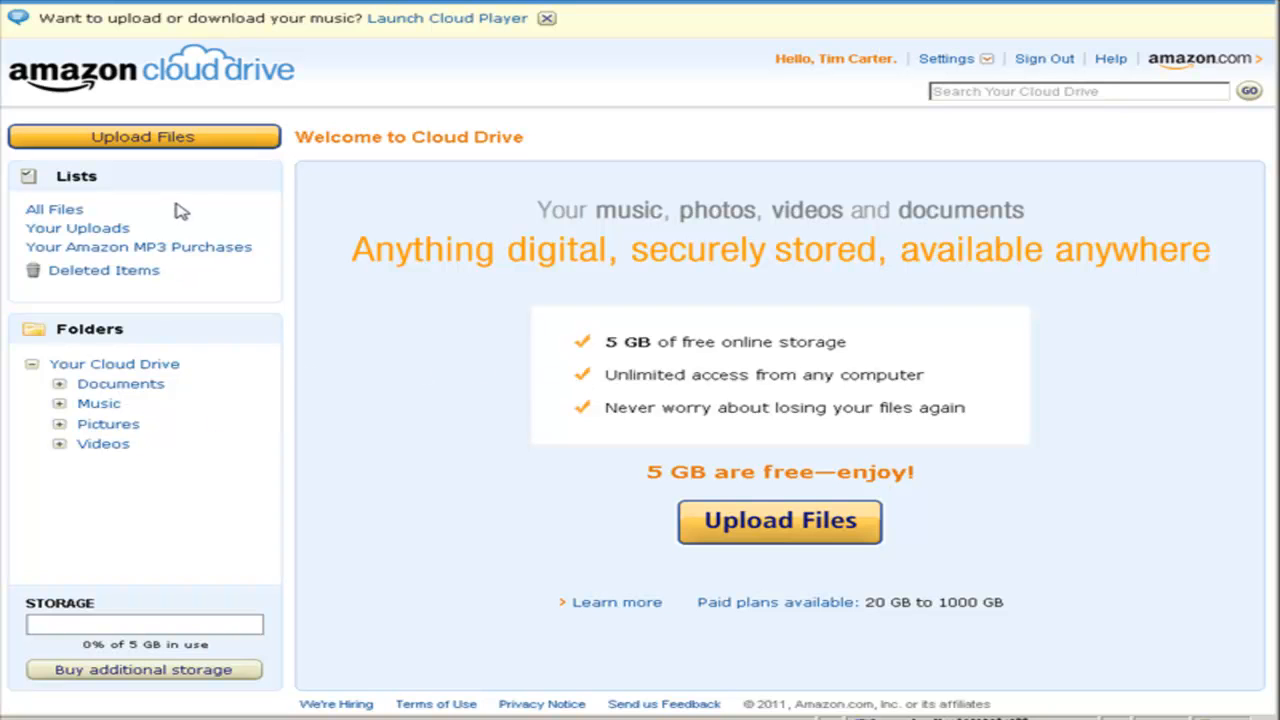
pyautogui.moveTo(336, 218)
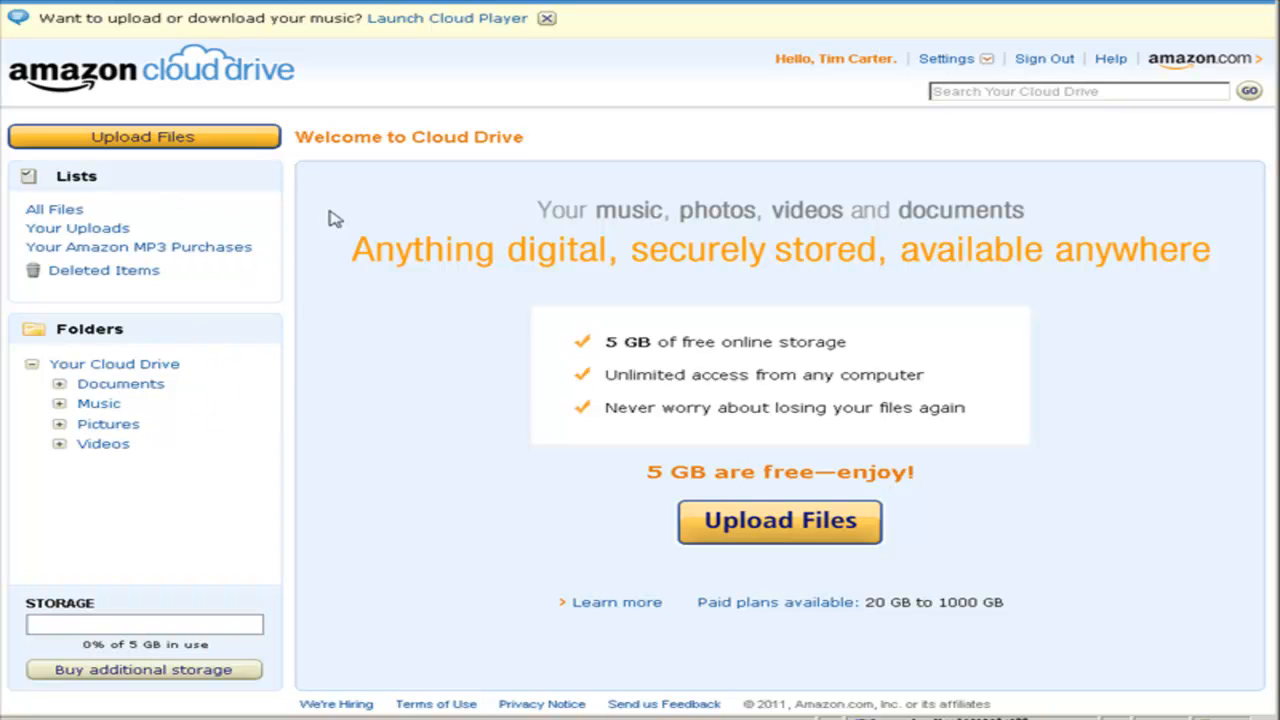
pyautogui.moveTo(572, 388)
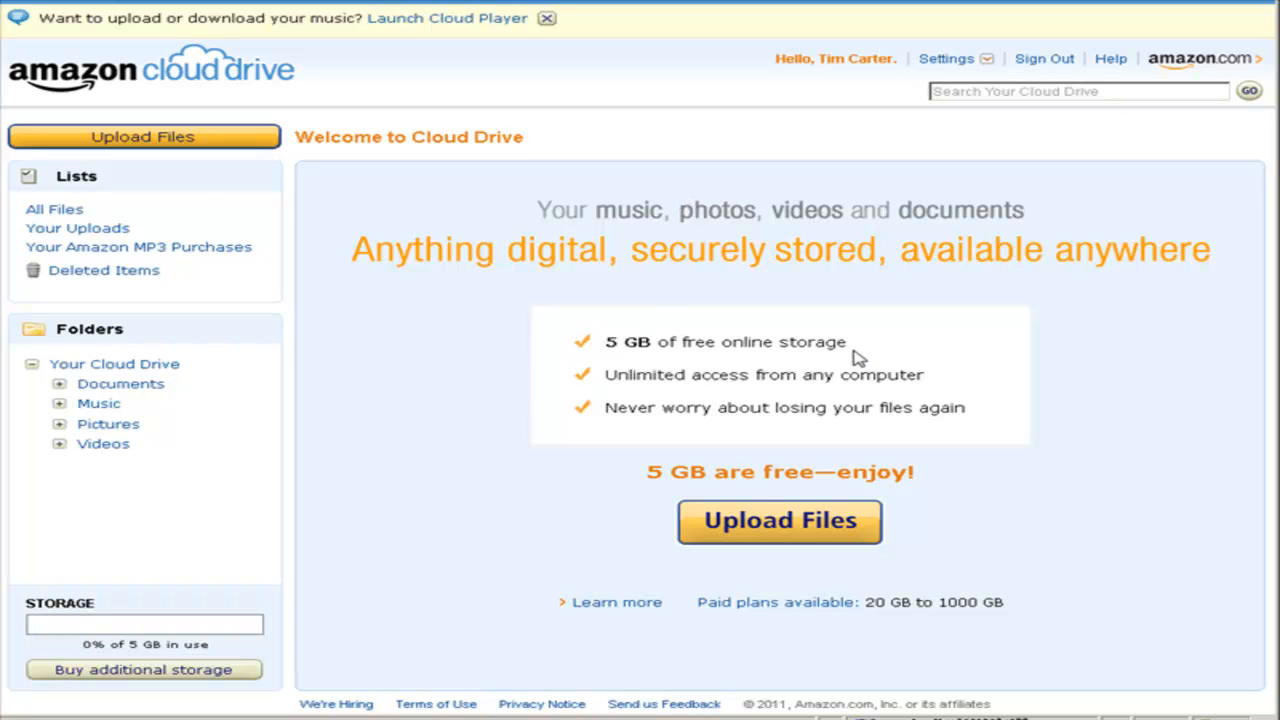
pyautogui.moveTo(840, 366)
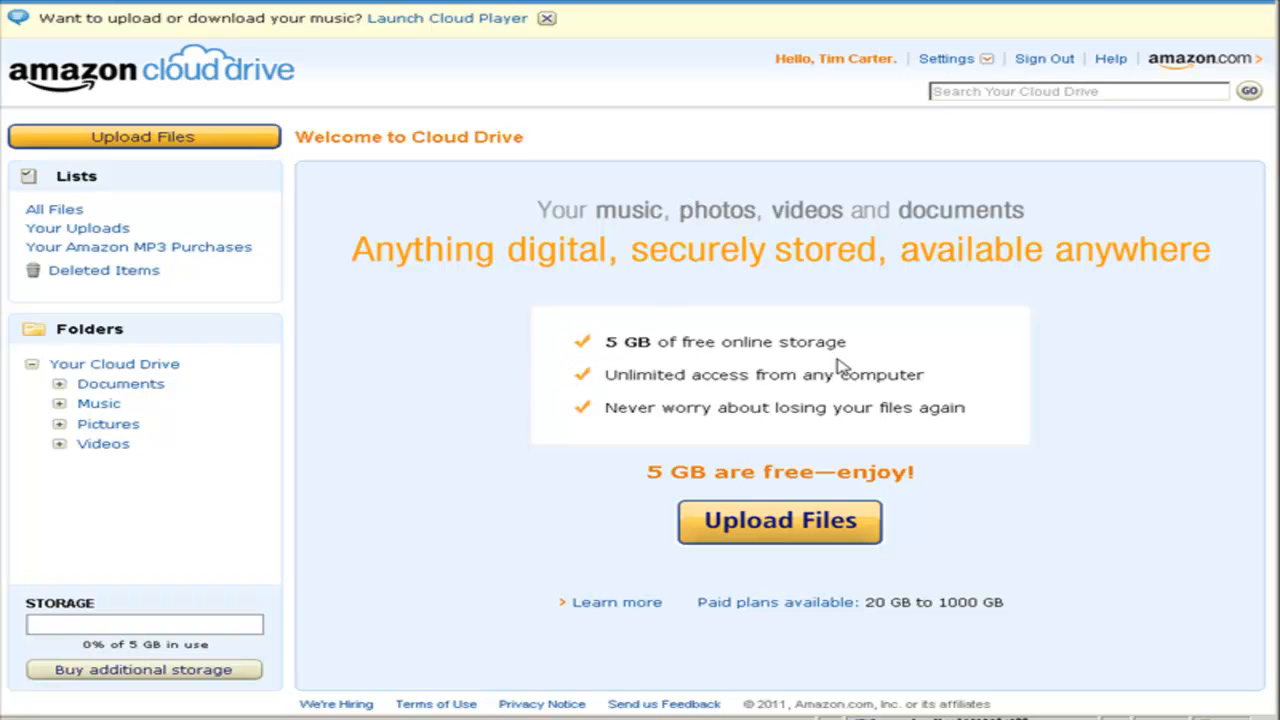
pyautogui.moveTo(1018, 370)
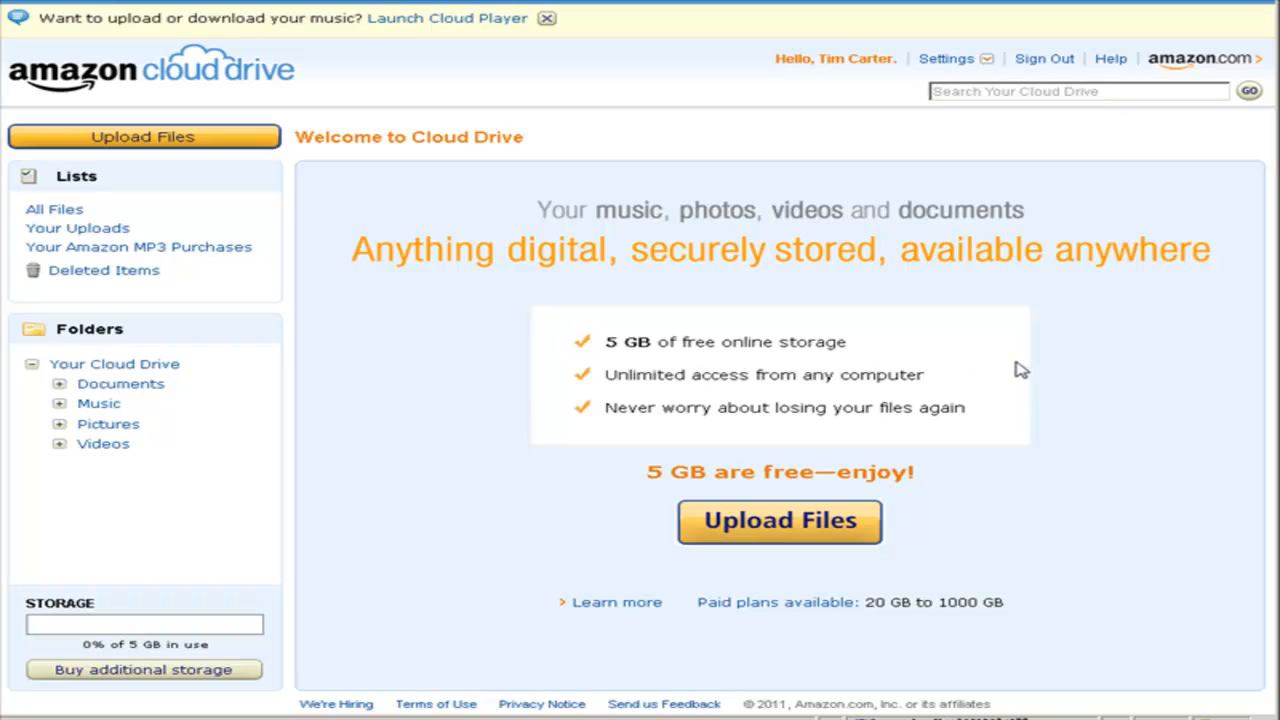
pyautogui.moveTo(730, 266)
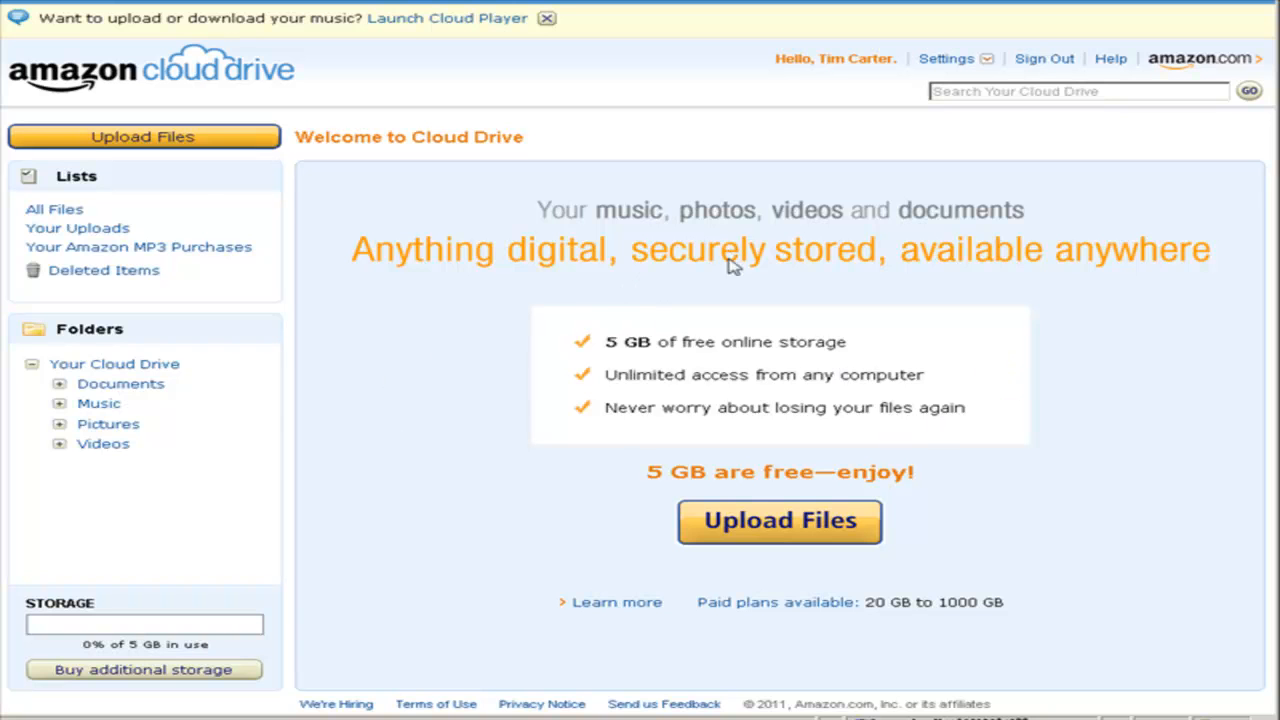
pyautogui.moveTo(432, 356)
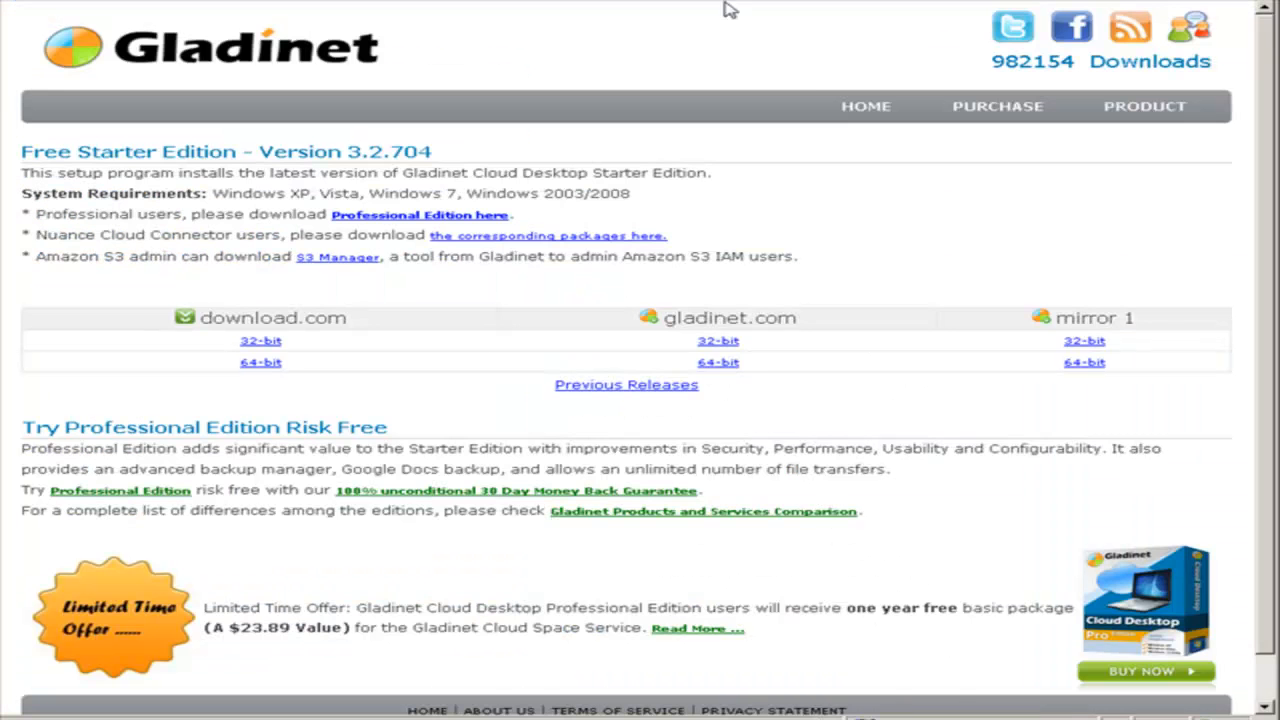
pyautogui.moveTo(480, 60)
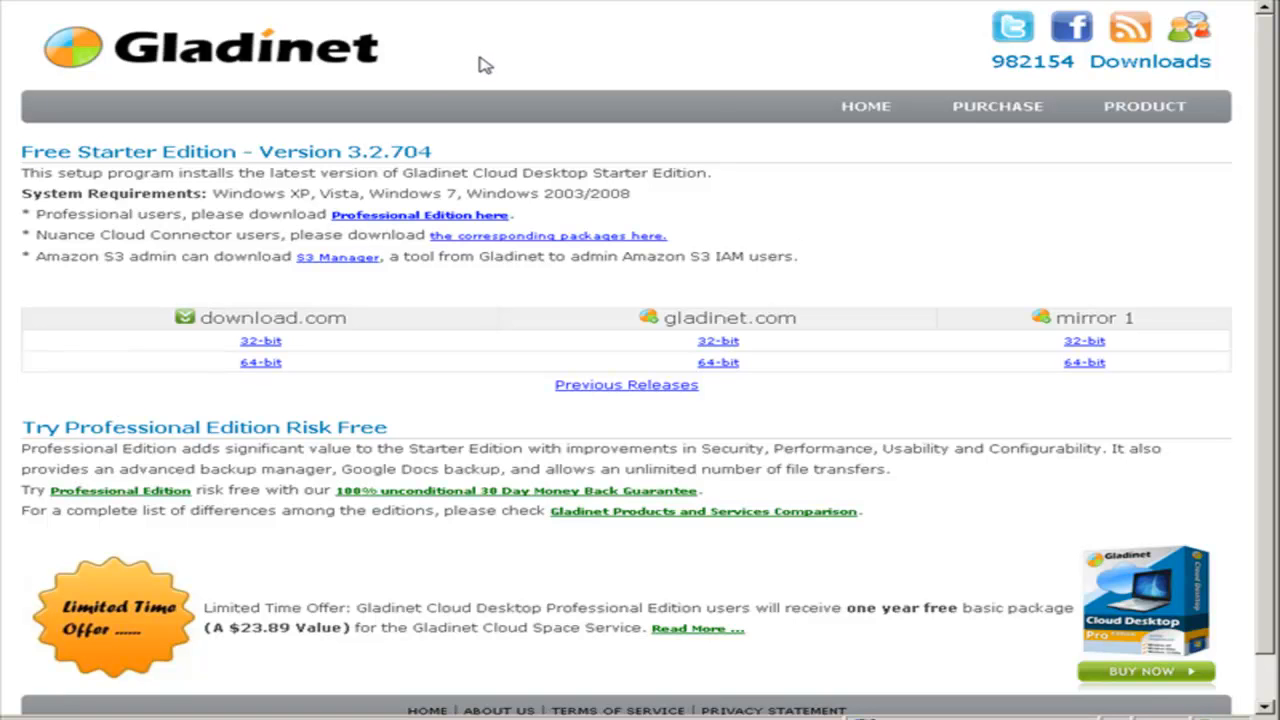
pyautogui.moveTo(228, 140)
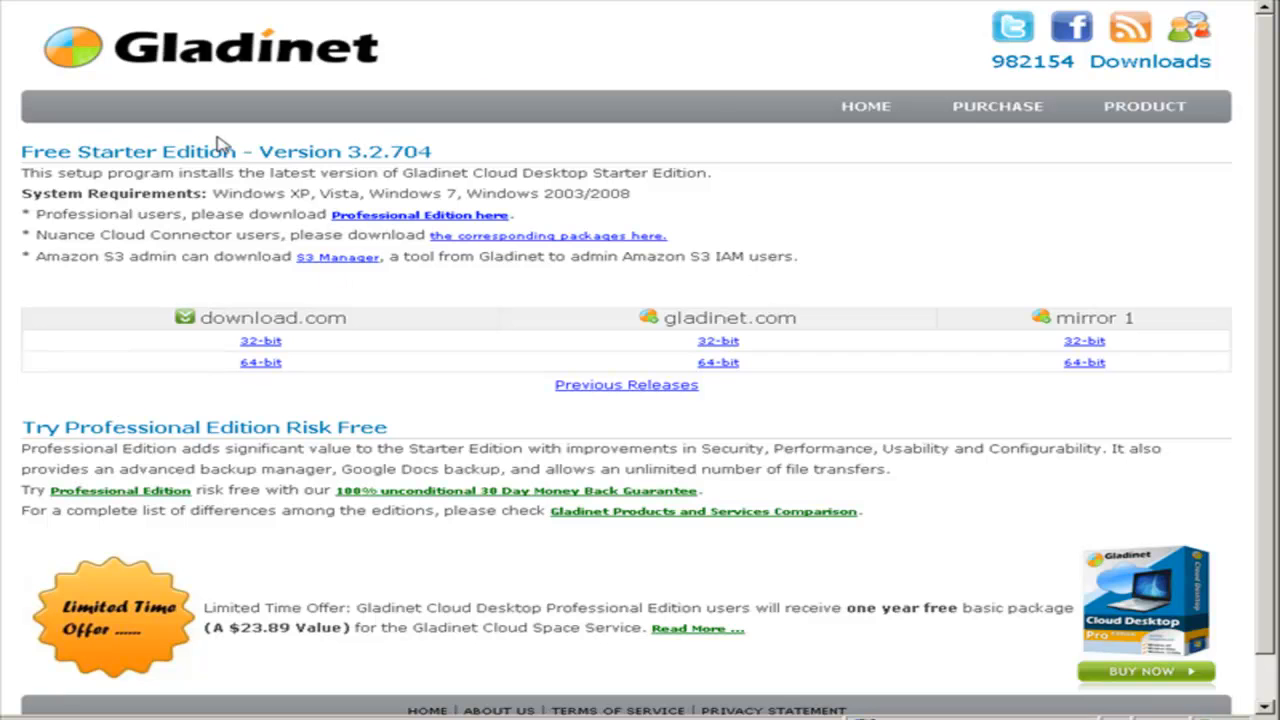
pyautogui.moveTo(924, 328)
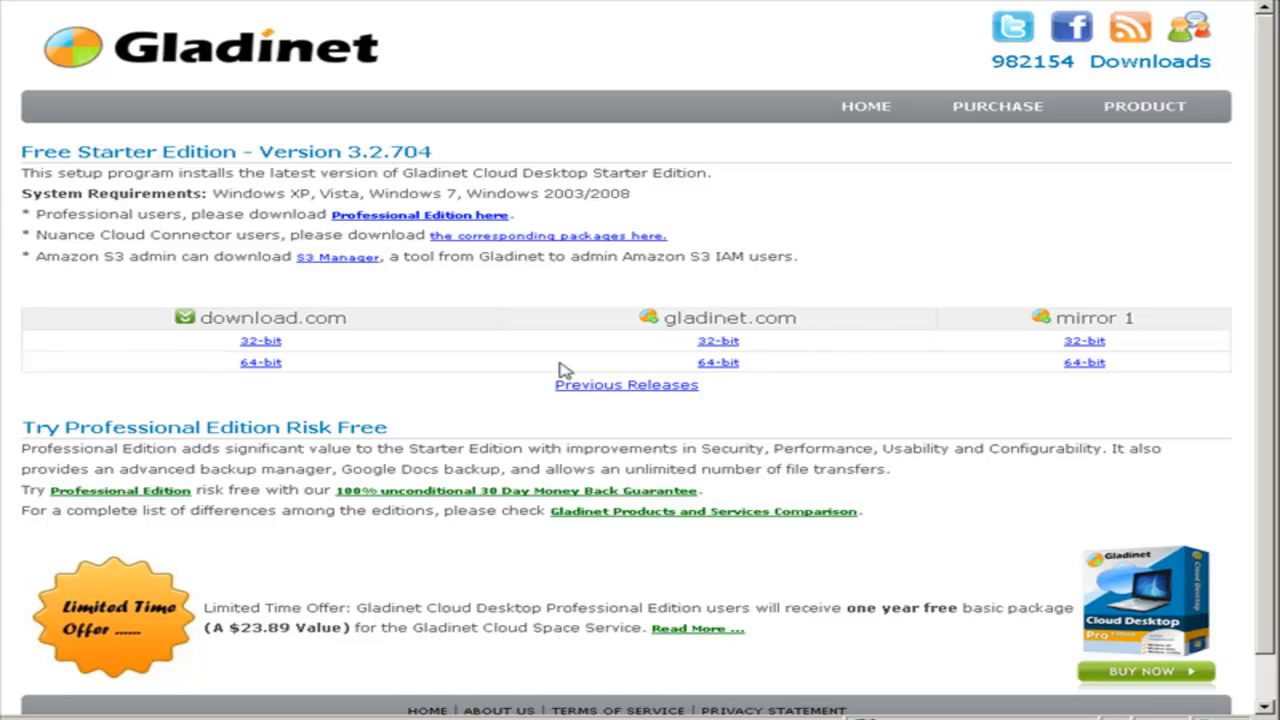
pyautogui.moveTo(276, 348)
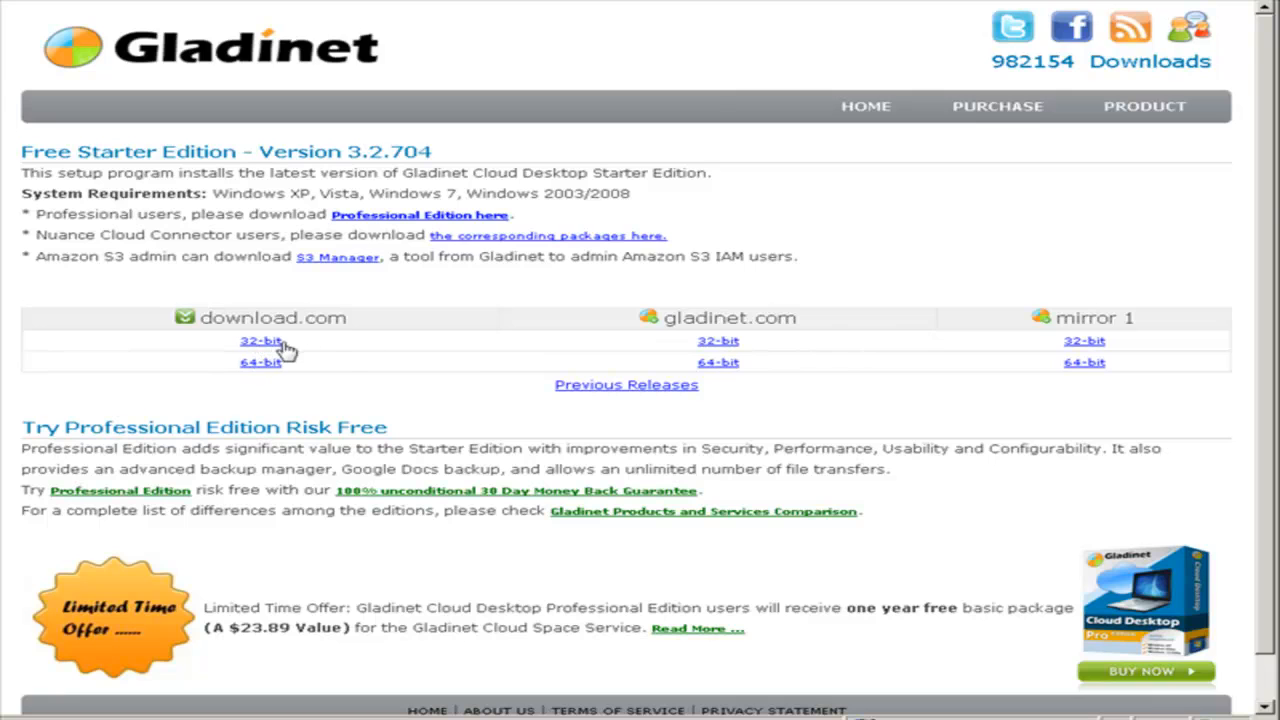
# Download the 32-bit Free Starter Edition installer via the download.com mirror
pyautogui.click(260, 340)
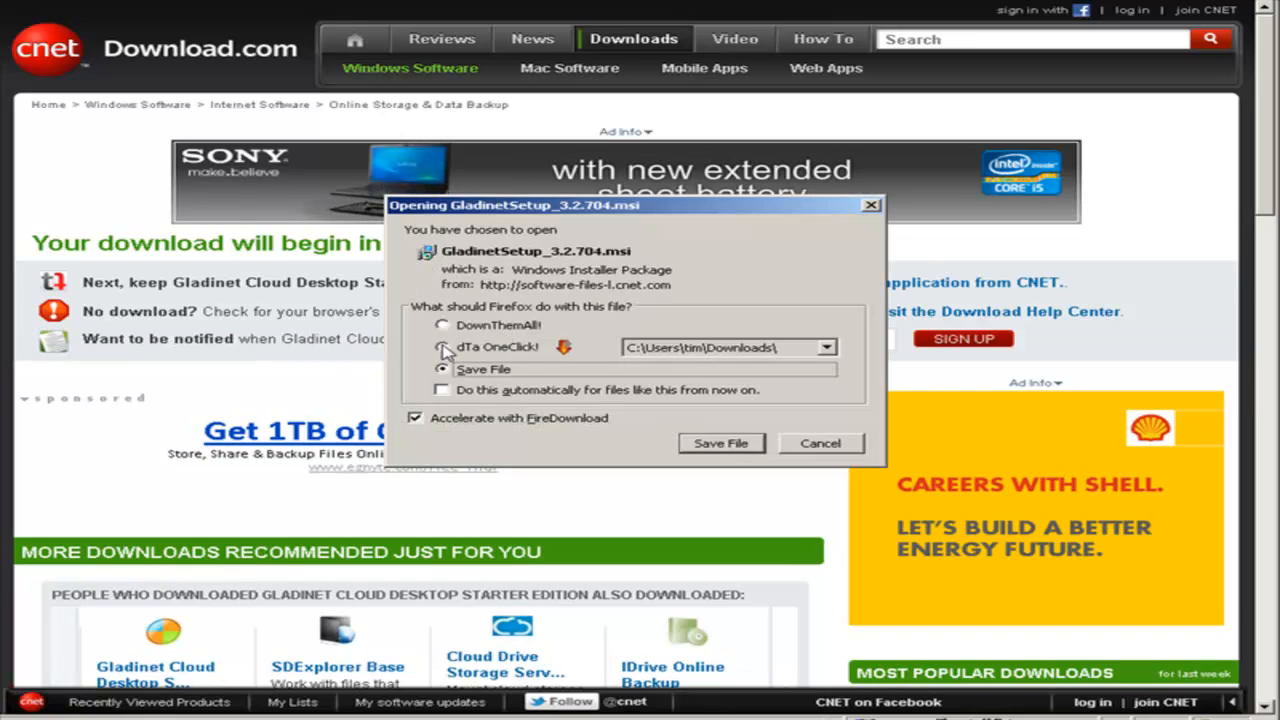
# Save GladinetSetup_3.2.704.msi and run it from the Firefox download manager
pyautogui.click(720, 444)
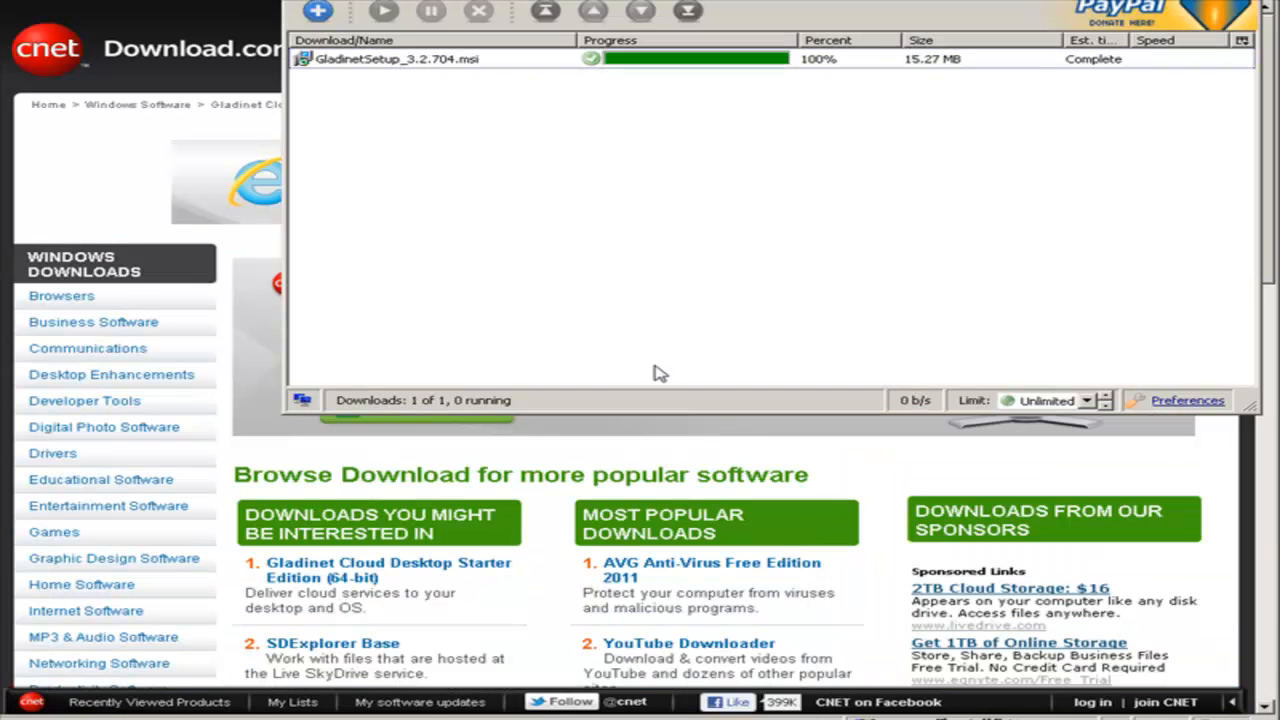
pyautogui.rightClick(400, 62)
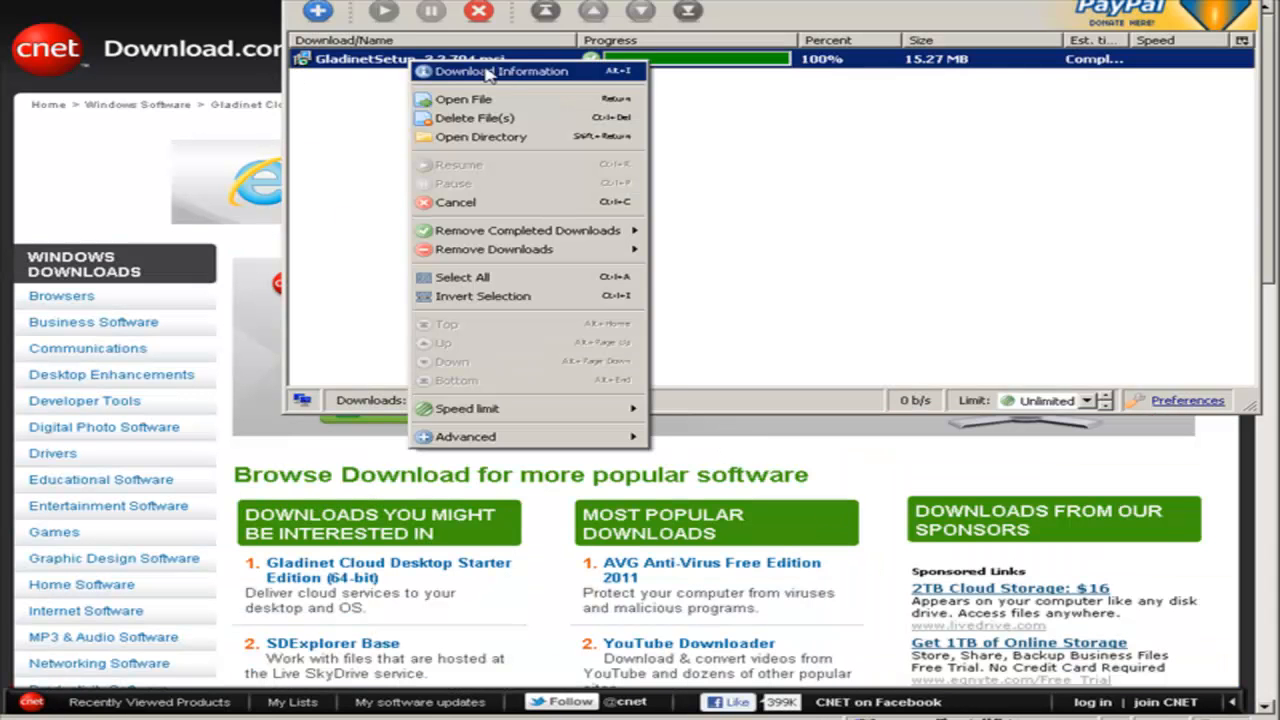
pyautogui.click(454, 100)
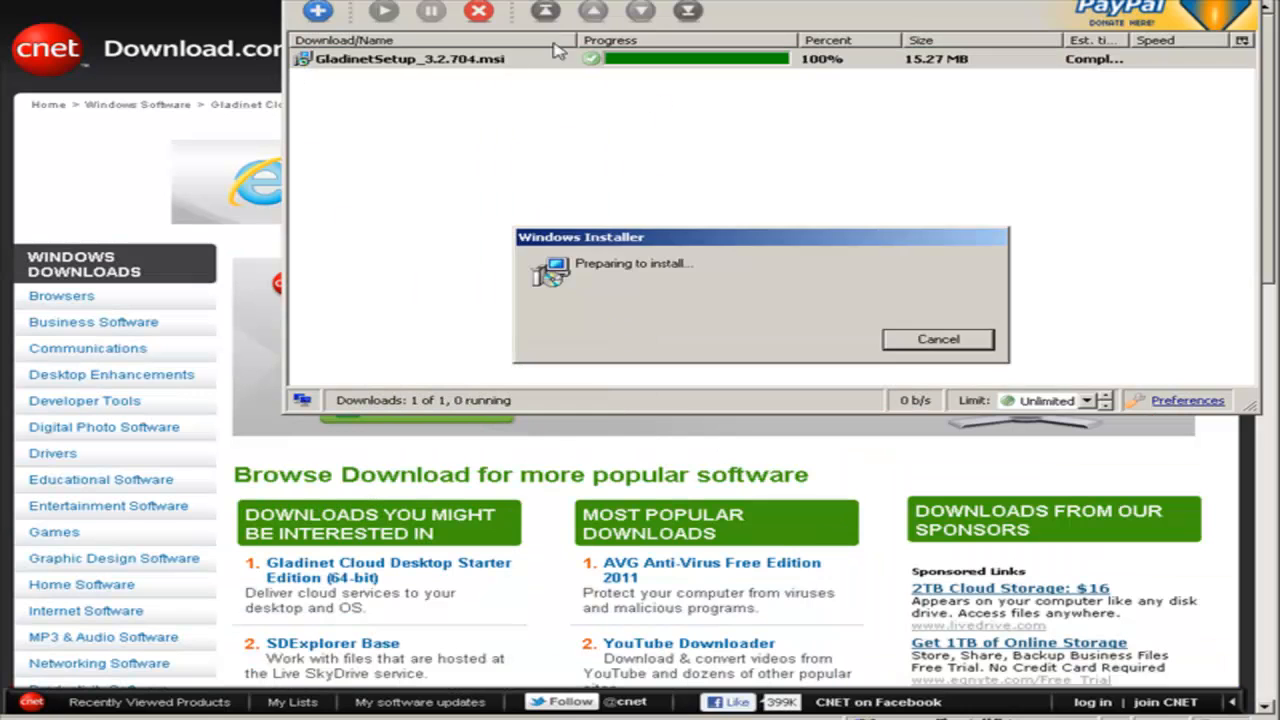
pyautogui.click(938, 340)
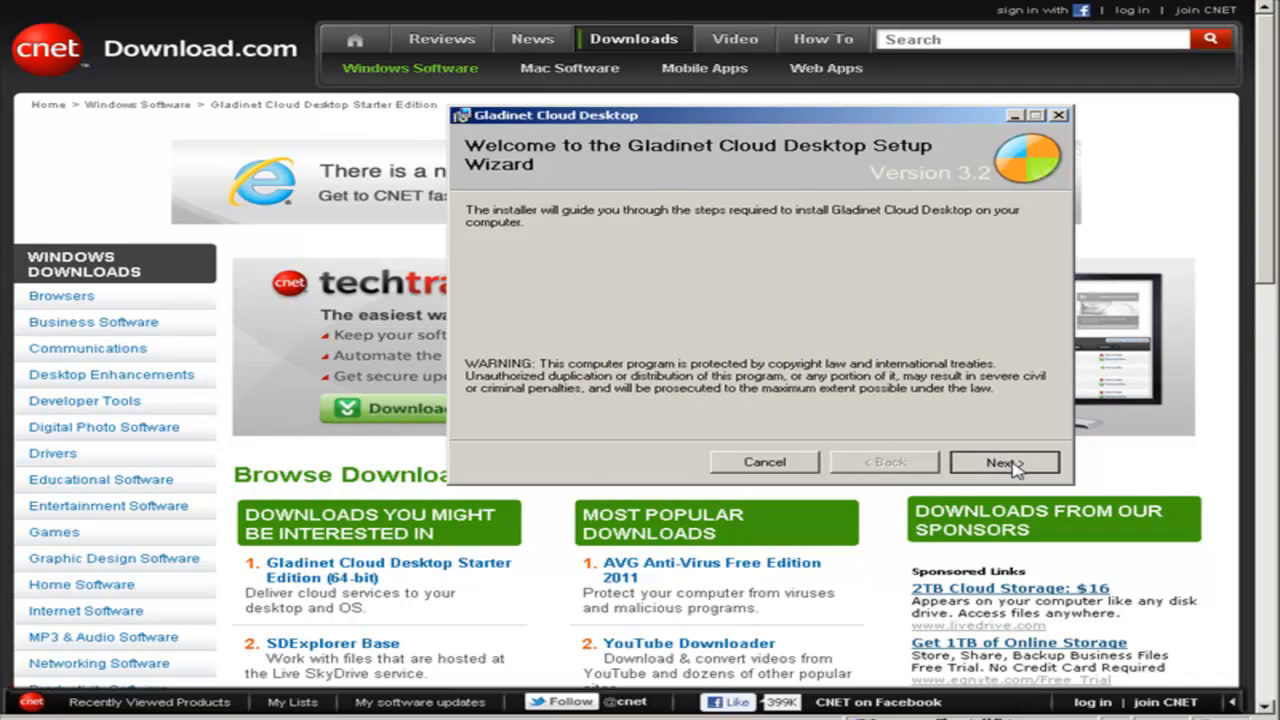
# Accept the license, install to the default folder and close with Launch Gladinet checked
pyautogui.click(1004, 462)
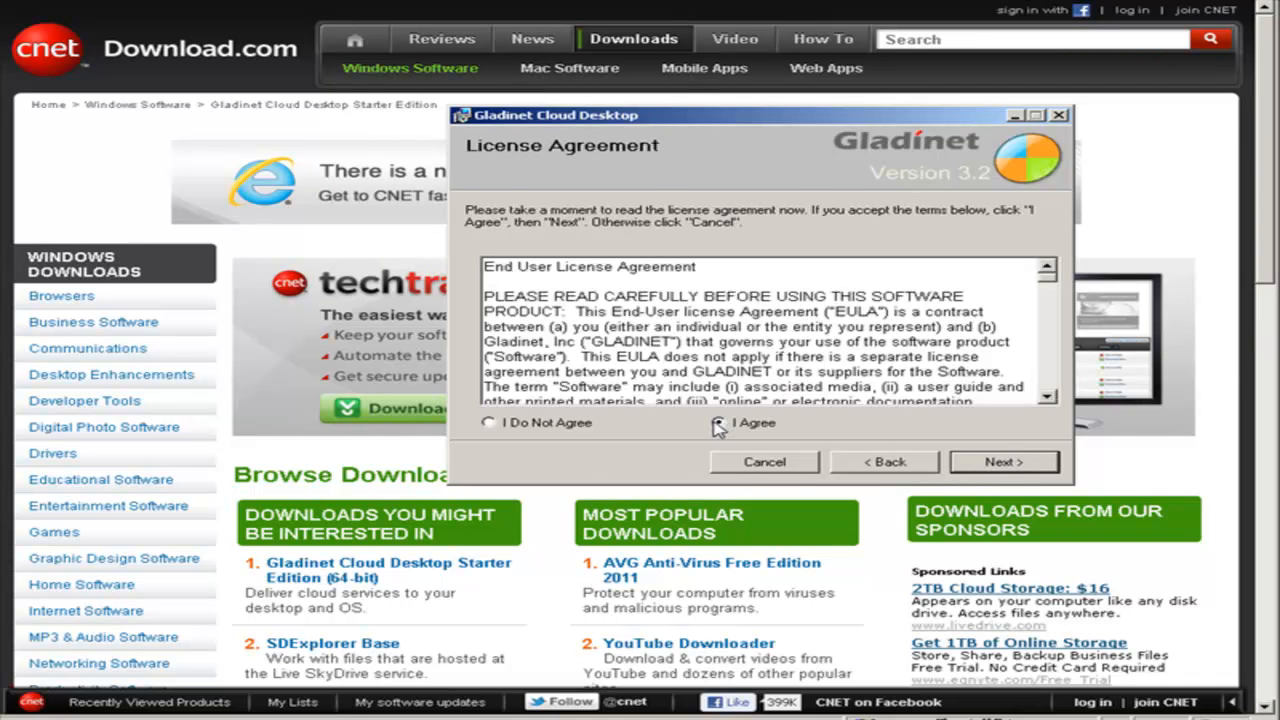
pyautogui.click(1004, 462)
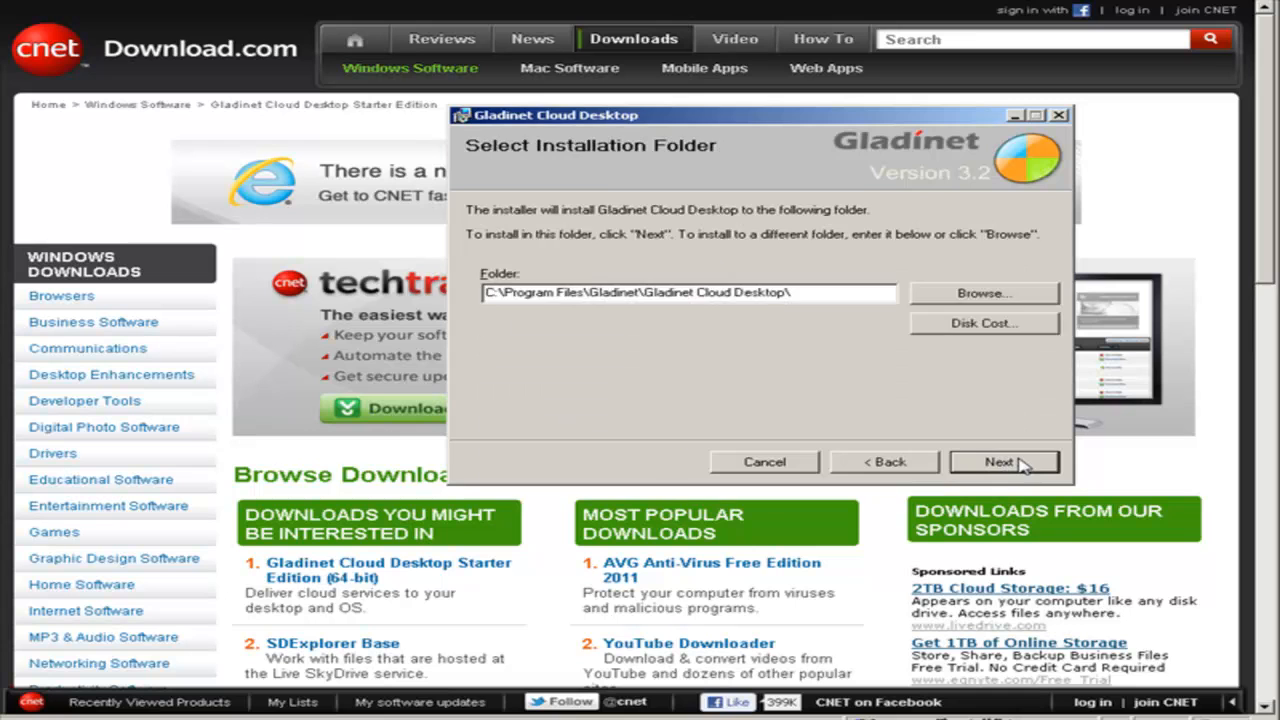
pyautogui.click(1004, 460)
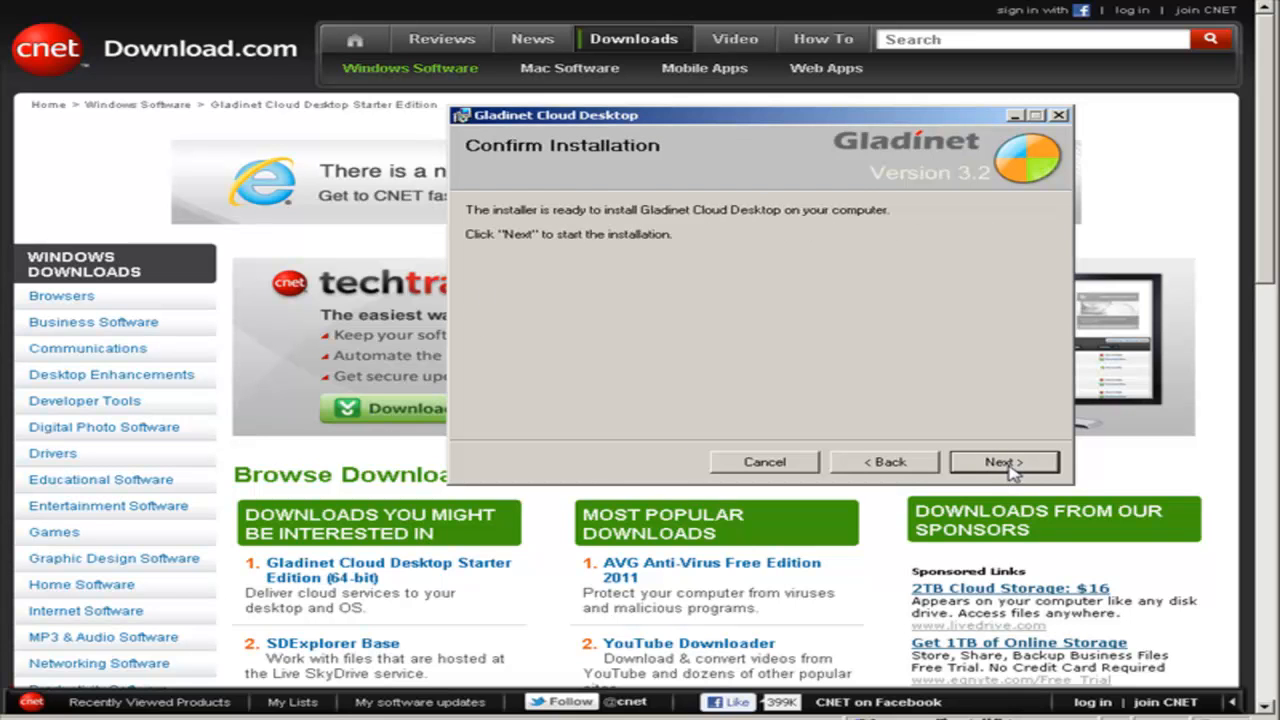
pyautogui.click(1004, 462)
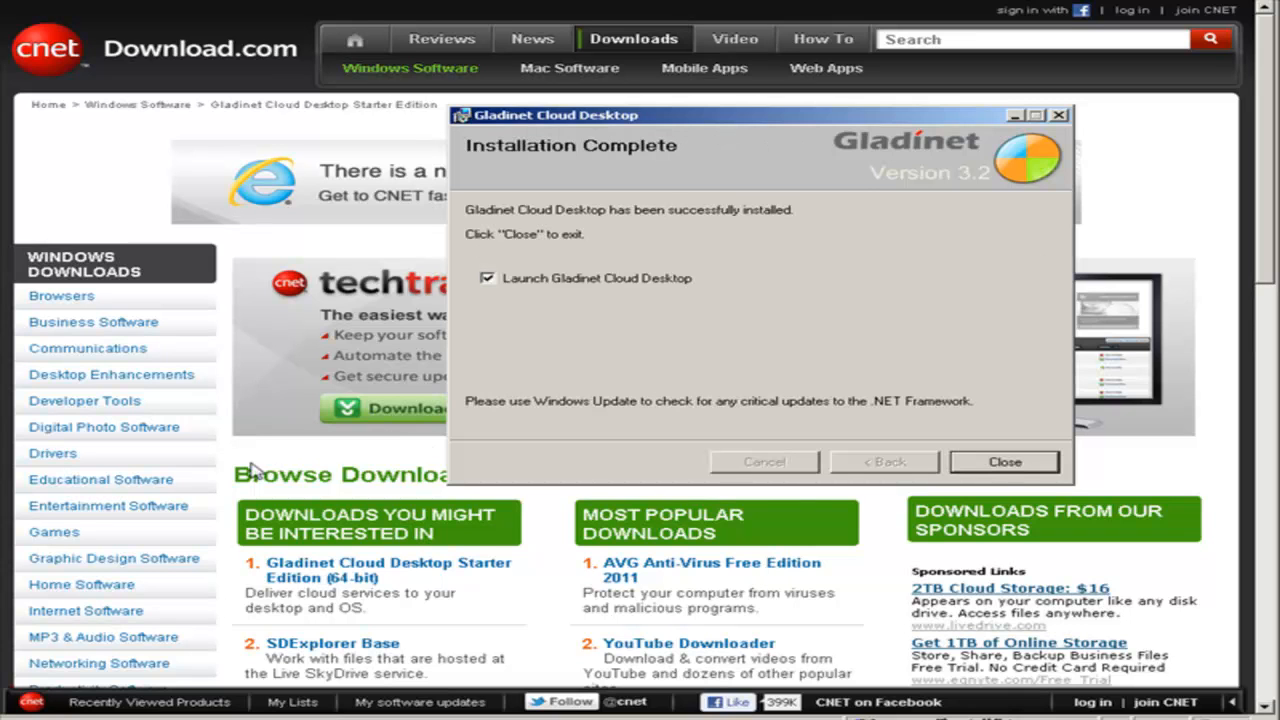
pyautogui.moveTo(662, 290)
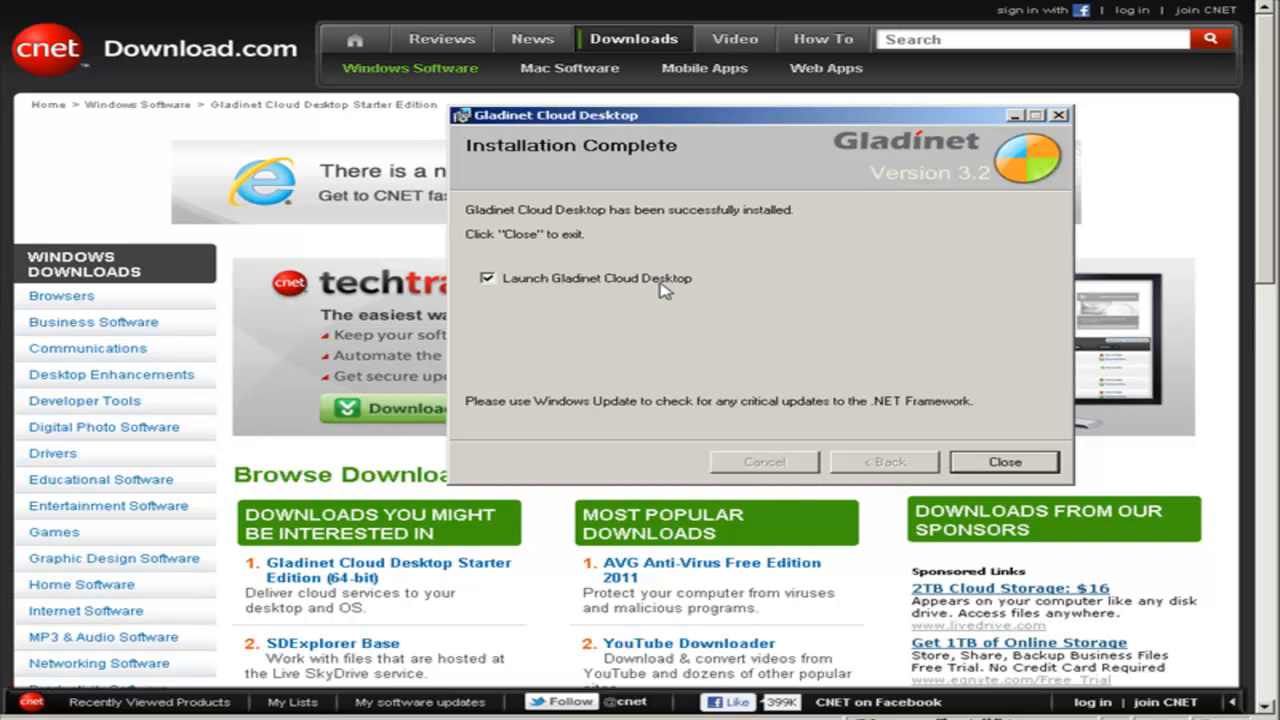
pyautogui.click(1004, 462)
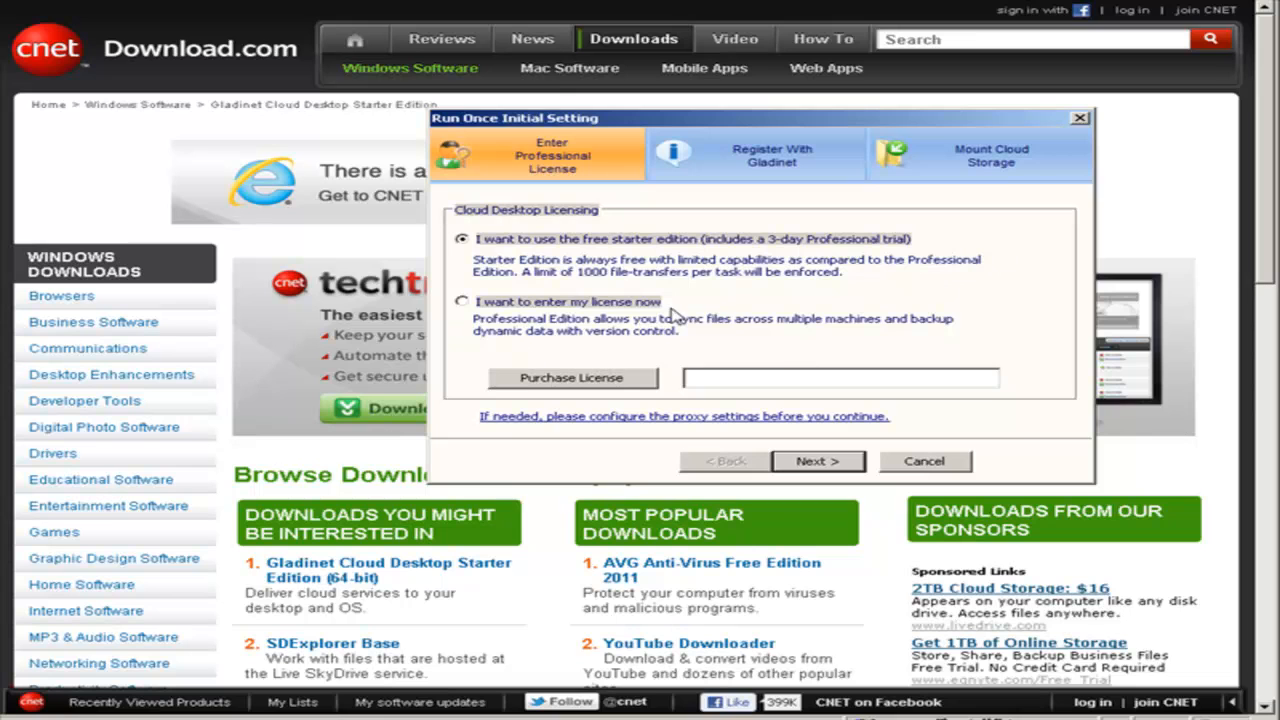
pyautogui.moveTo(724, 318)
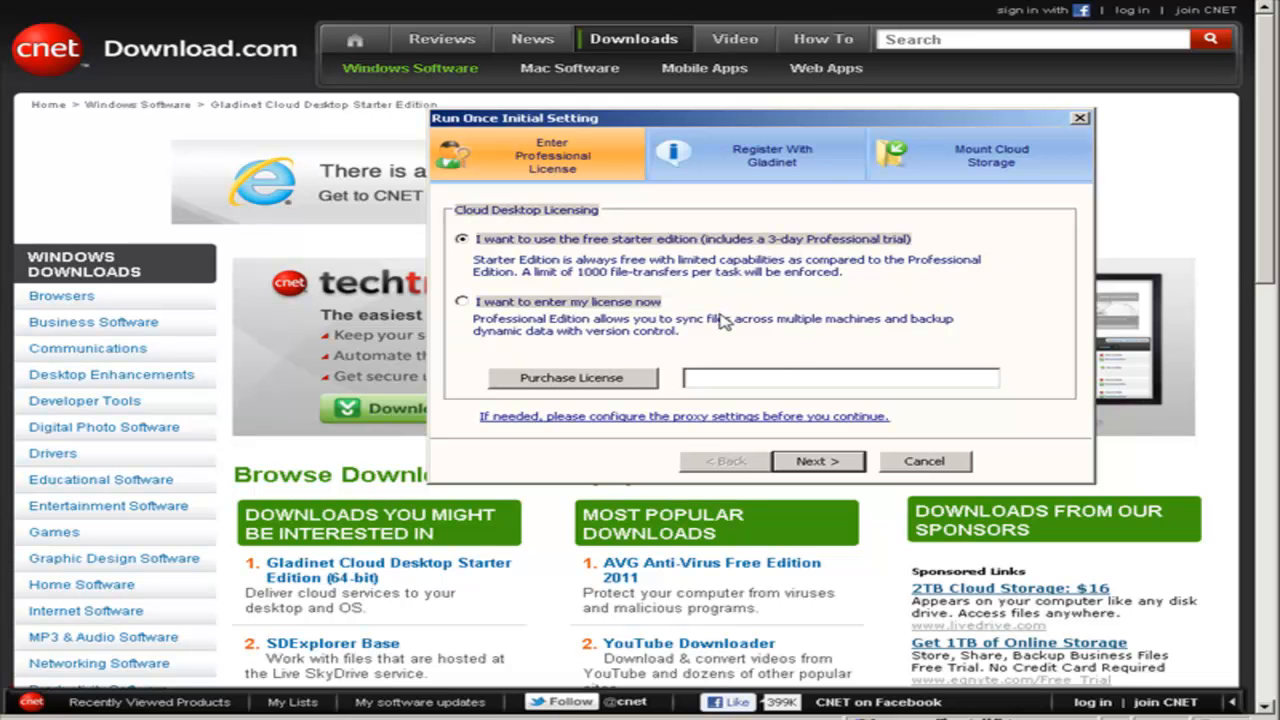
pyautogui.moveTo(820, 462)
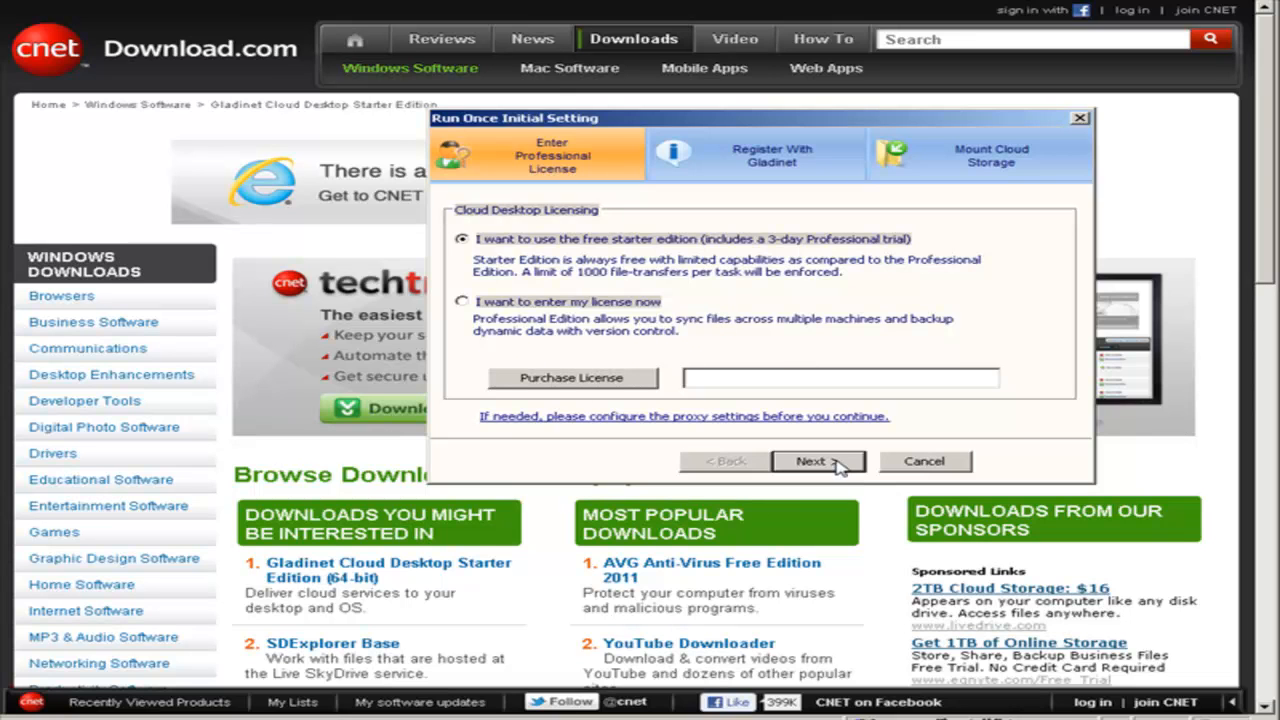
# Keep the free starter edition and continue past registration with the email left blank
pyautogui.click(818, 460)
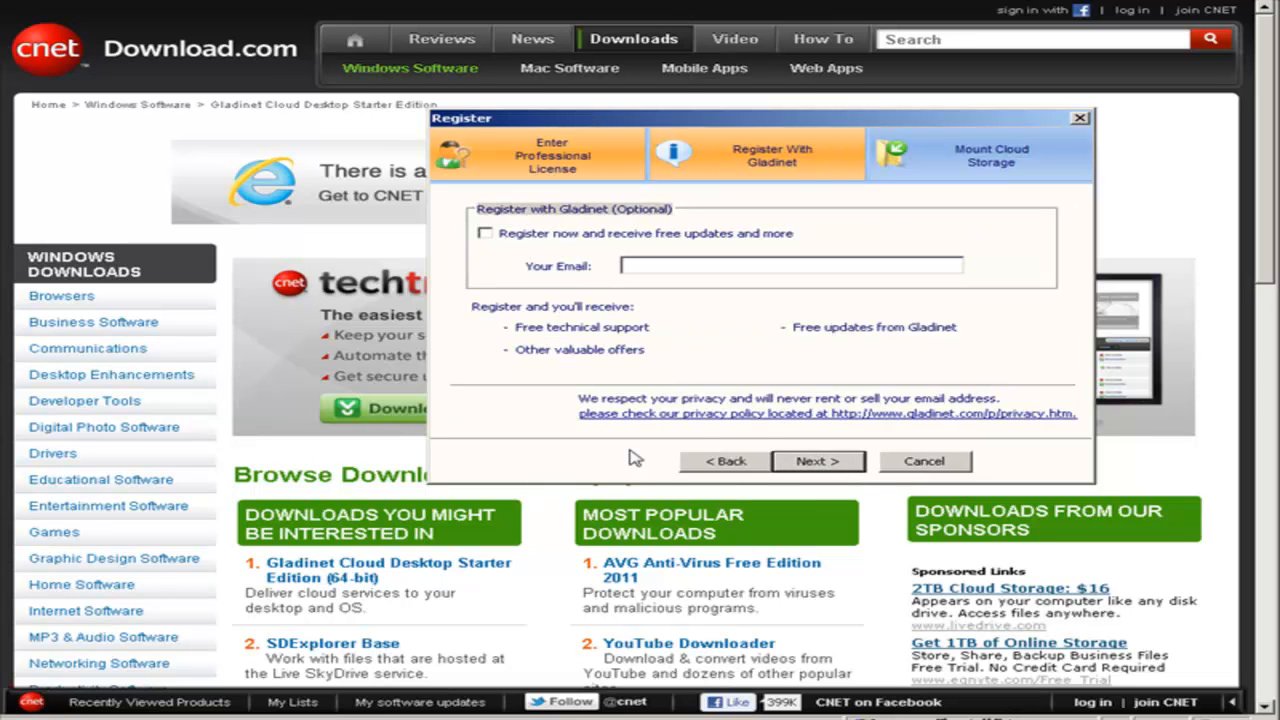
pyautogui.moveTo(740, 390)
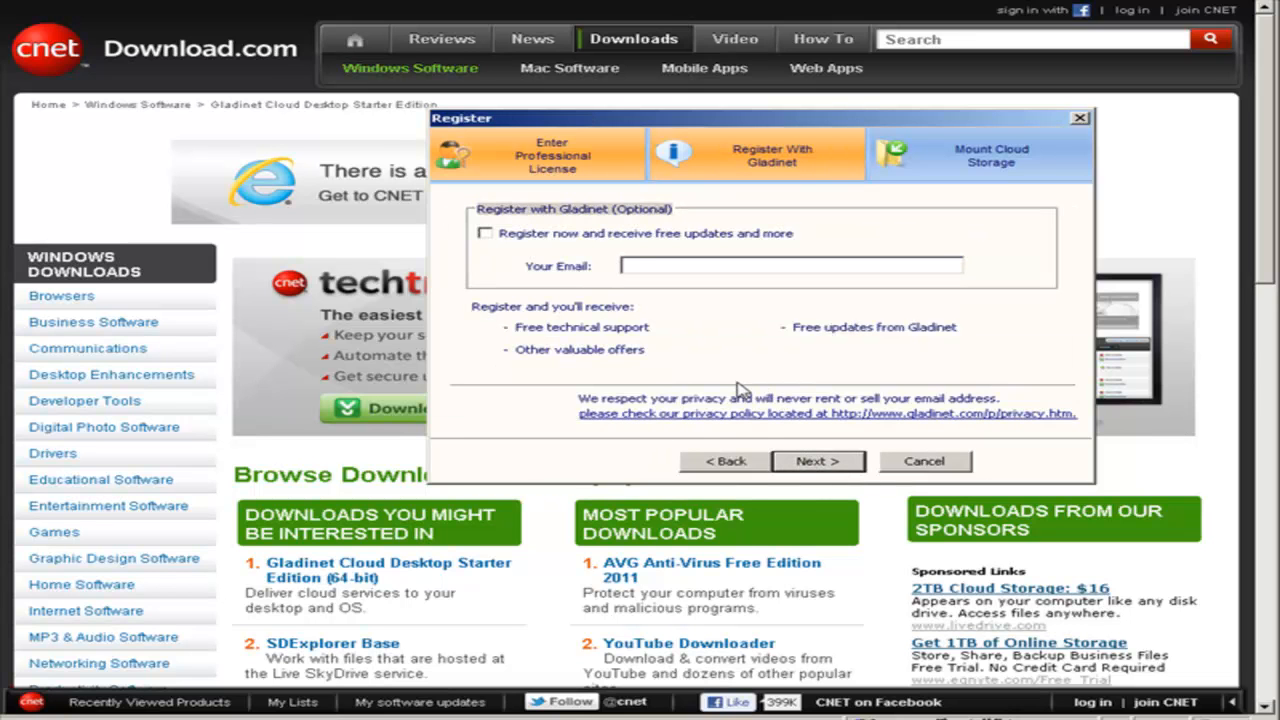
pyautogui.moveTo(698, 376)
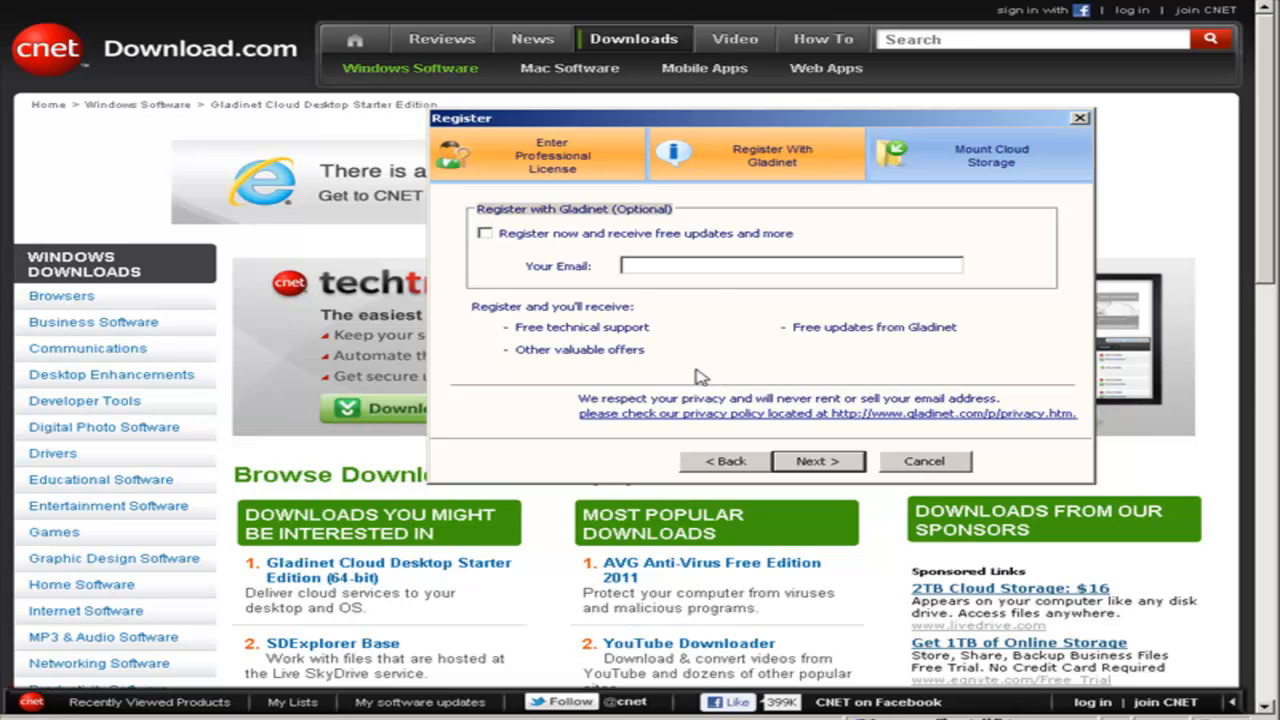
pyautogui.moveTo(720, 304)
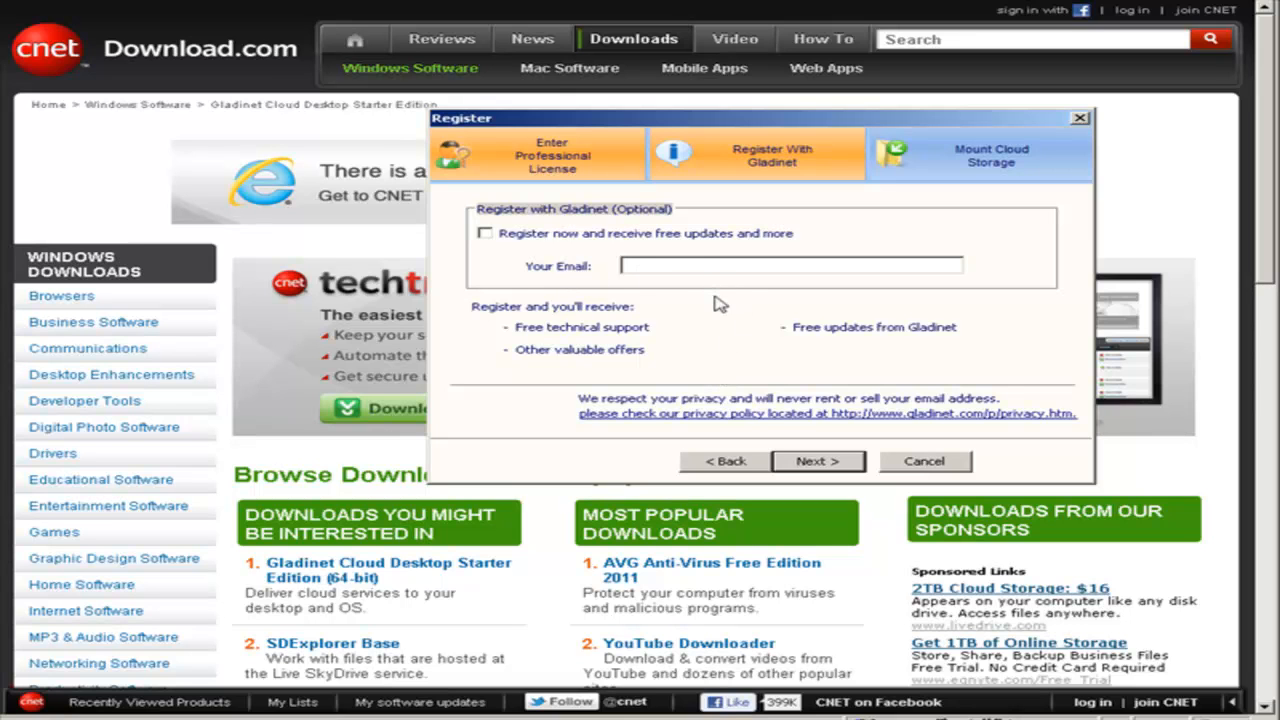
pyautogui.moveTo(728, 332)
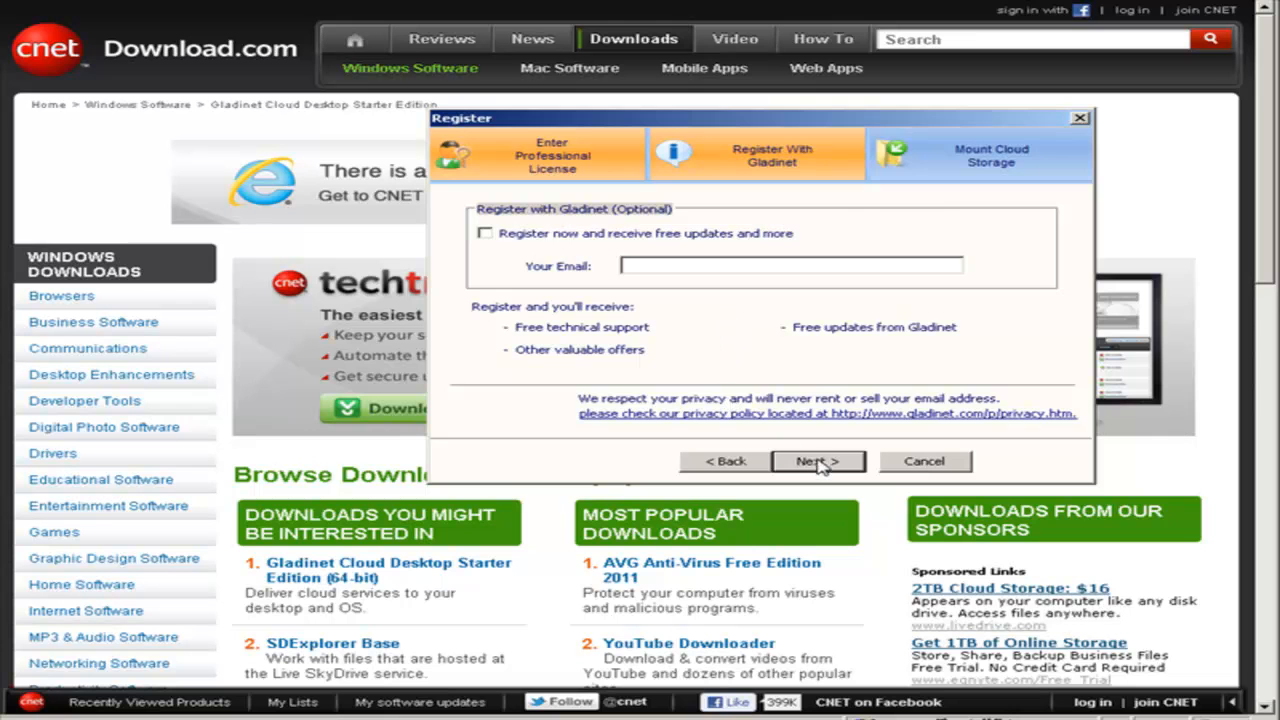
pyautogui.click(820, 460)
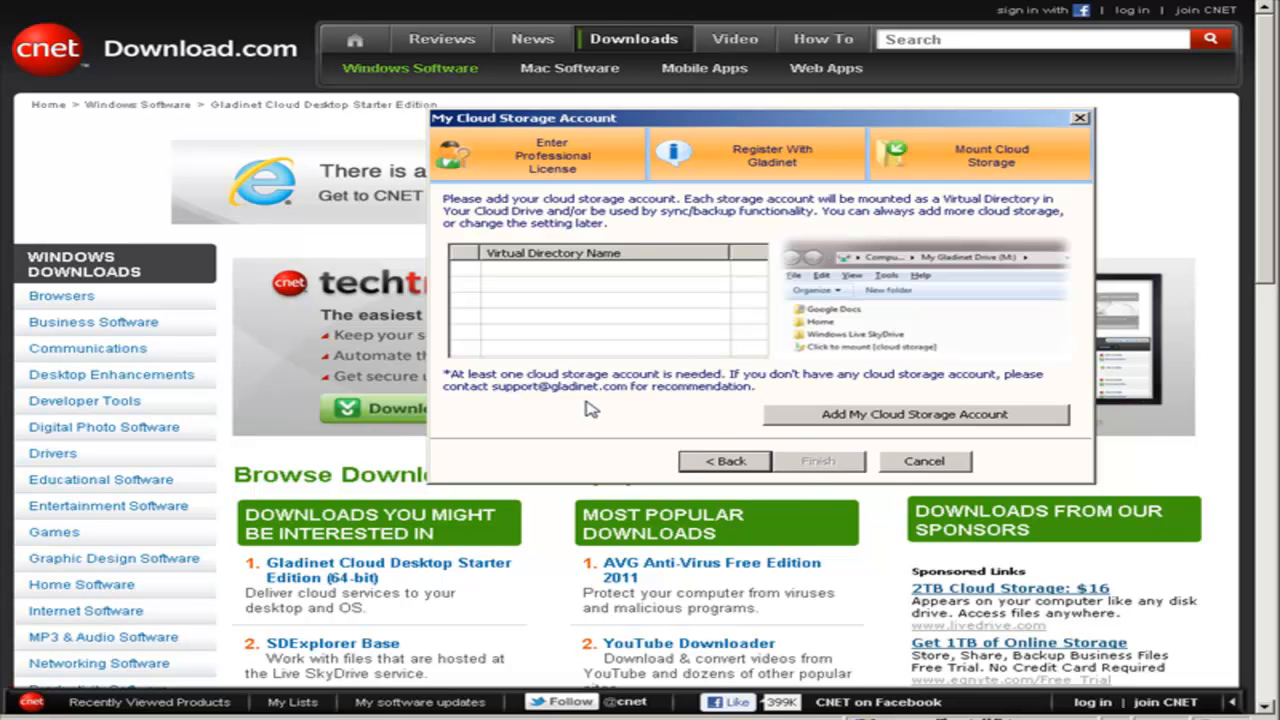
pyautogui.moveTo(470, 292)
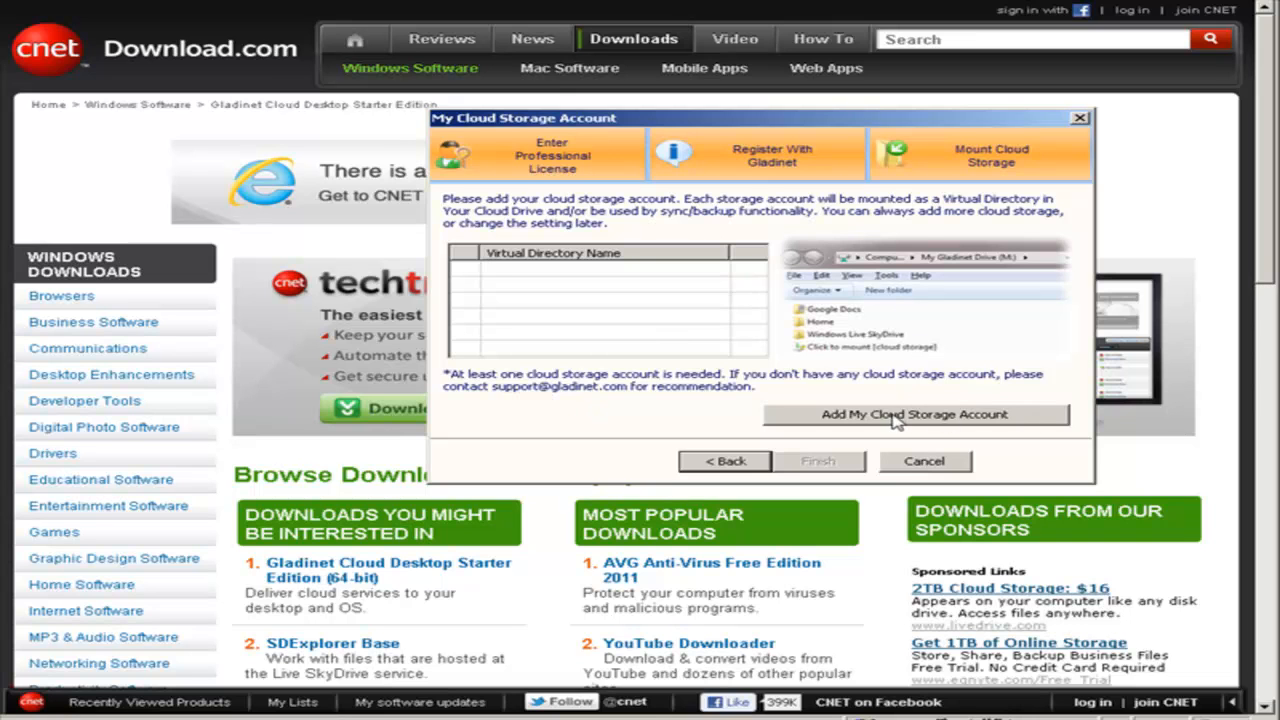
pyautogui.moveTo(948, 420)
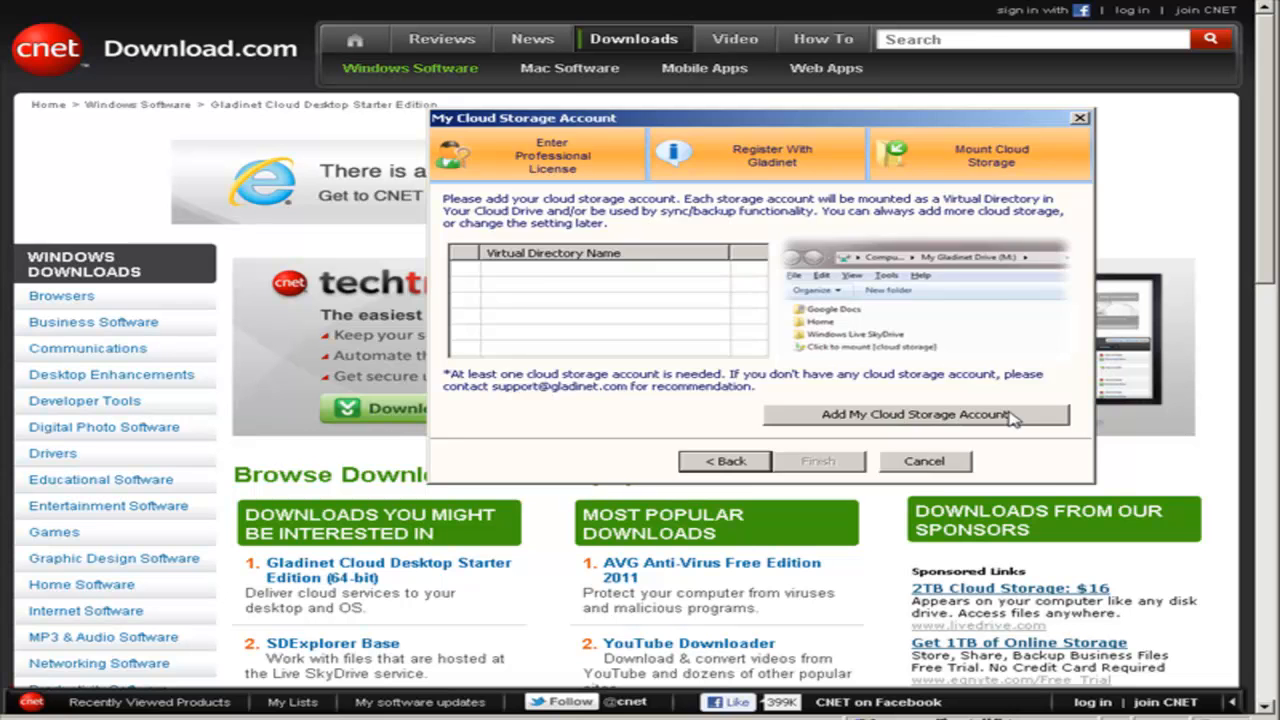
# Begin adding a cloud storage account via the Mounting Virtual Directory dialog
pyautogui.click(910, 414)
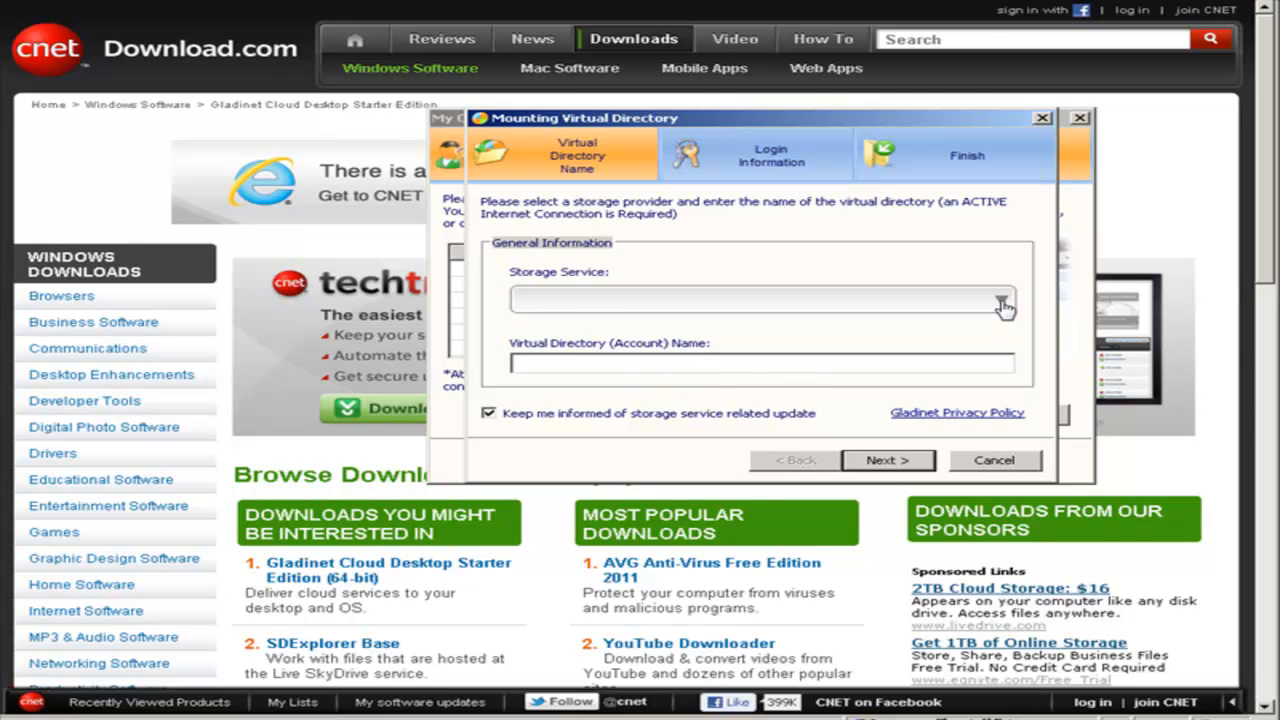
# Select Amazon Cloud Drive as the storage service, keeping the default directory name
pyautogui.click(1004, 300)
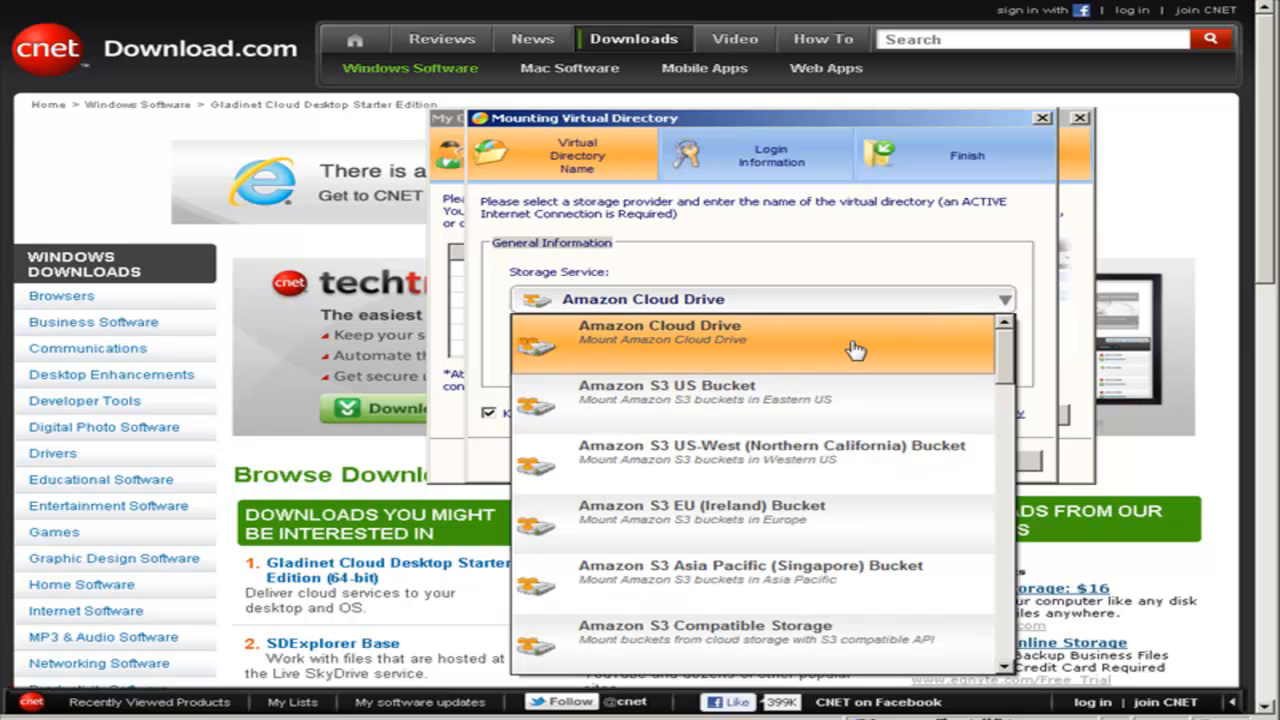
pyautogui.moveTo(620, 344)
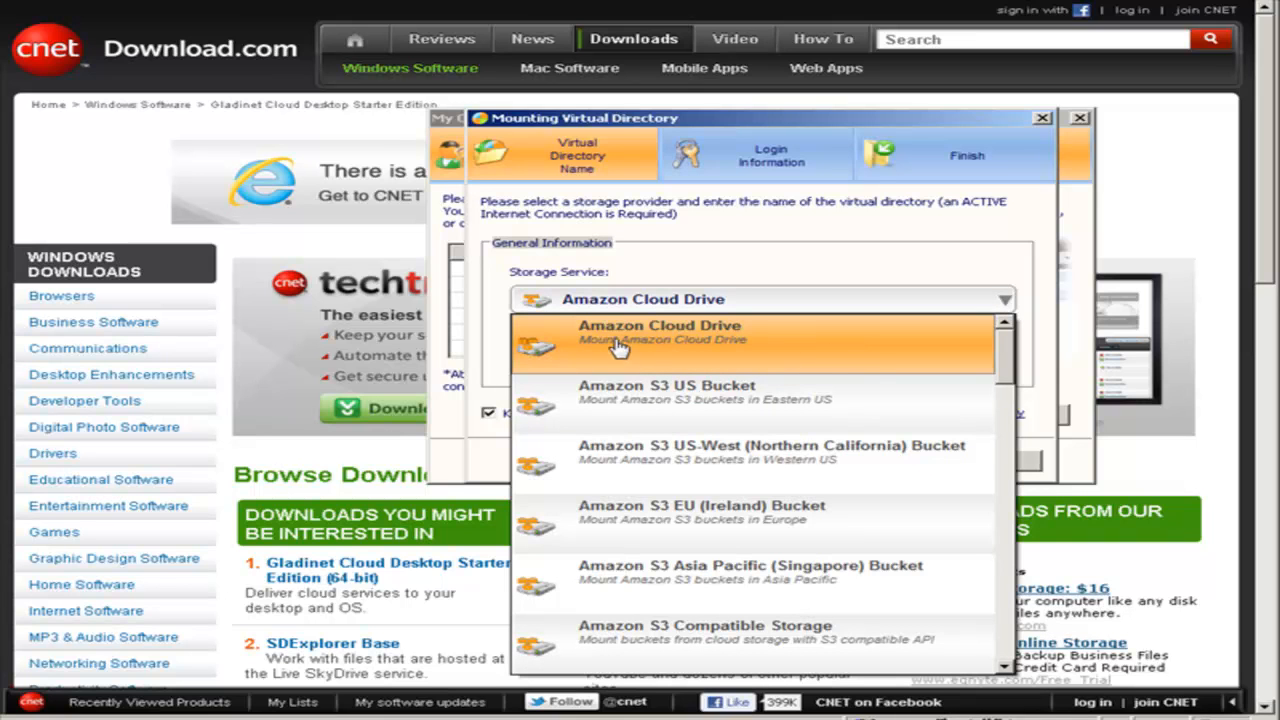
pyautogui.moveTo(812, 348)
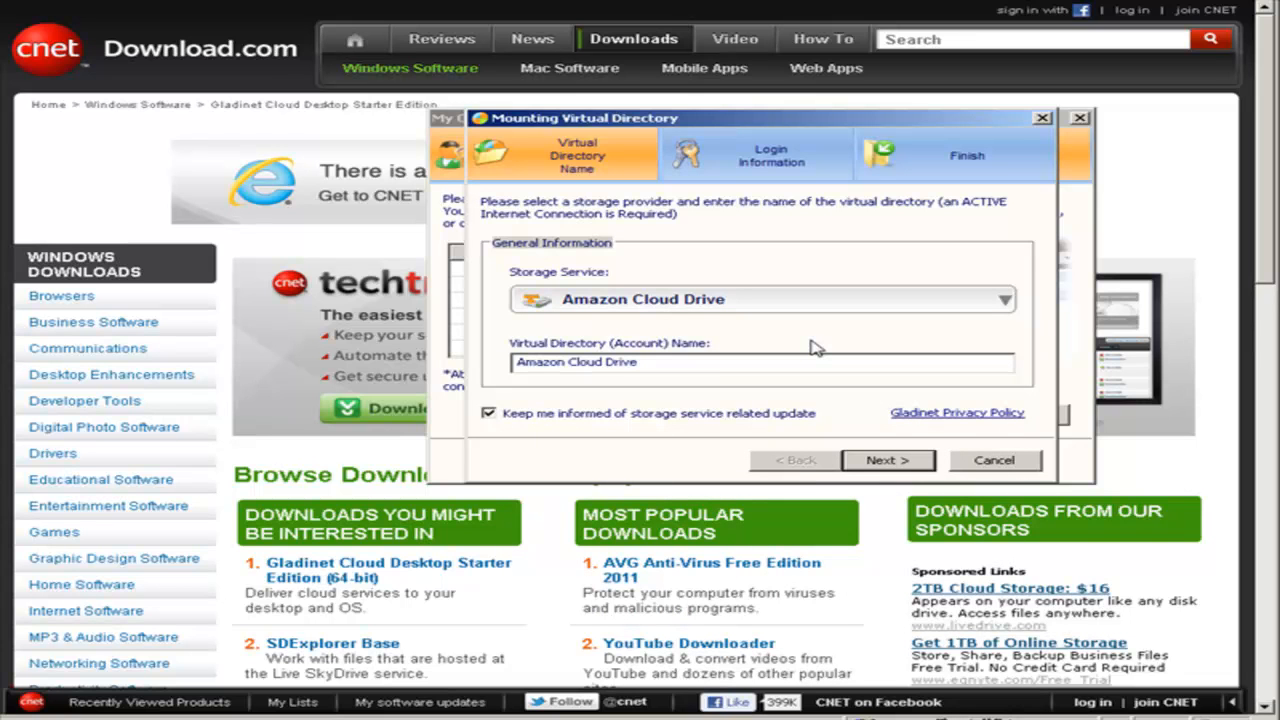
pyautogui.moveTo(854, 440)
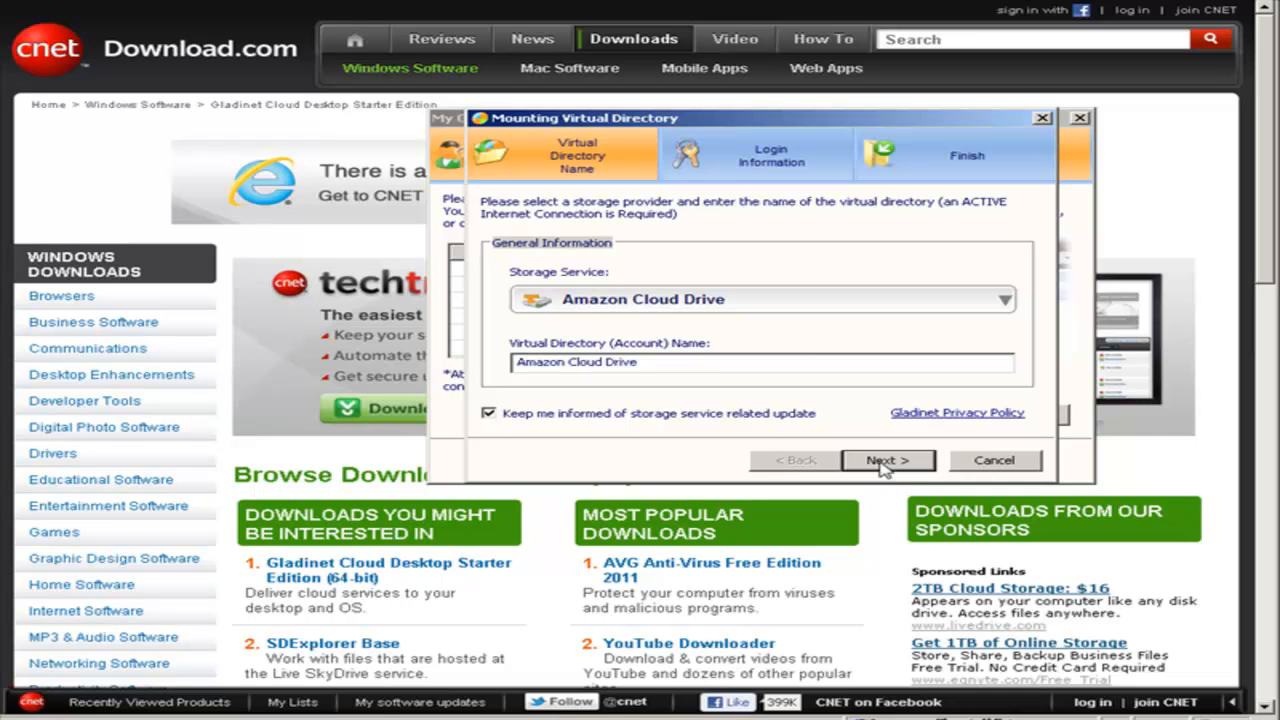
# Submit the Amazon email and password to reach the Cloud Sync Folder options
pyautogui.click(888, 460)
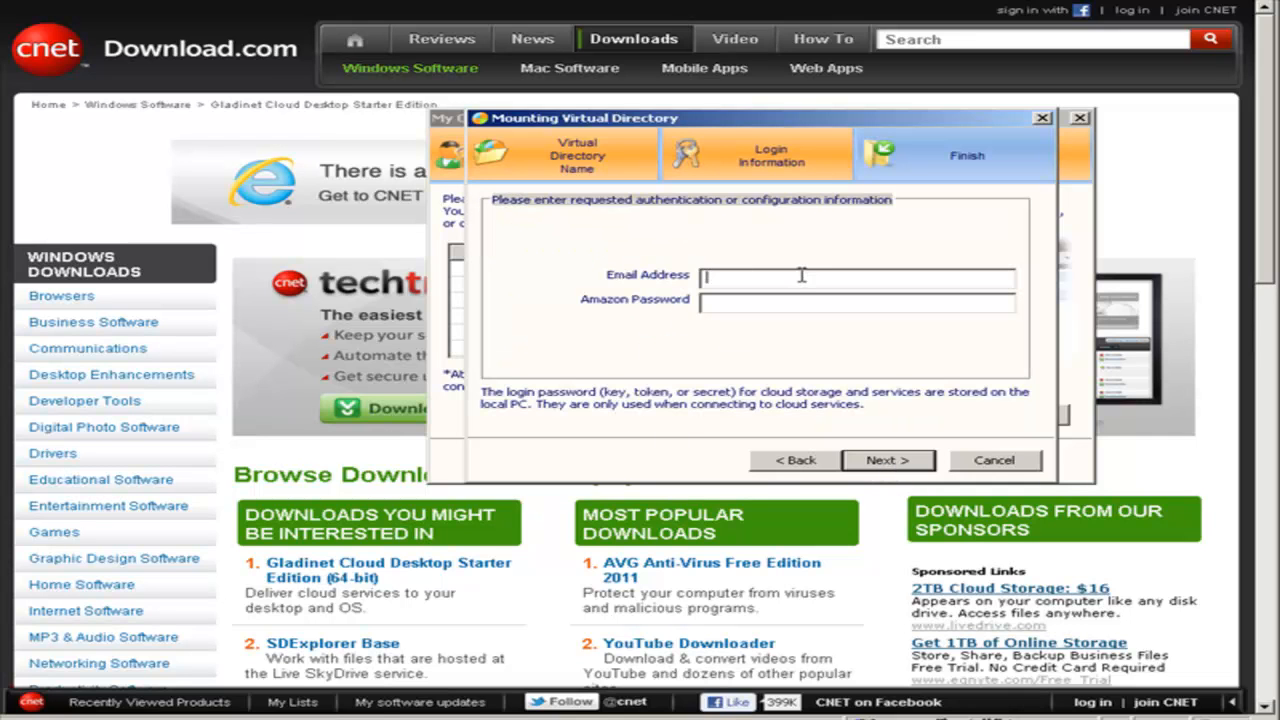
pyautogui.moveTo(730, 236)
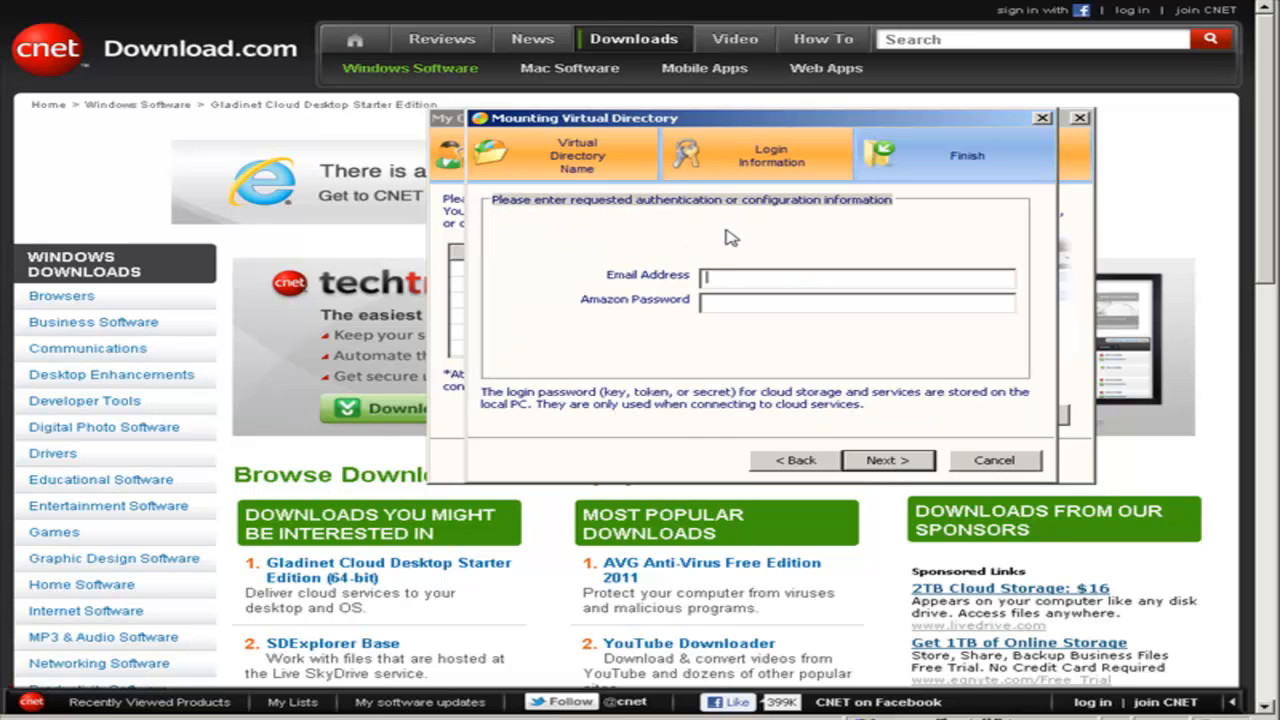
pyautogui.moveTo(798, 262)
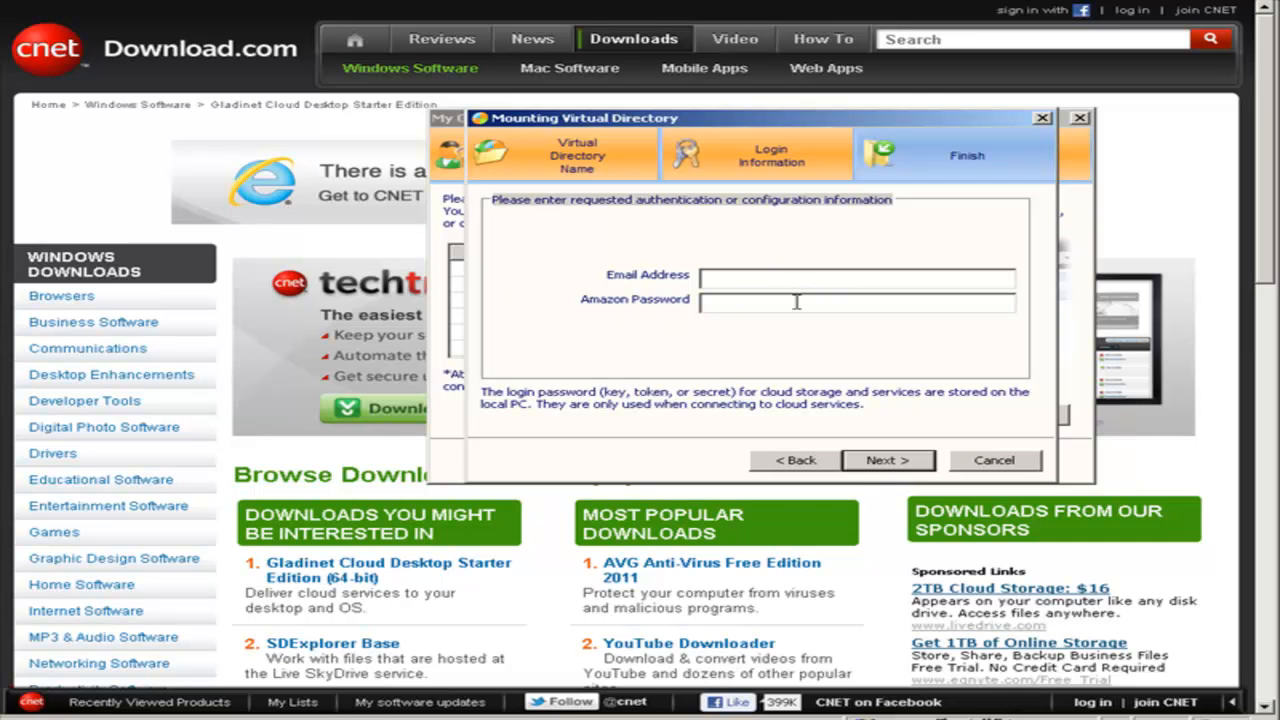
pyautogui.moveTo(904, 284)
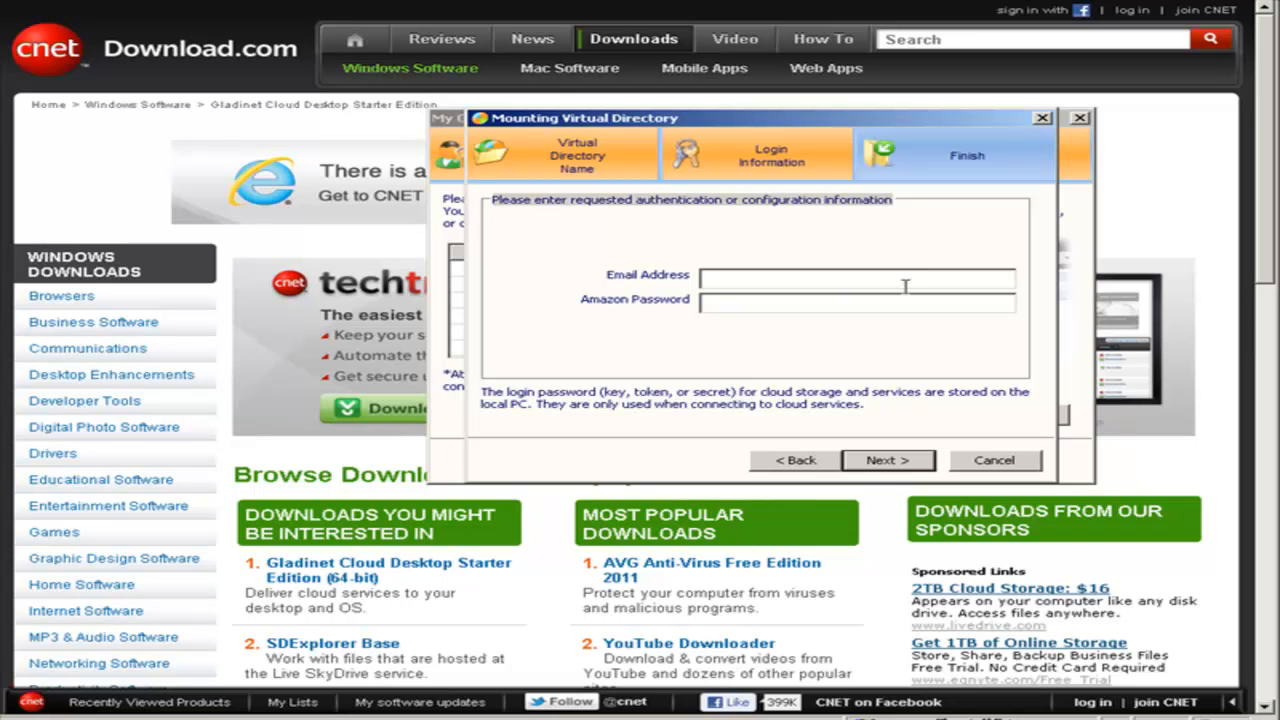
pyautogui.moveTo(860, 306)
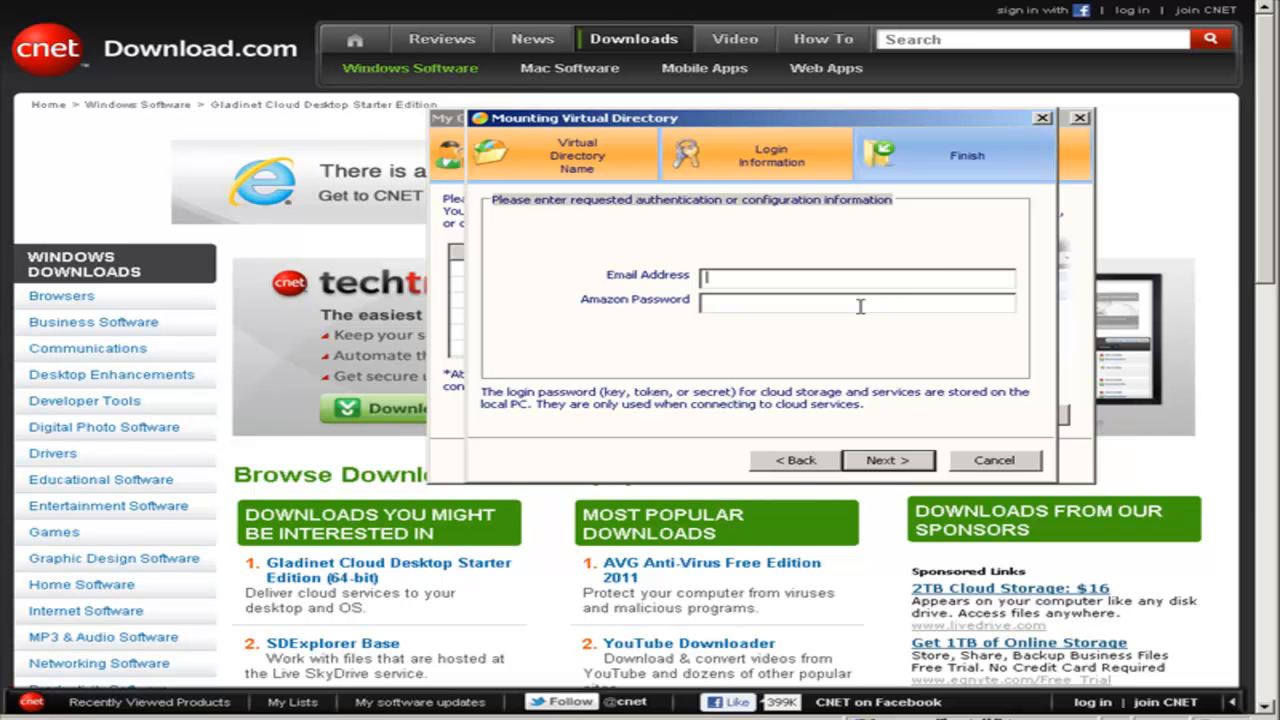
pyautogui.click(888, 460)
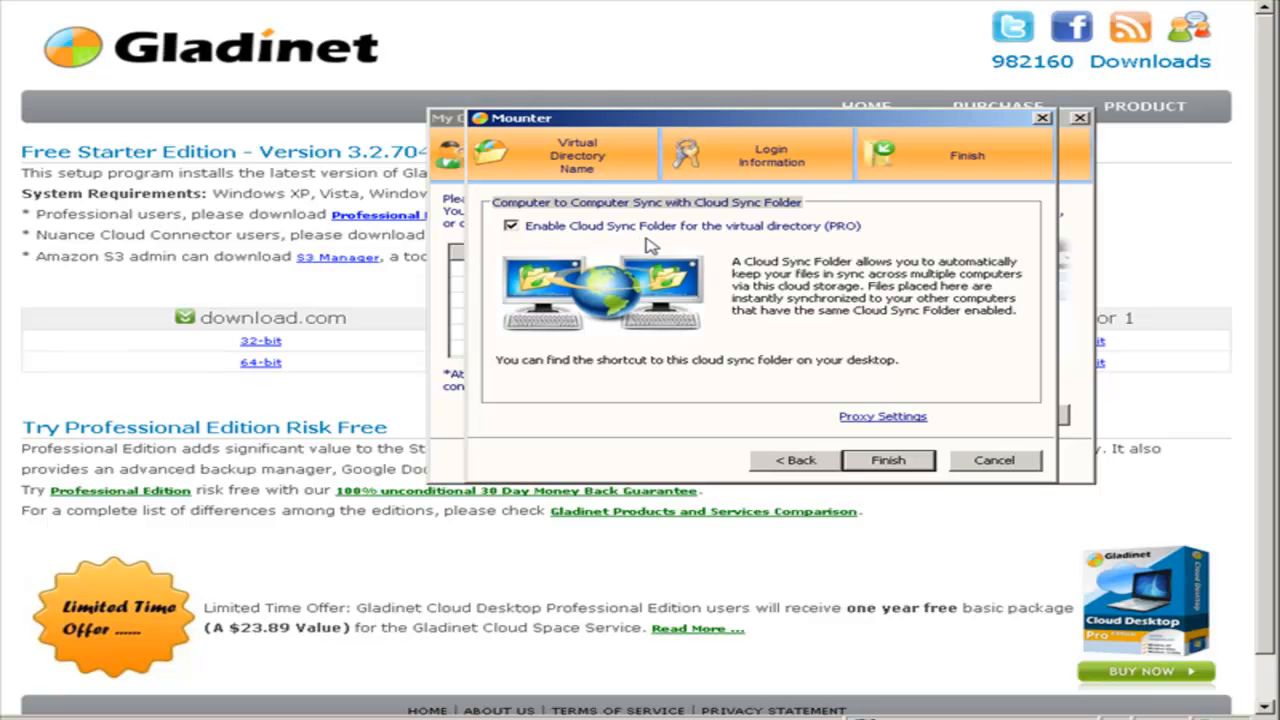
pyautogui.moveTo(924, 312)
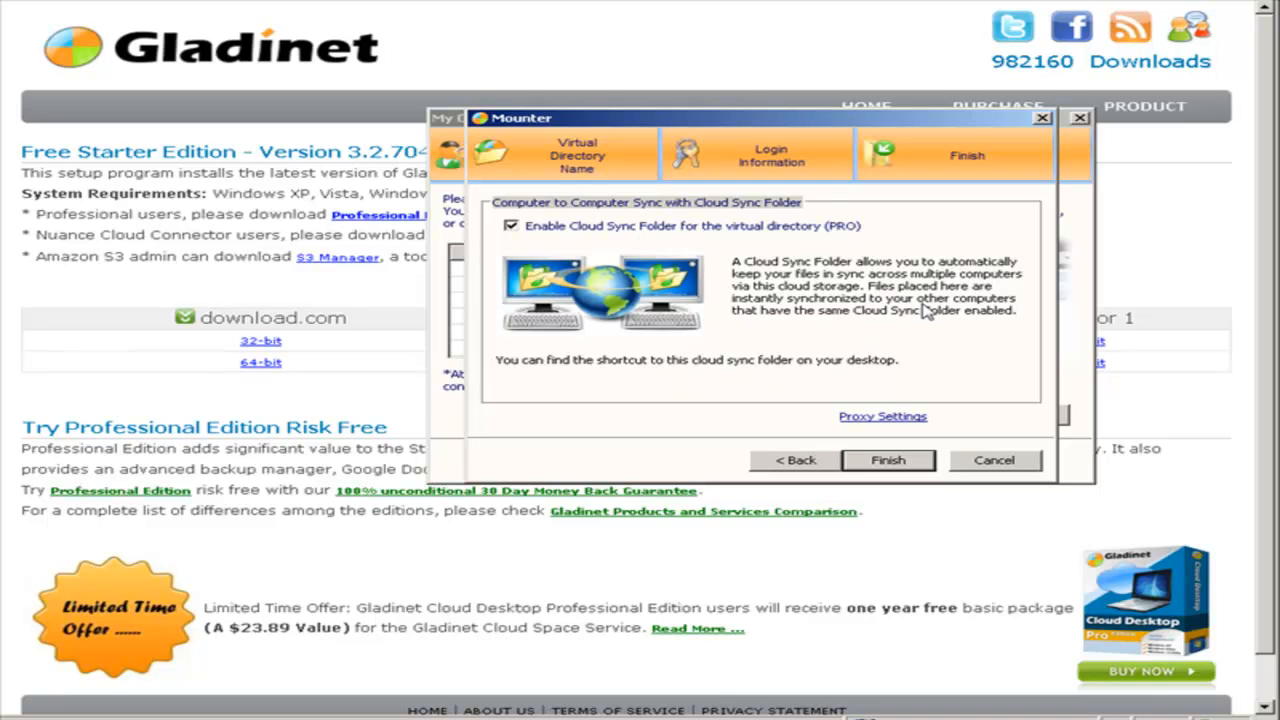
pyautogui.moveTo(456, 232)
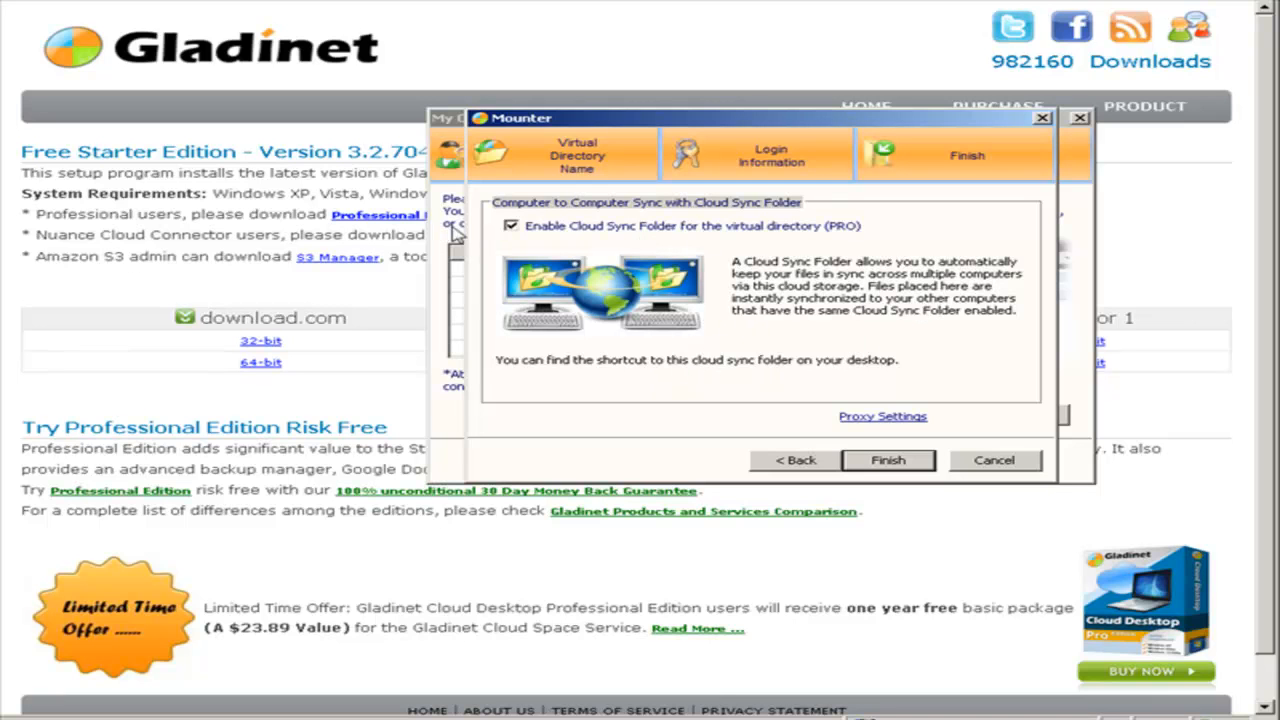
pyautogui.moveTo(780, 224)
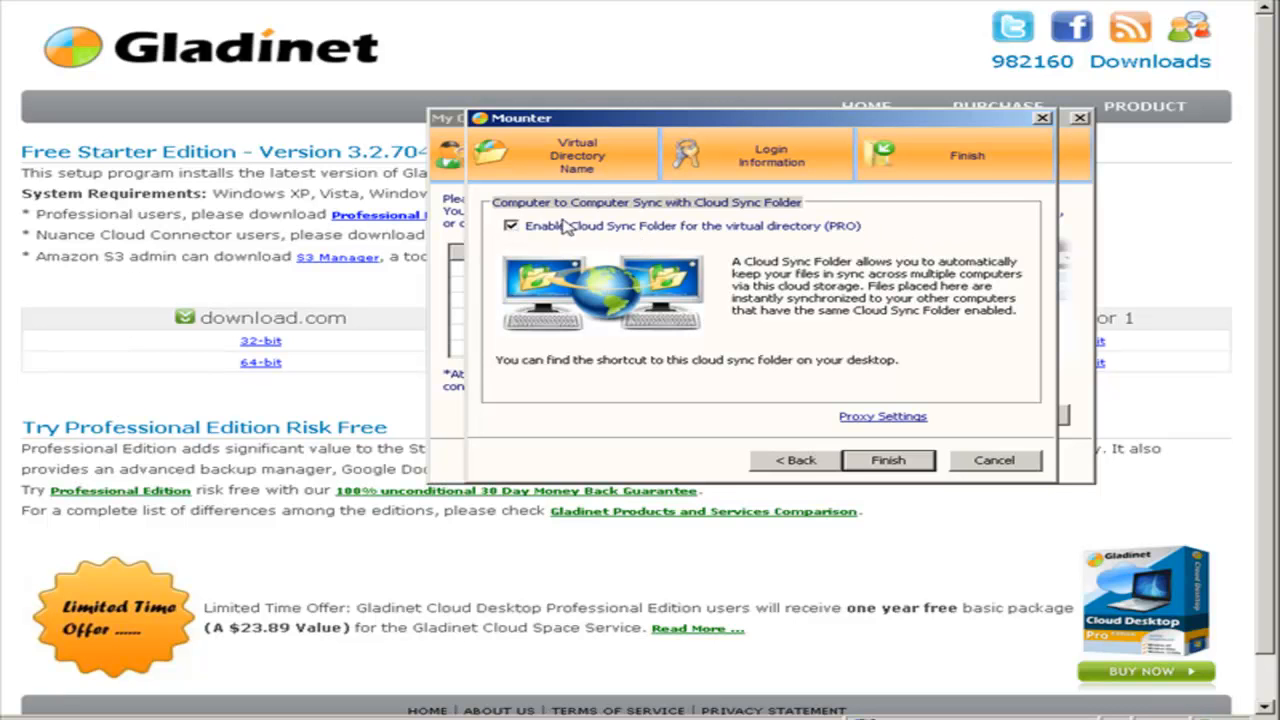
# Disable Enable Cloud Sync Folder, finish mounting and confirm the Amazon Cloud Drive account
pyautogui.click(512, 224)
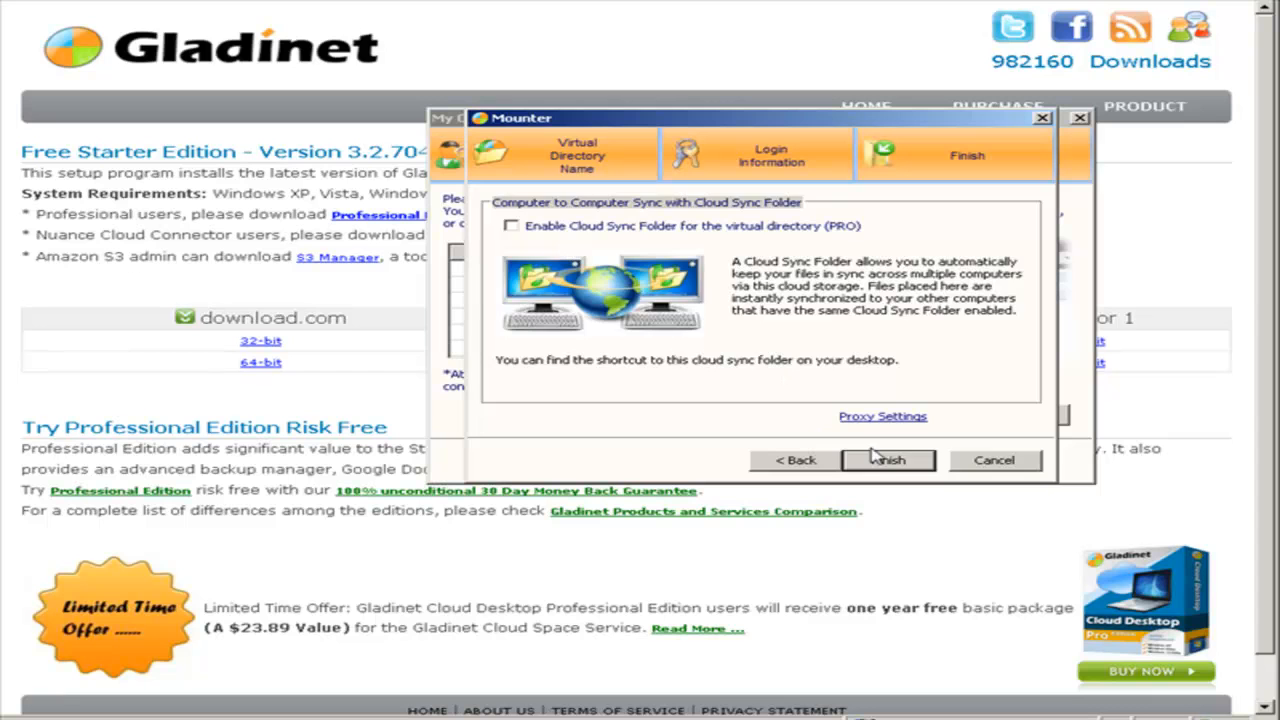
pyautogui.click(888, 460)
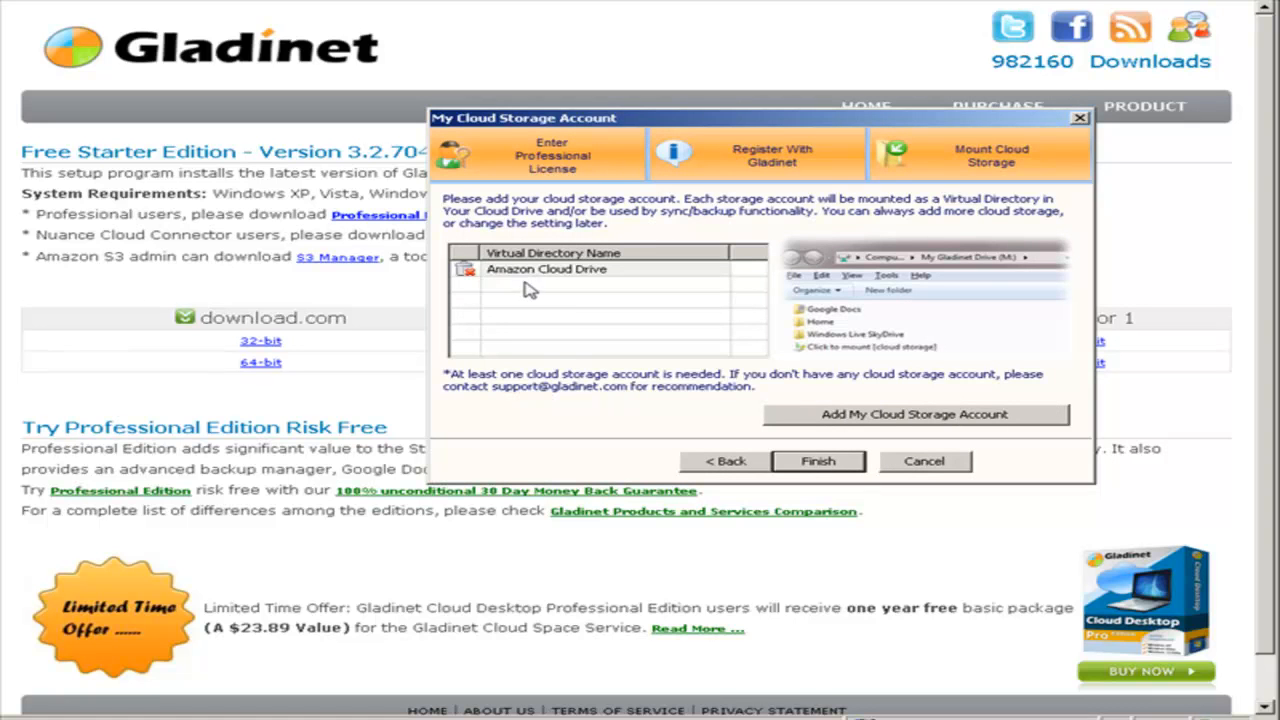
pyautogui.click(548, 268)
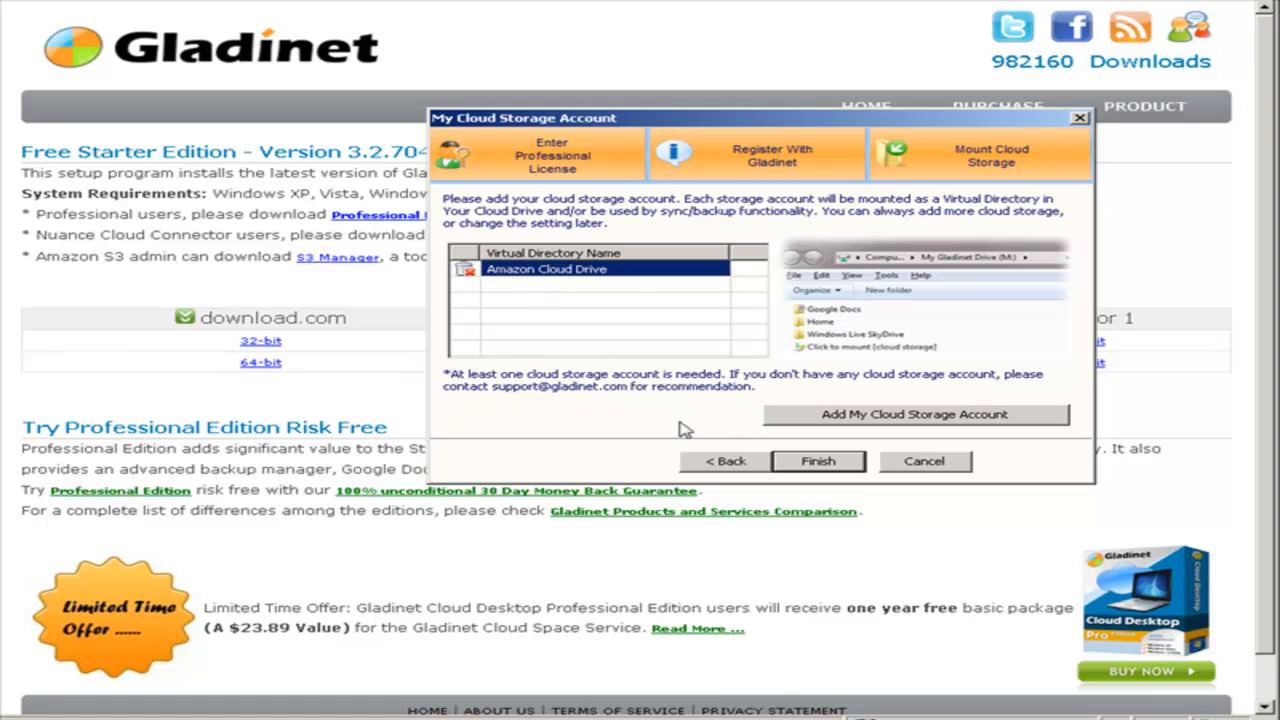
pyautogui.click(924, 460)
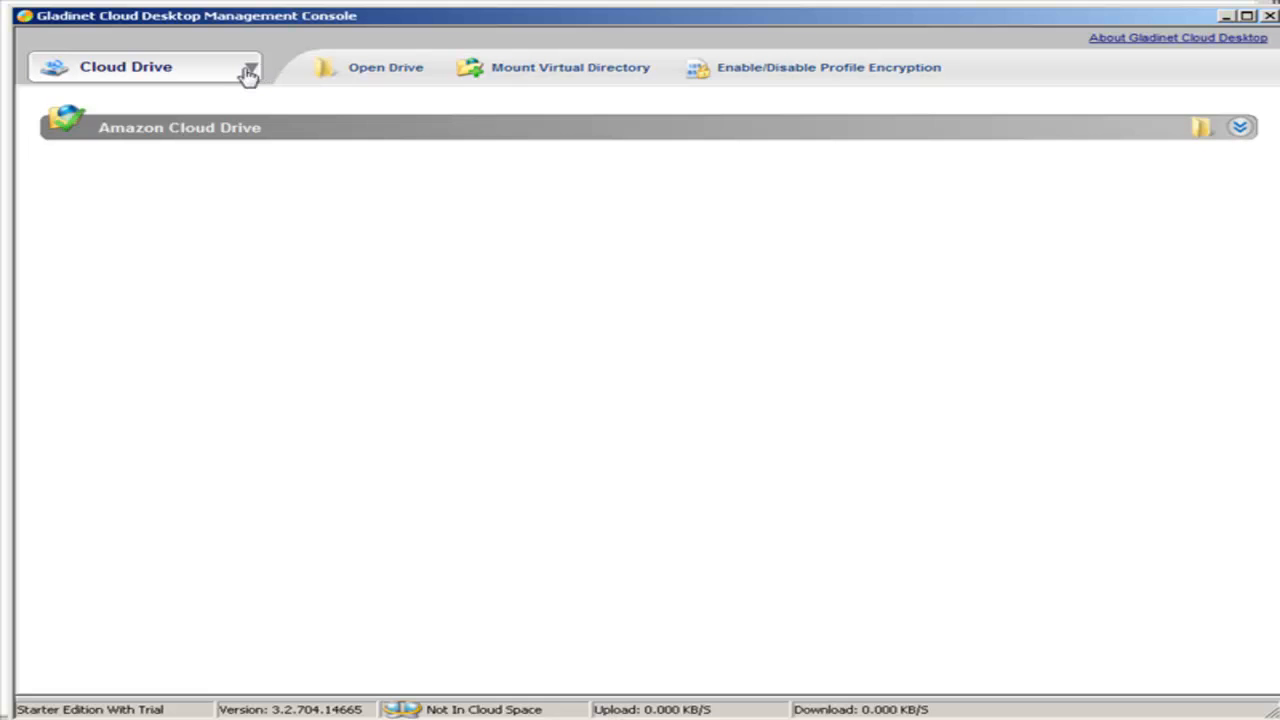
pyautogui.moveTo(380, 68)
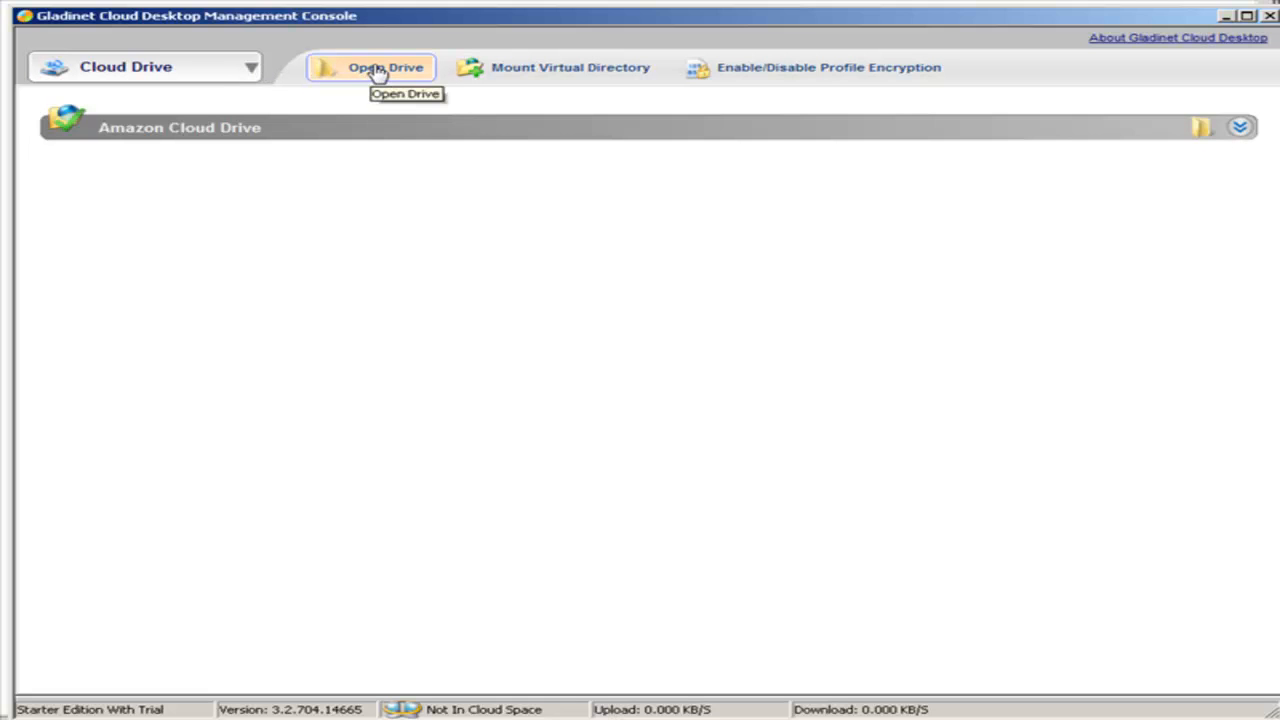
# Browse the mounted Z: drive into the Amazon Cloud Drive folder
pyautogui.click(380, 68)
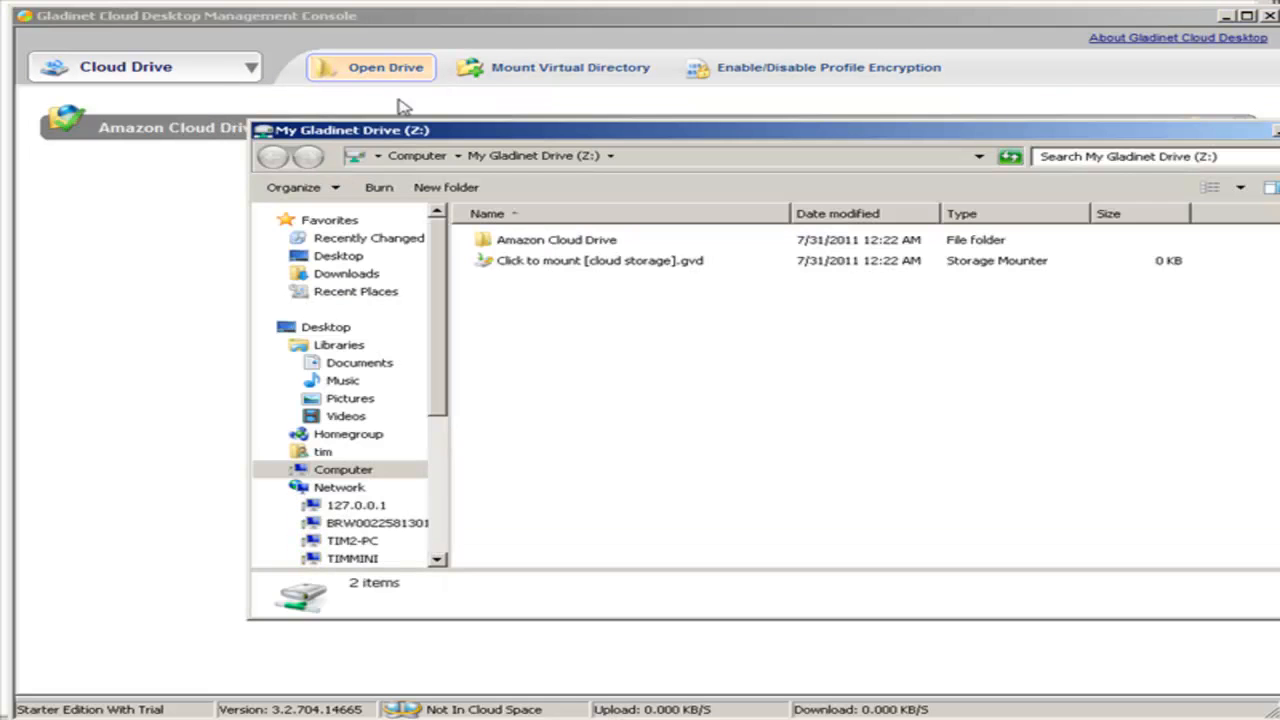
pyautogui.moveTo(540, 202)
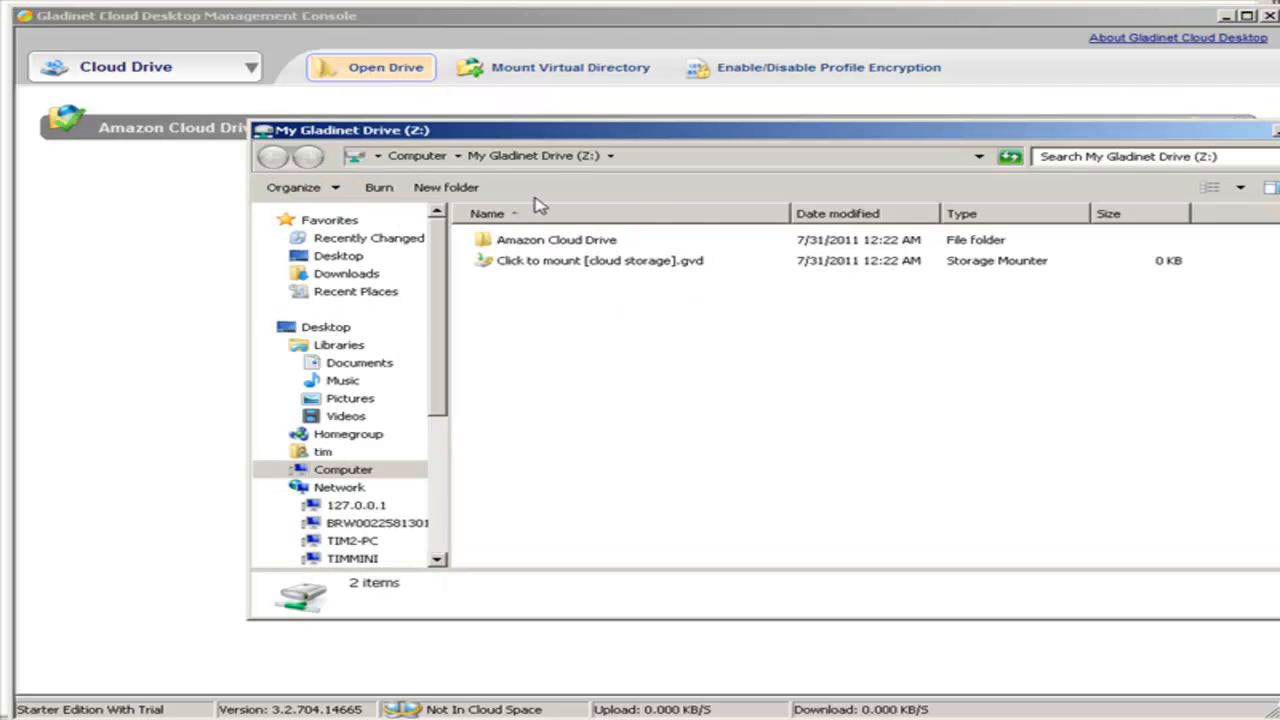
pyautogui.click(548, 240)
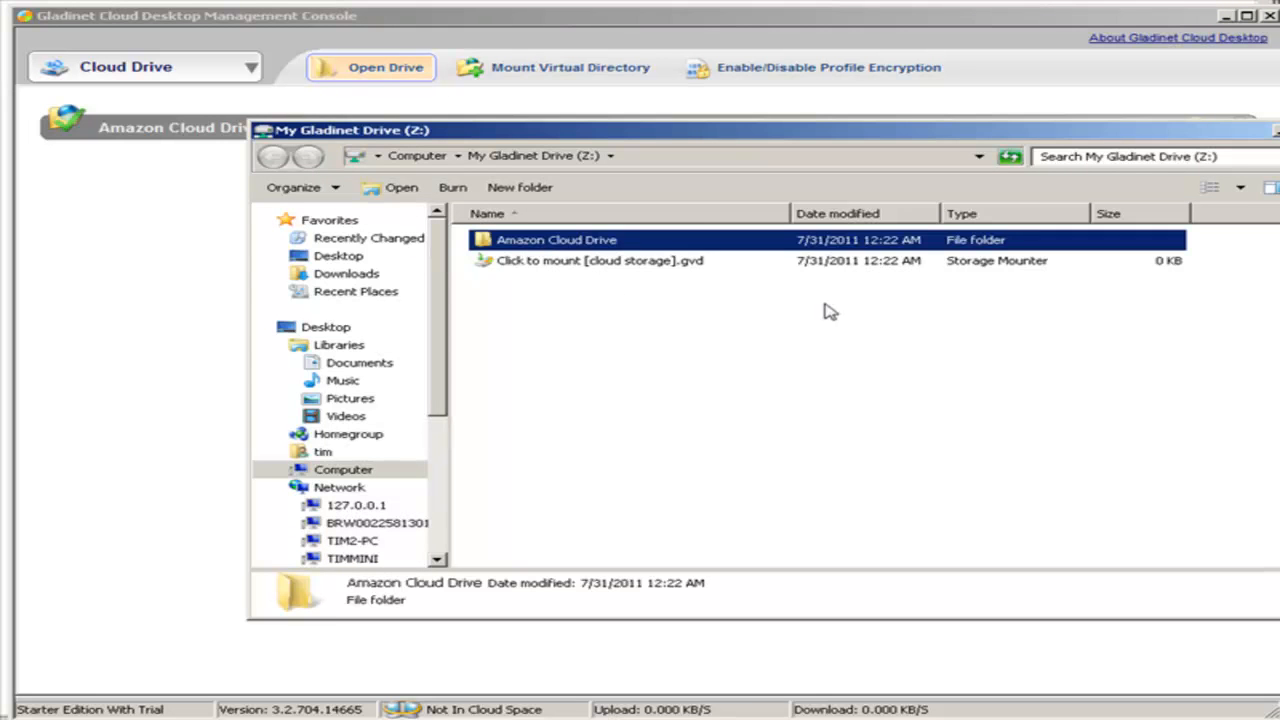
pyautogui.doubleClick(556, 240)
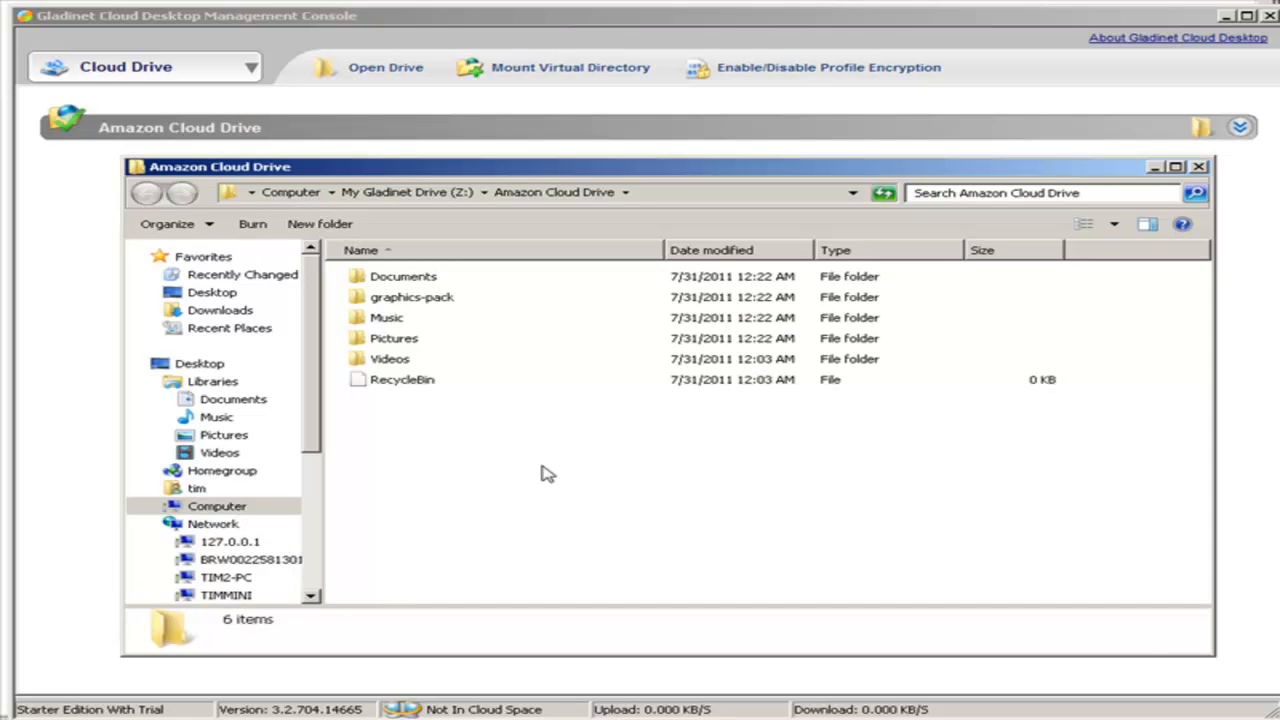
pyautogui.moveTo(568, 456)
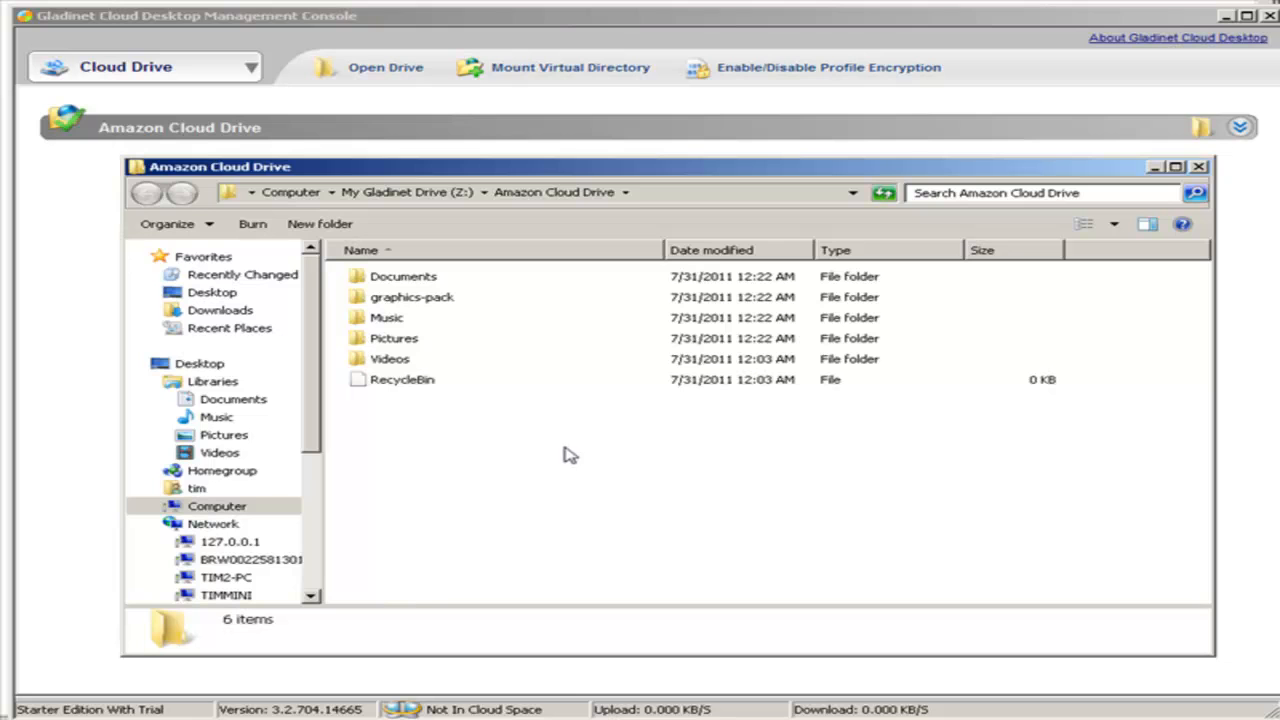
pyautogui.moveTo(544, 468)
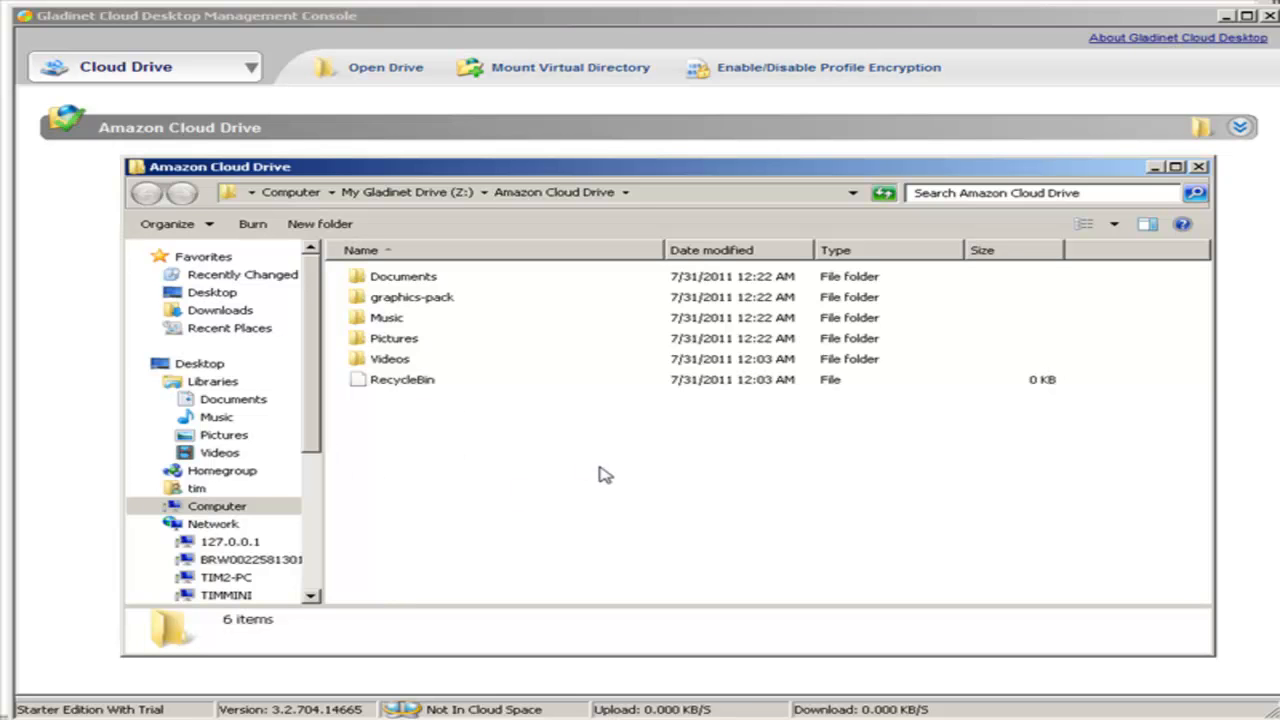
pyautogui.moveTo(682, 304)
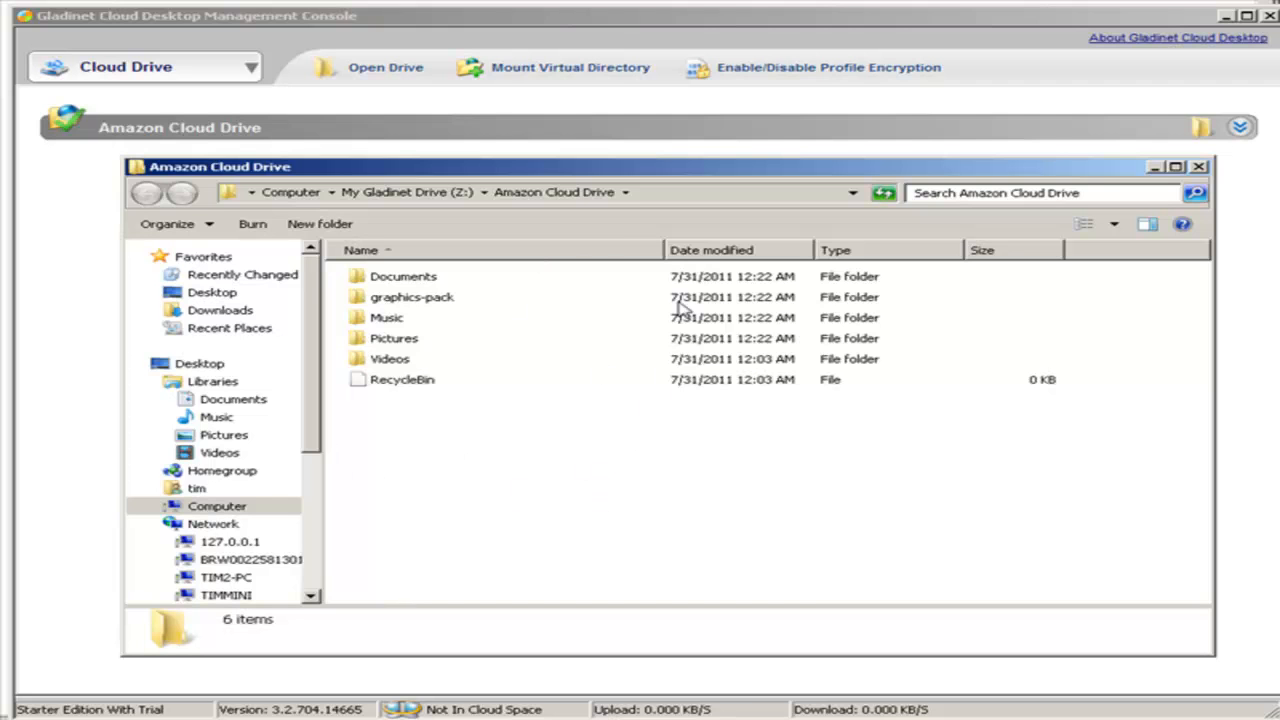
pyautogui.moveTo(610, 378)
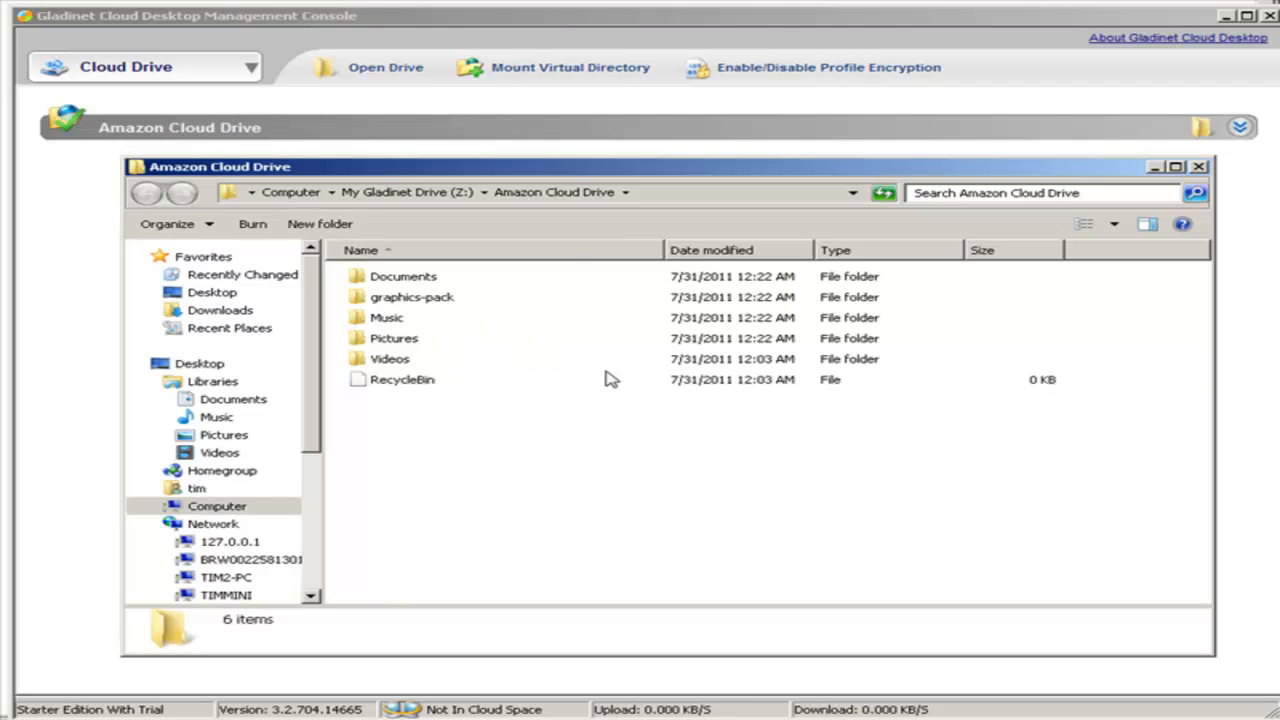
pyautogui.moveTo(644, 288)
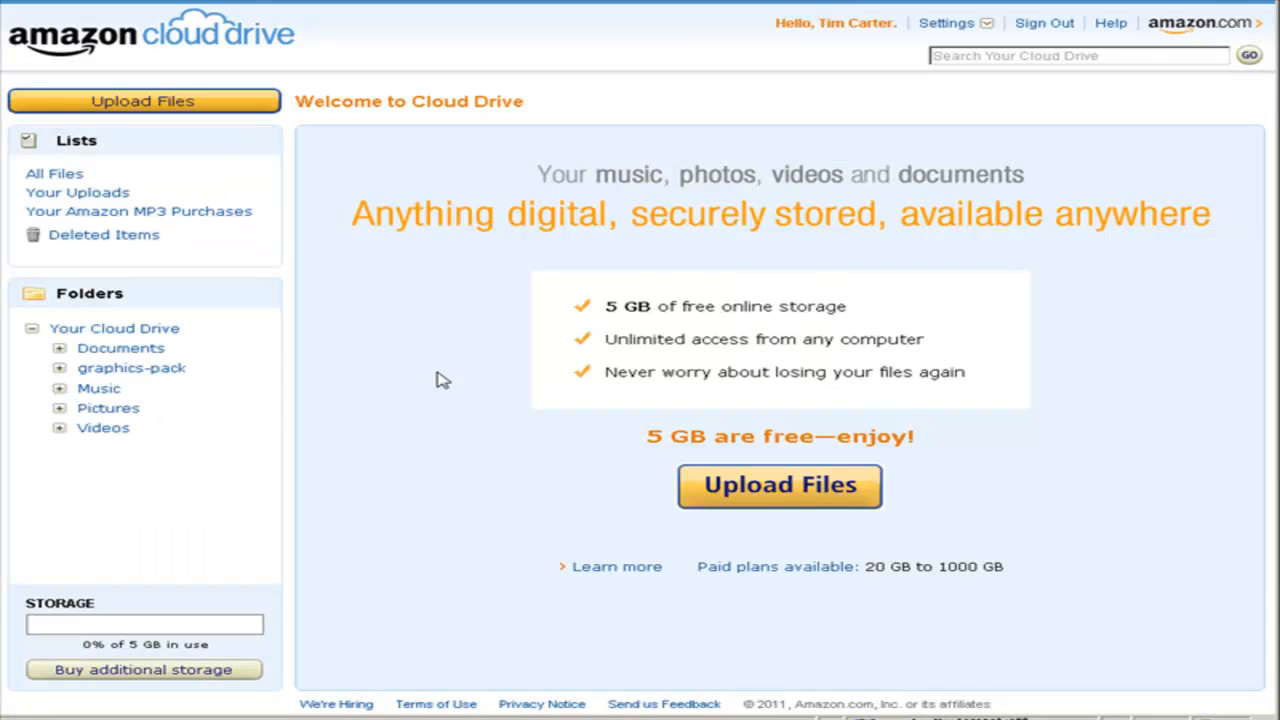
pyautogui.moveTo(1008, 528)
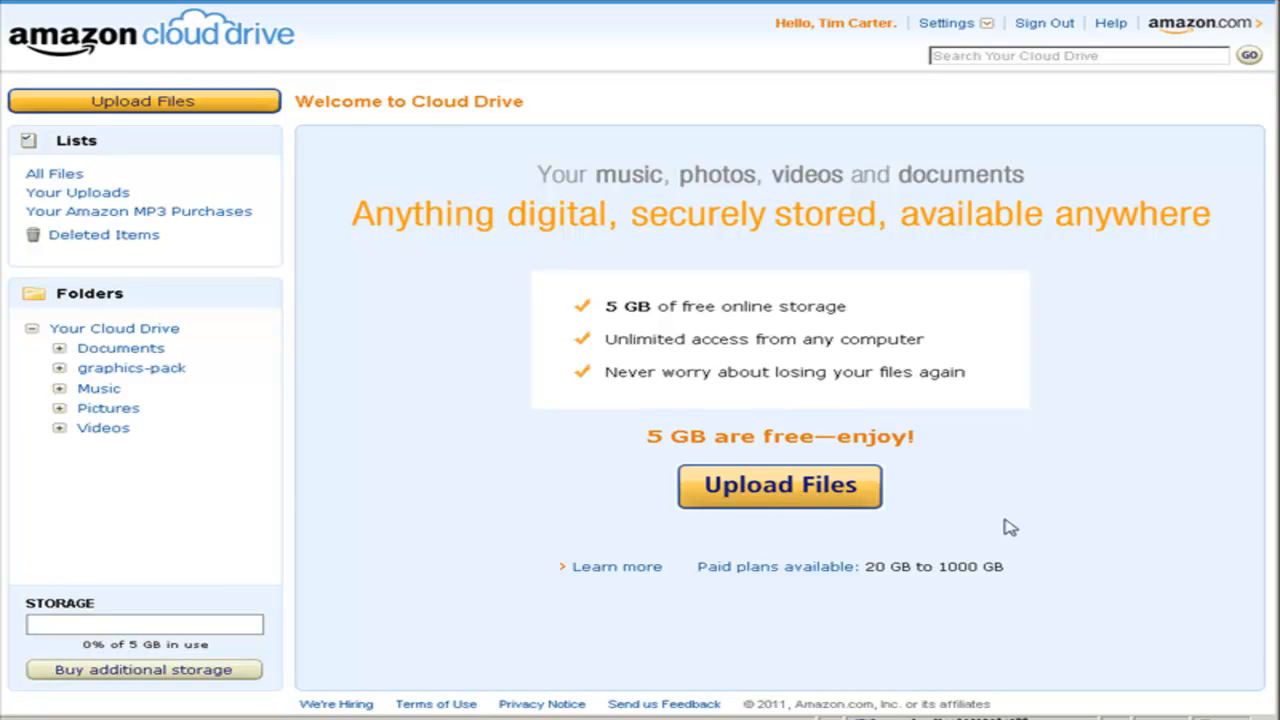
pyautogui.moveTo(992, 522)
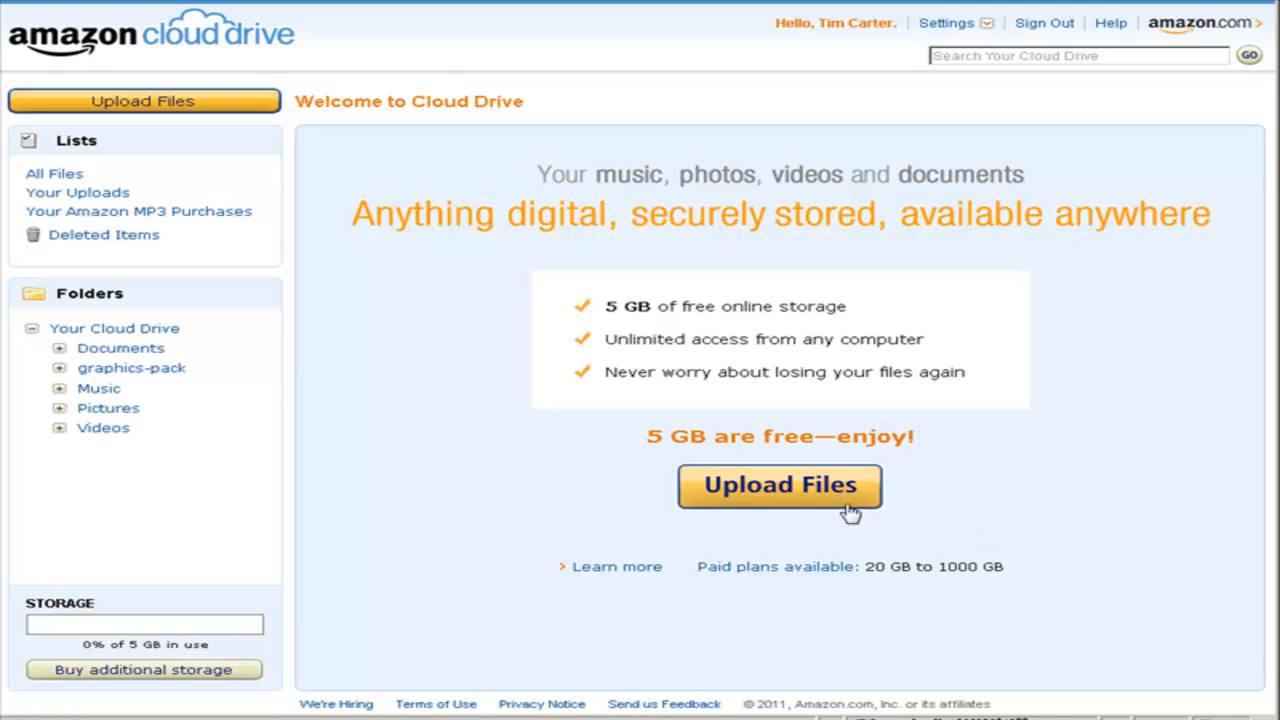
# Start an upload, agree to the Cloud Drive terms and pass the verification step
pyautogui.click(780, 486)
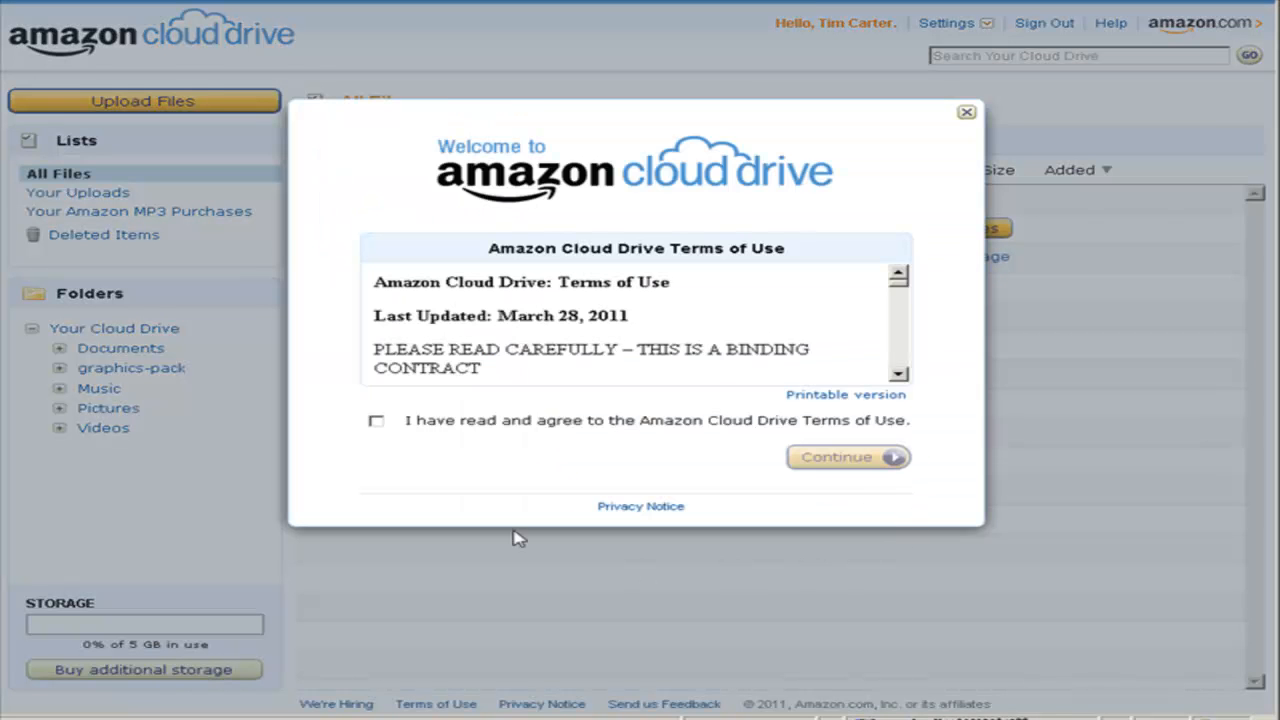
pyautogui.moveTo(736, 432)
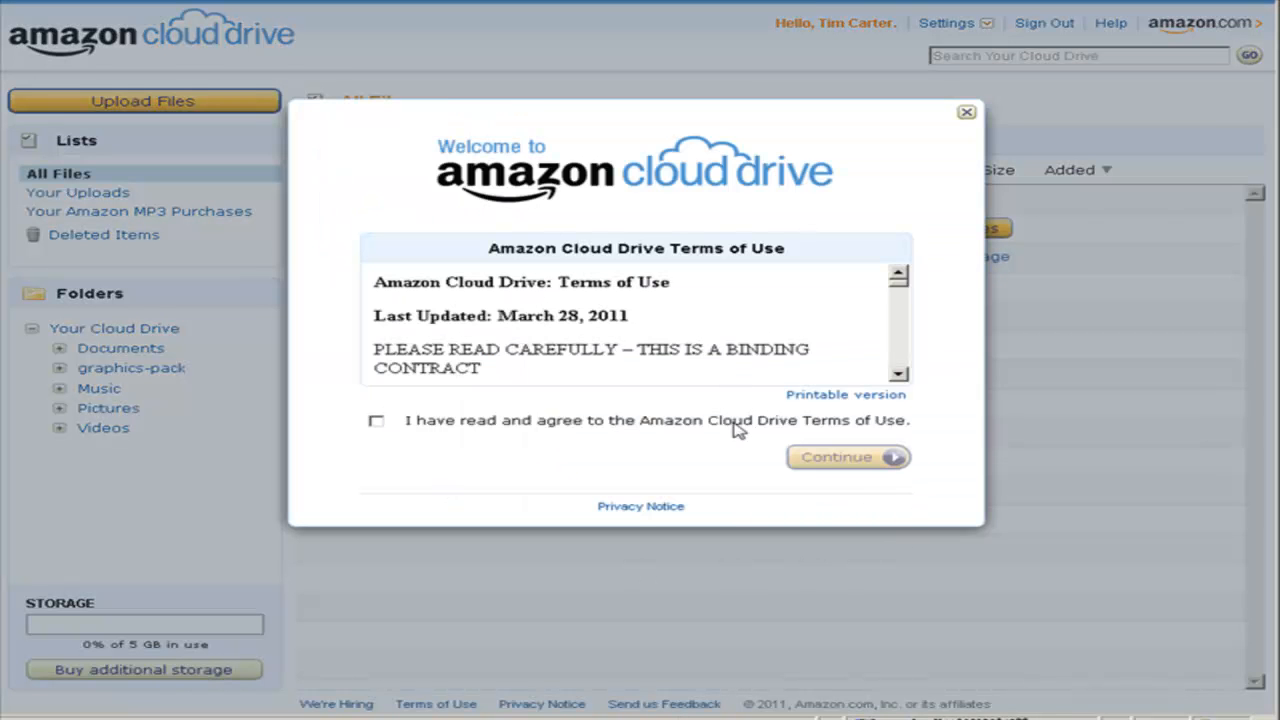
pyautogui.click(376, 420)
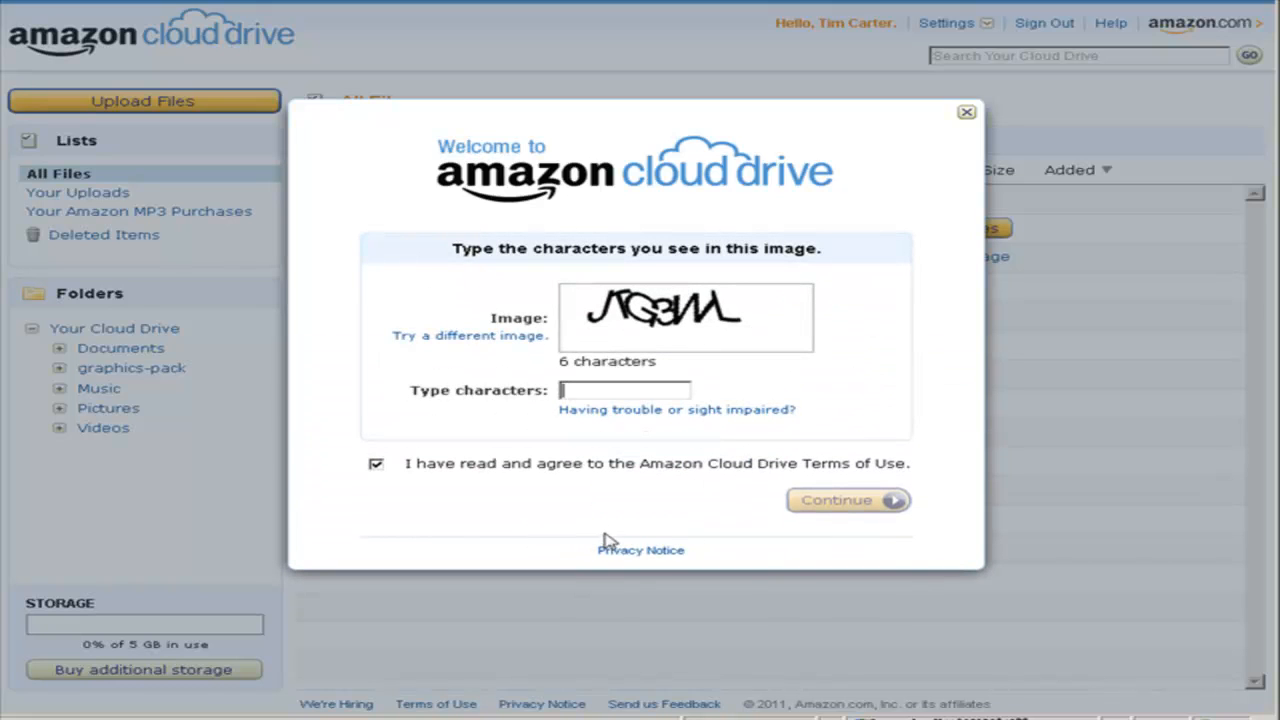
pyautogui.moveTo(664, 232)
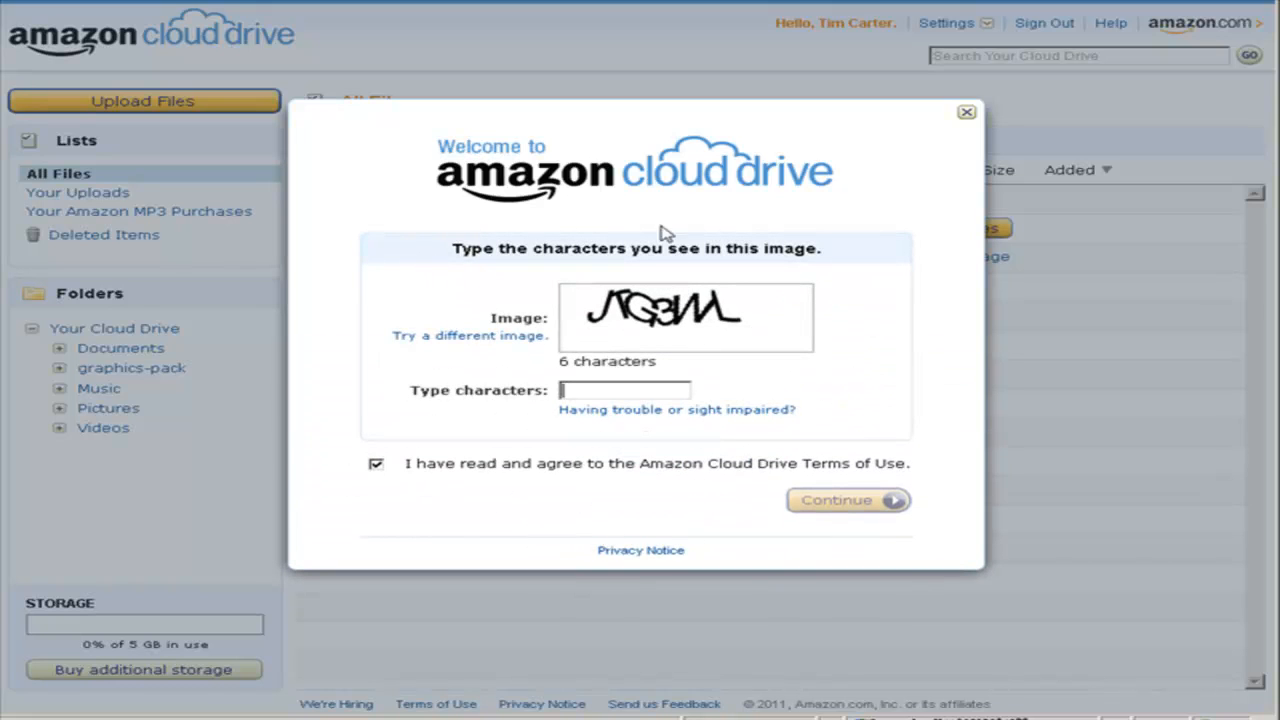
pyautogui.moveTo(782, 396)
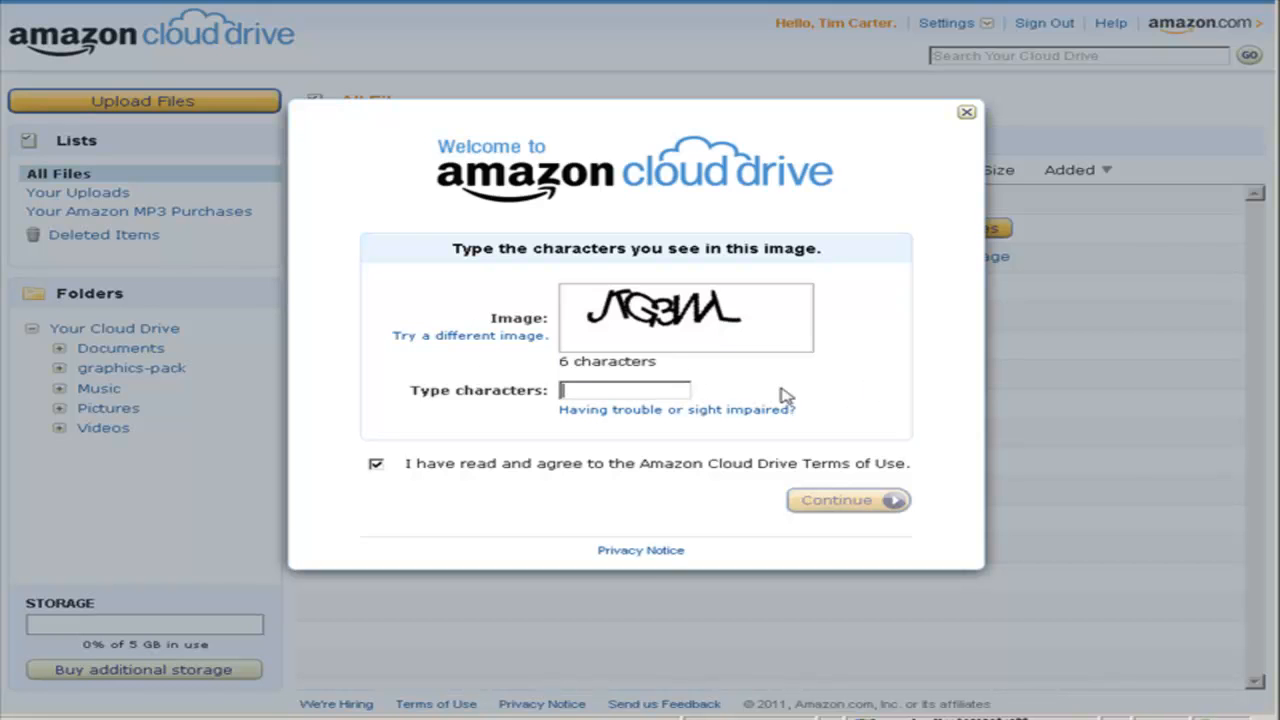
pyautogui.click(848, 500)
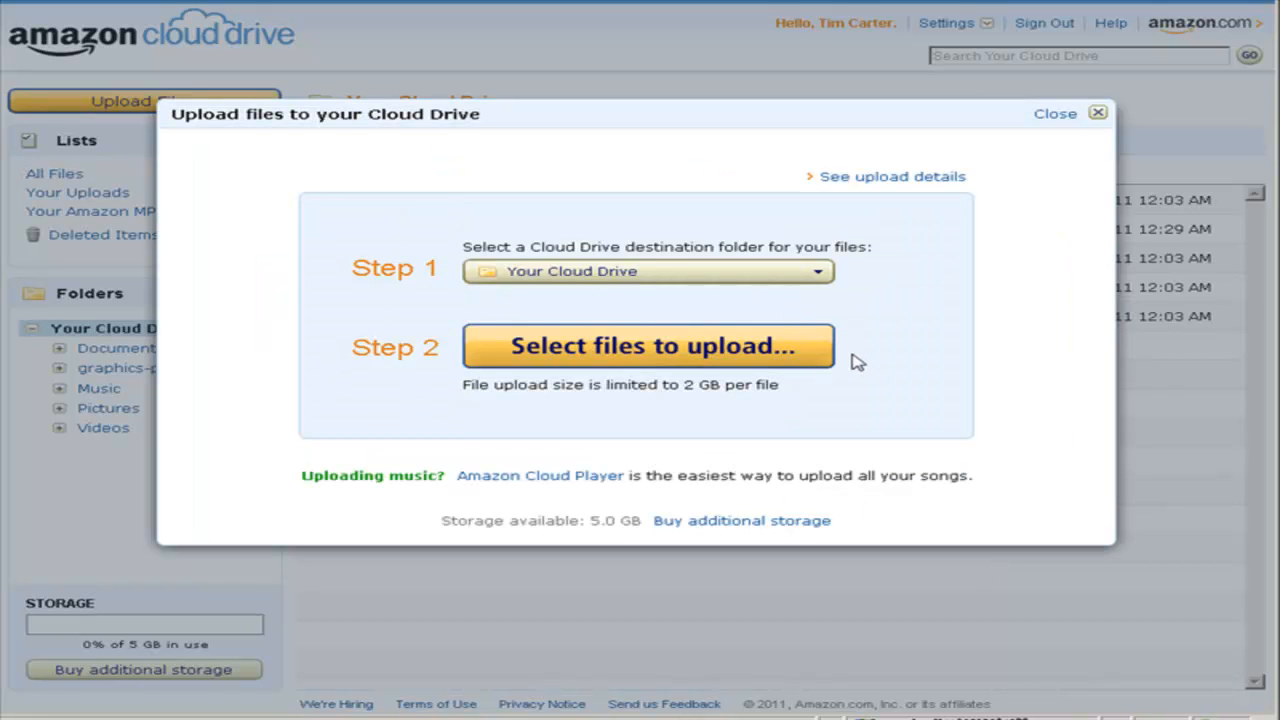
pyautogui.moveTo(730, 350)
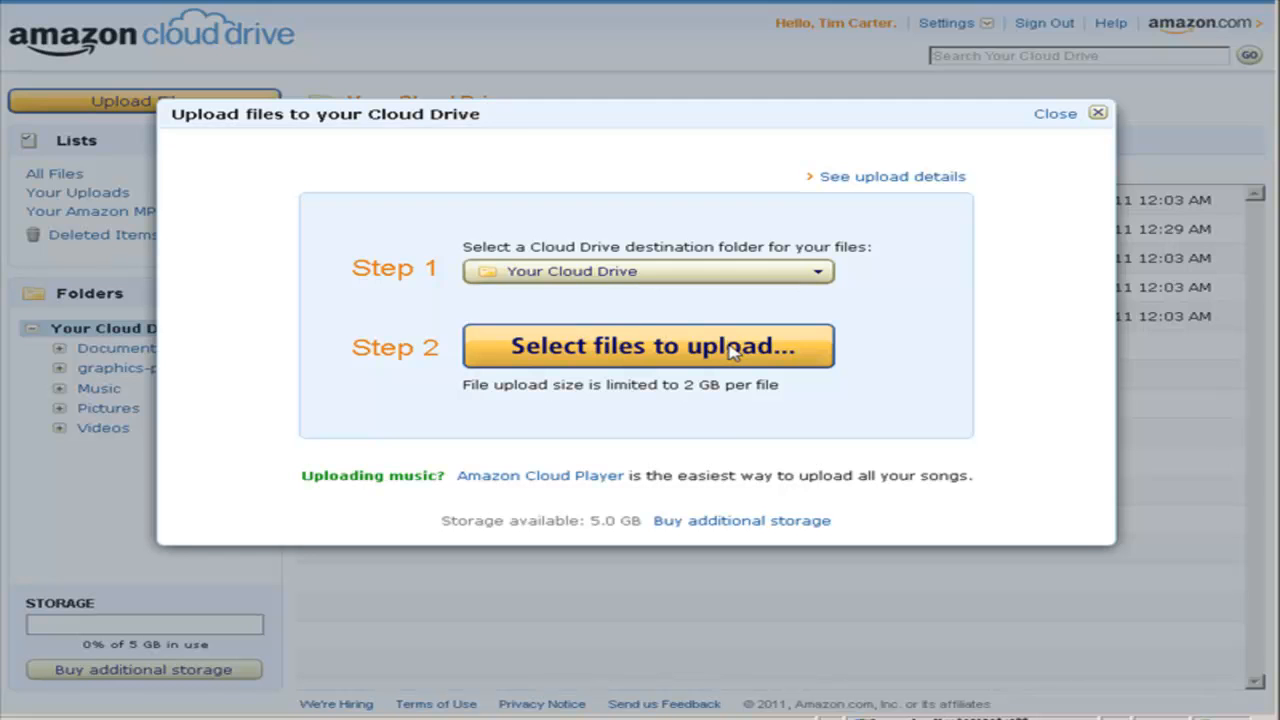
# Select ad.txt from the computer and upload it to the drive root
pyautogui.click(648, 344)
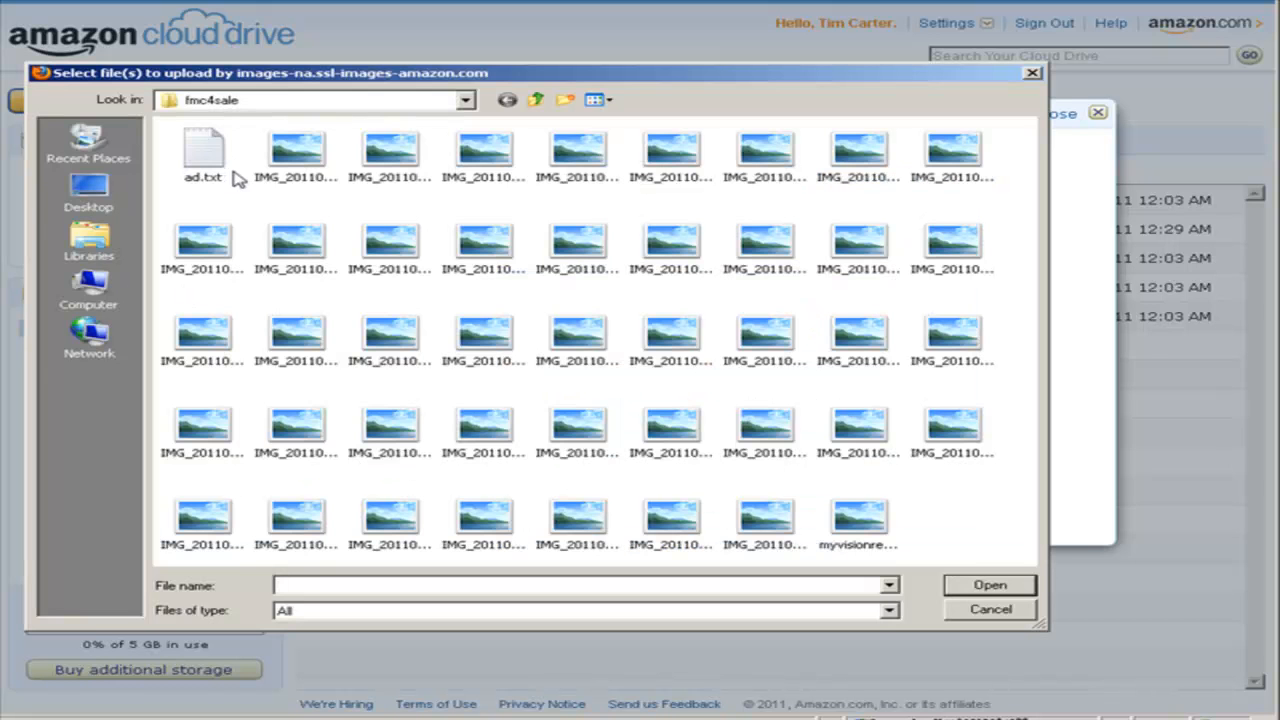
pyautogui.click(200, 150)
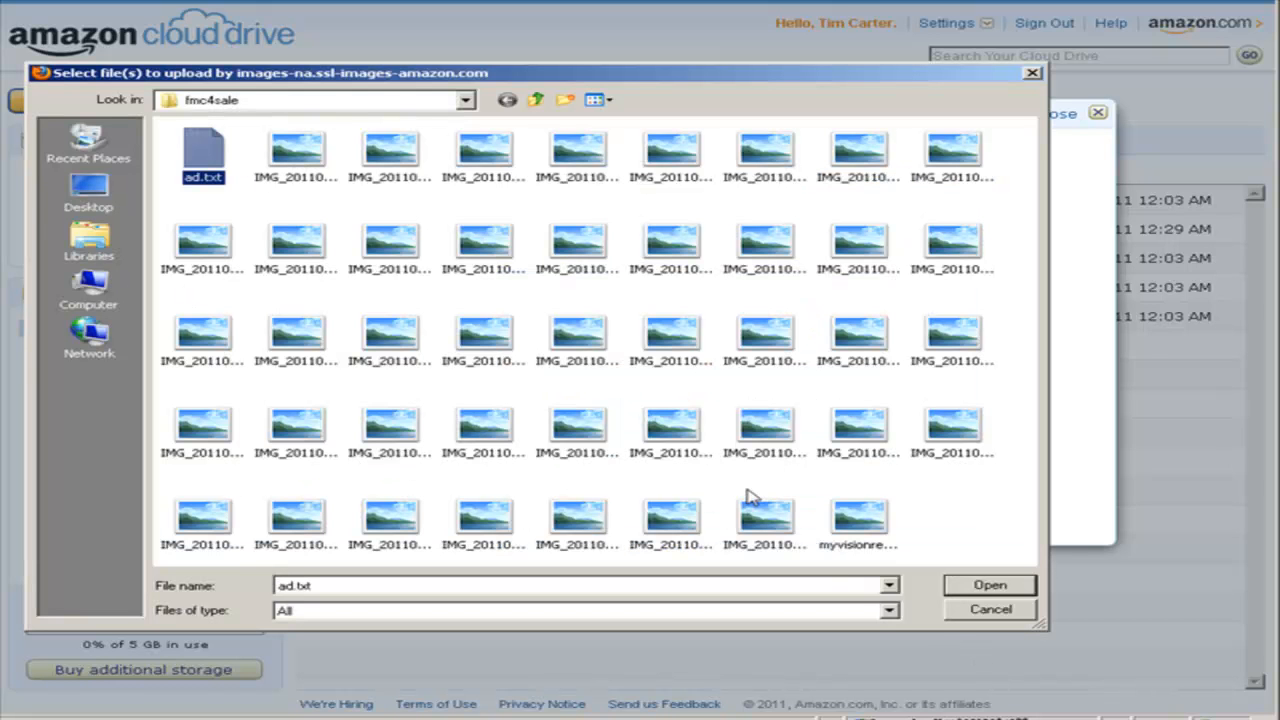
pyautogui.click(992, 584)
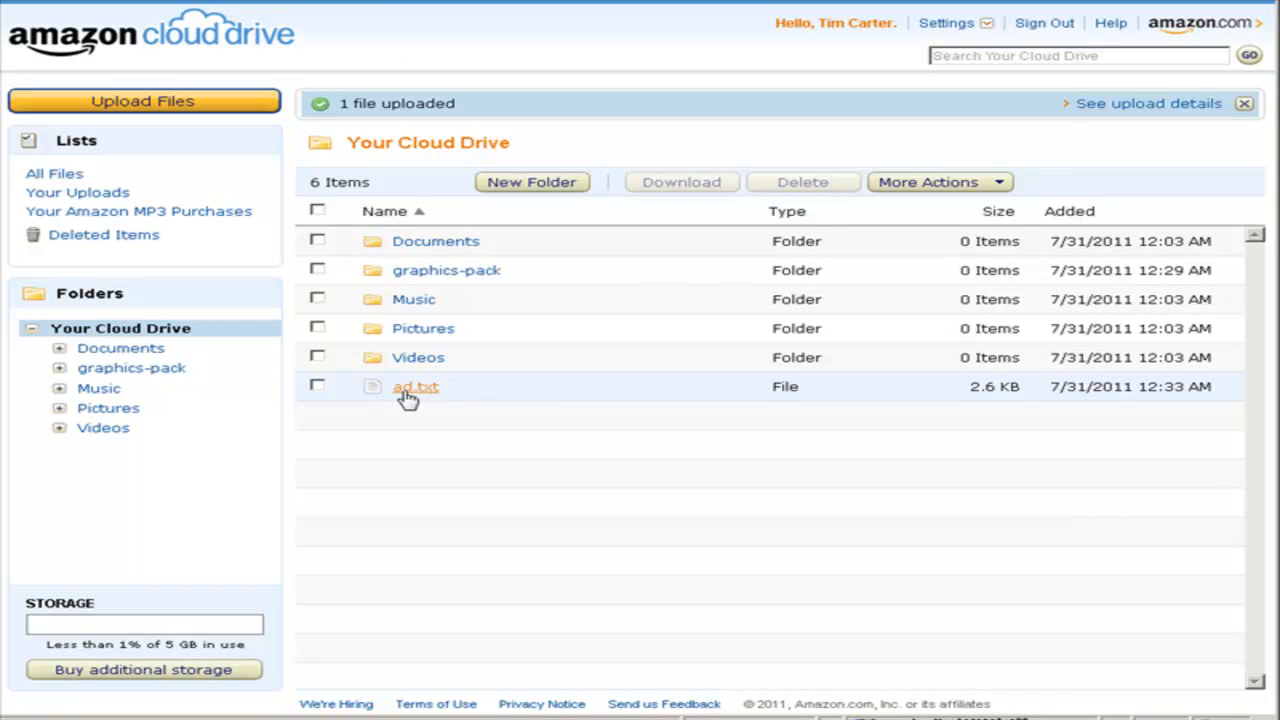
pyautogui.moveTo(416, 392)
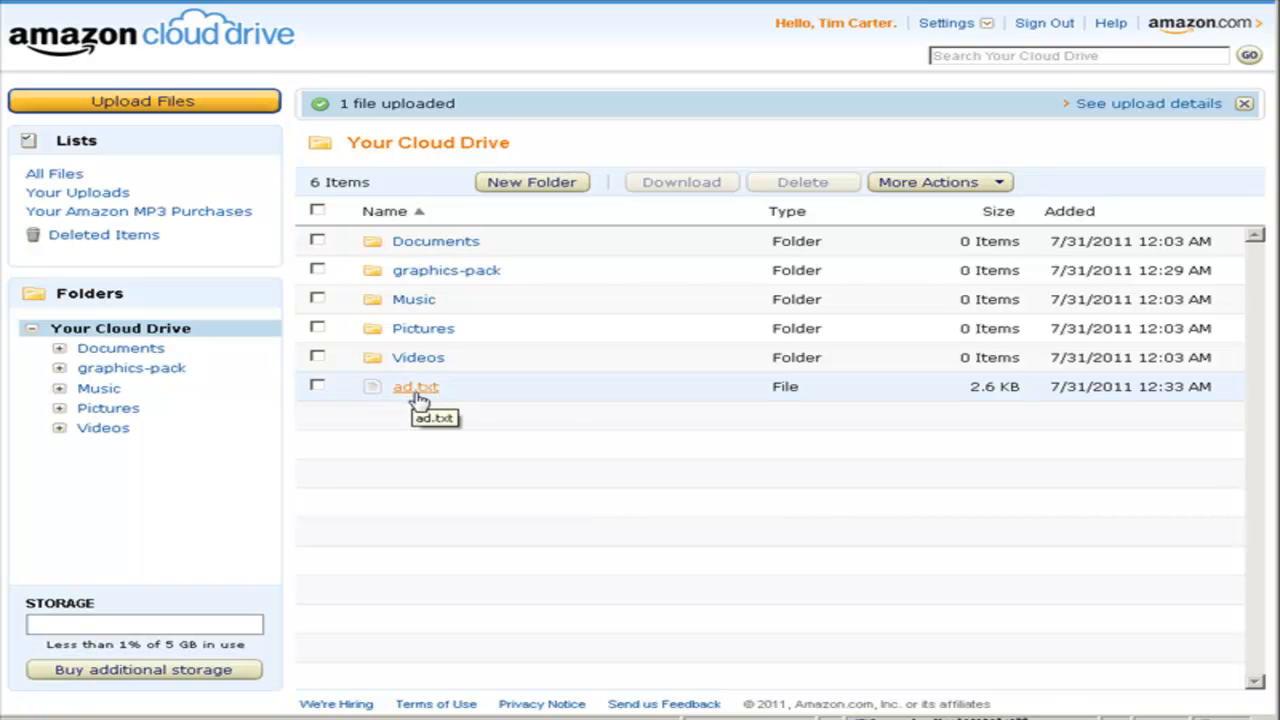
pyautogui.moveTo(510, 414)
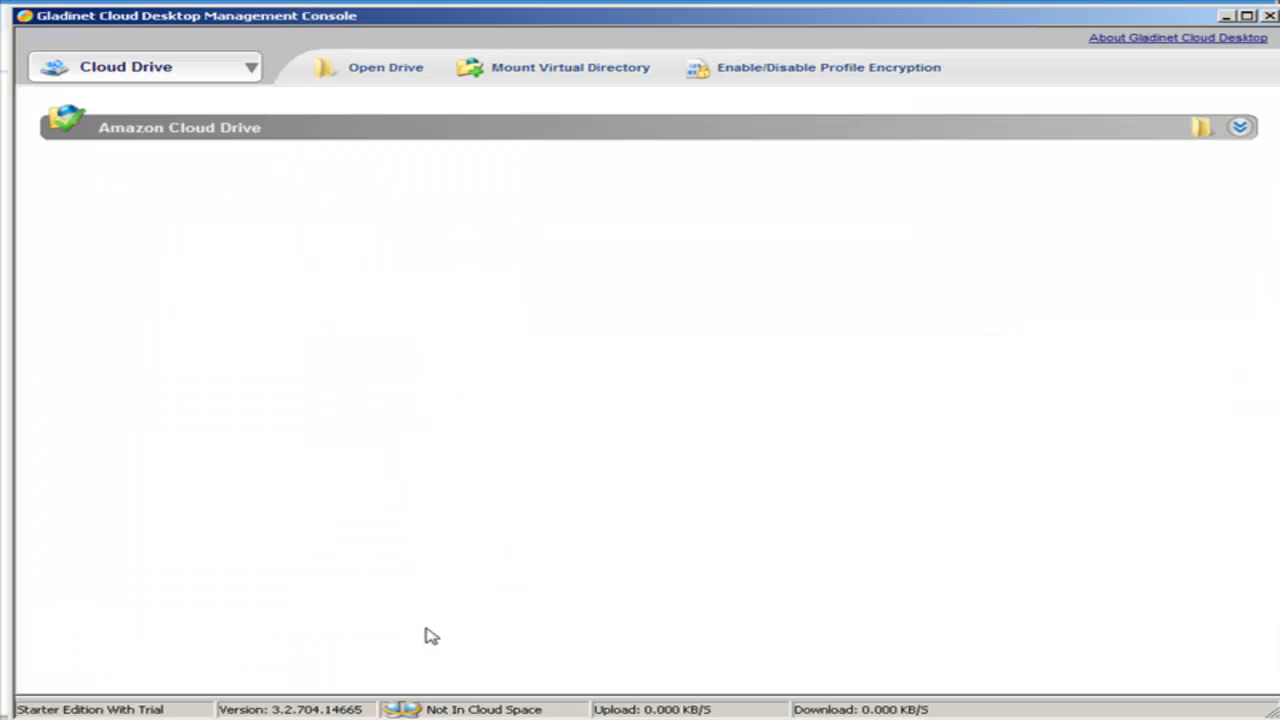
pyautogui.moveTo(212, 96)
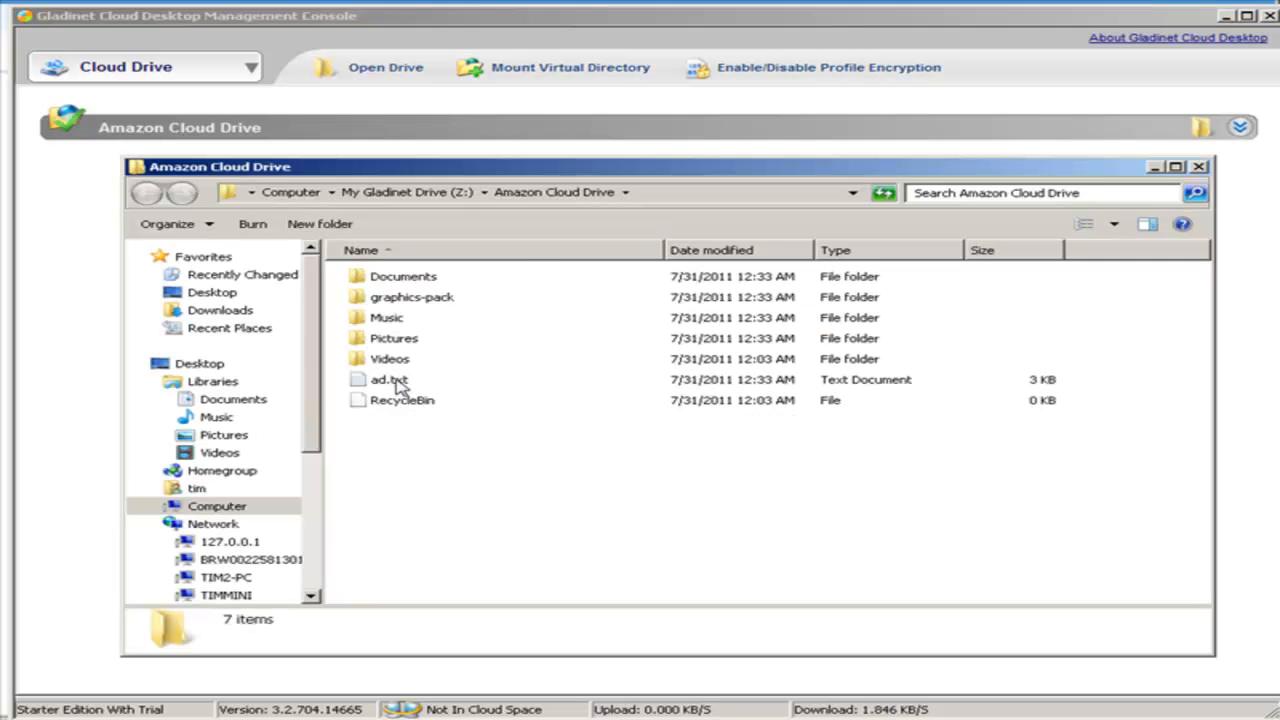
# Select the synced ad.txt in the mounted Amazon Cloud Drive folder to confirm it arrived
pyautogui.click(388, 378)
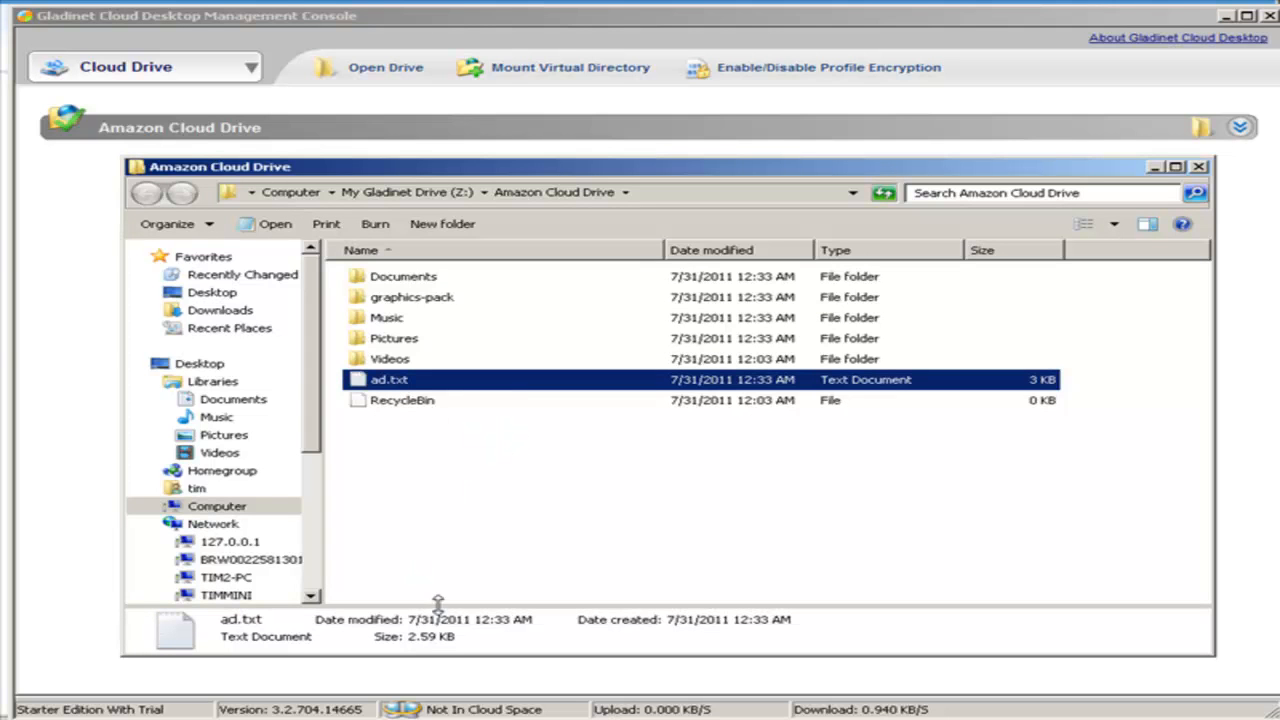
pyautogui.moveTo(660, 590)
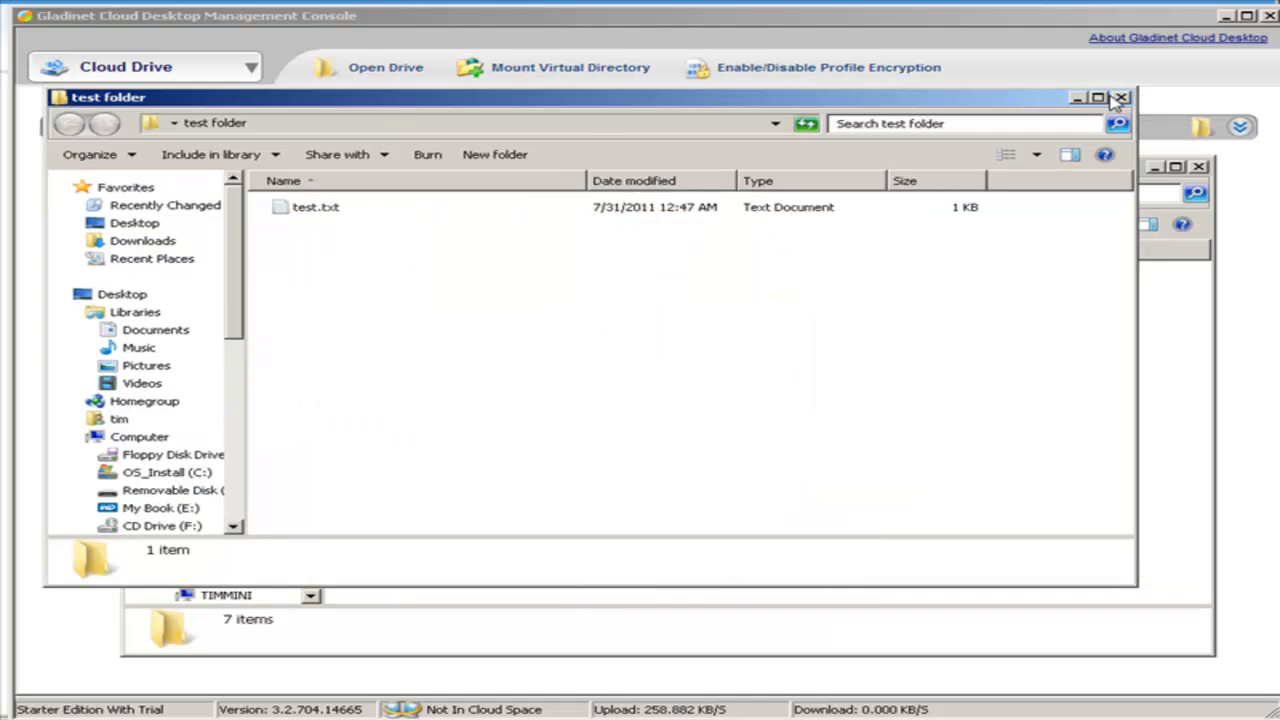
# Upload the local test folder into the Amazon Cloud Drive and confirm it lists 8 items
pyautogui.click(1116, 96)
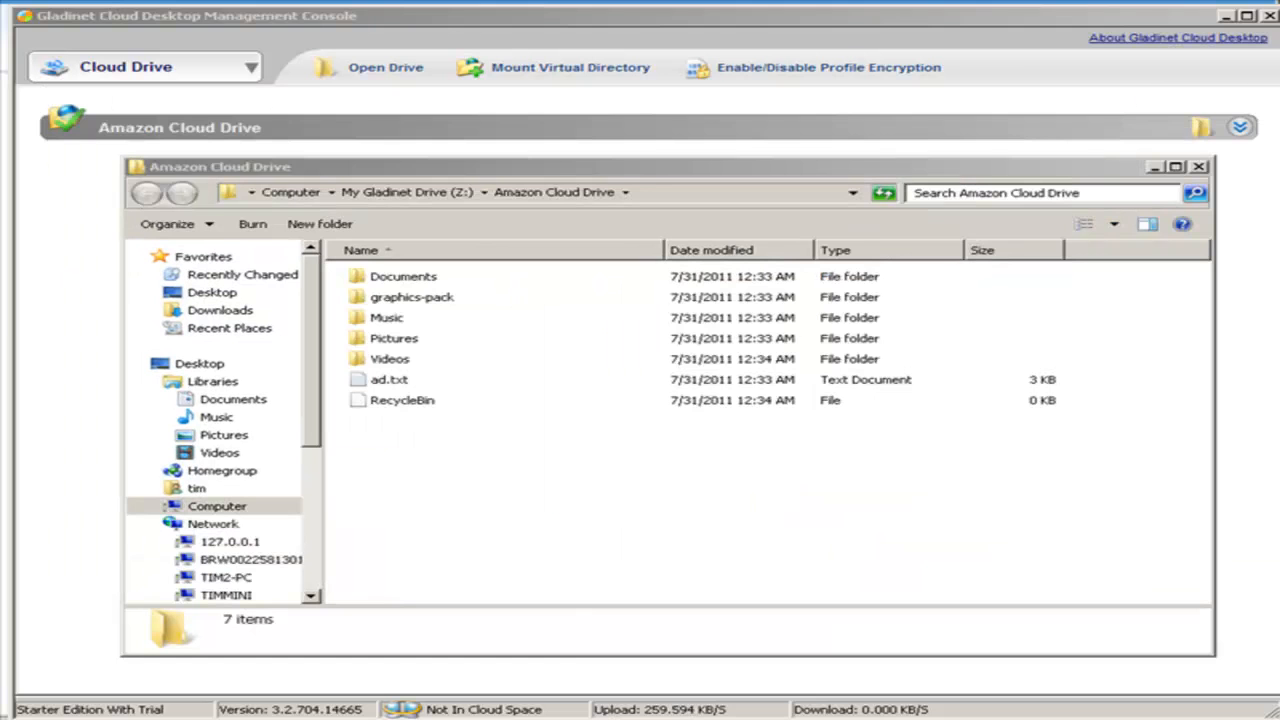
pyautogui.click(224, 434)
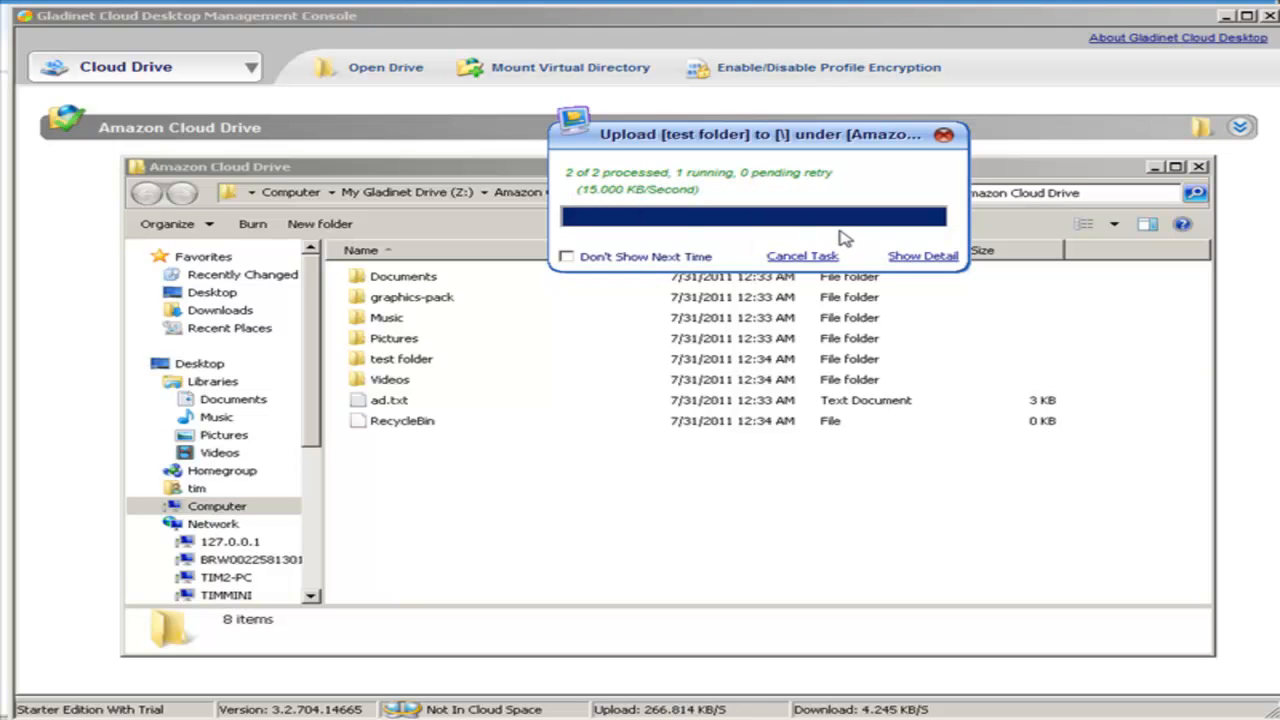
pyautogui.click(940, 136)
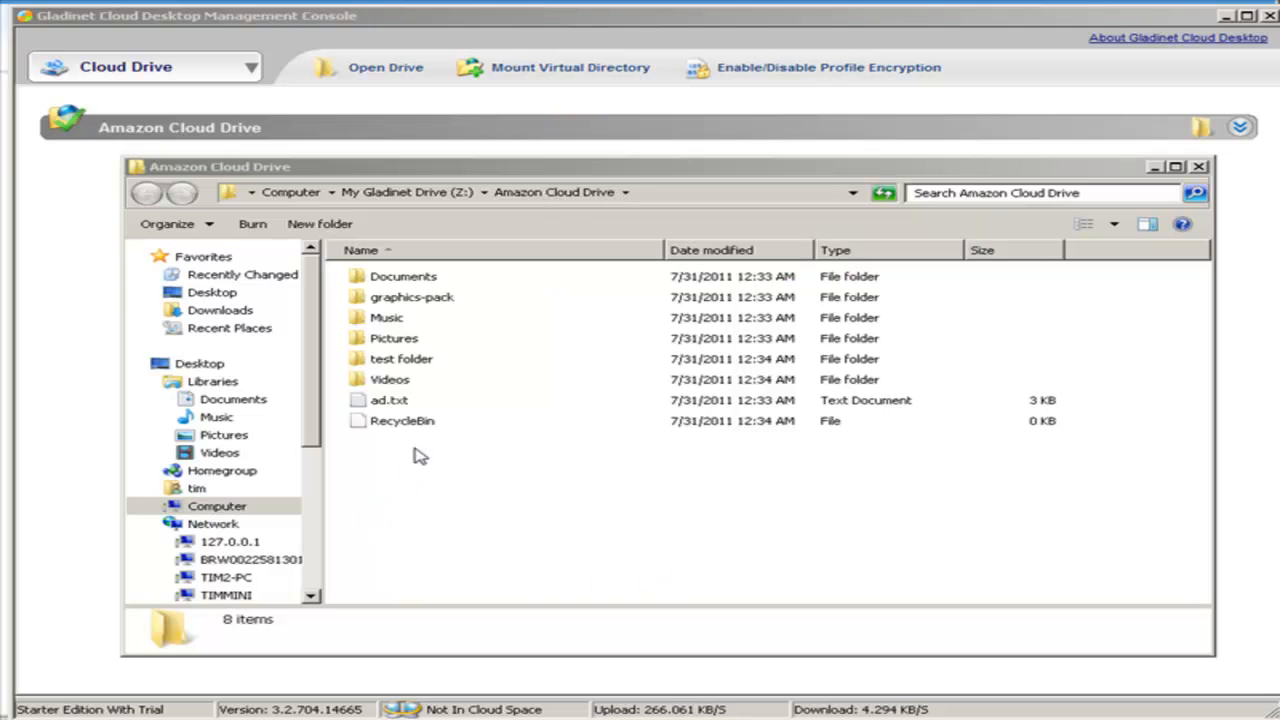
pyautogui.moveTo(440, 376)
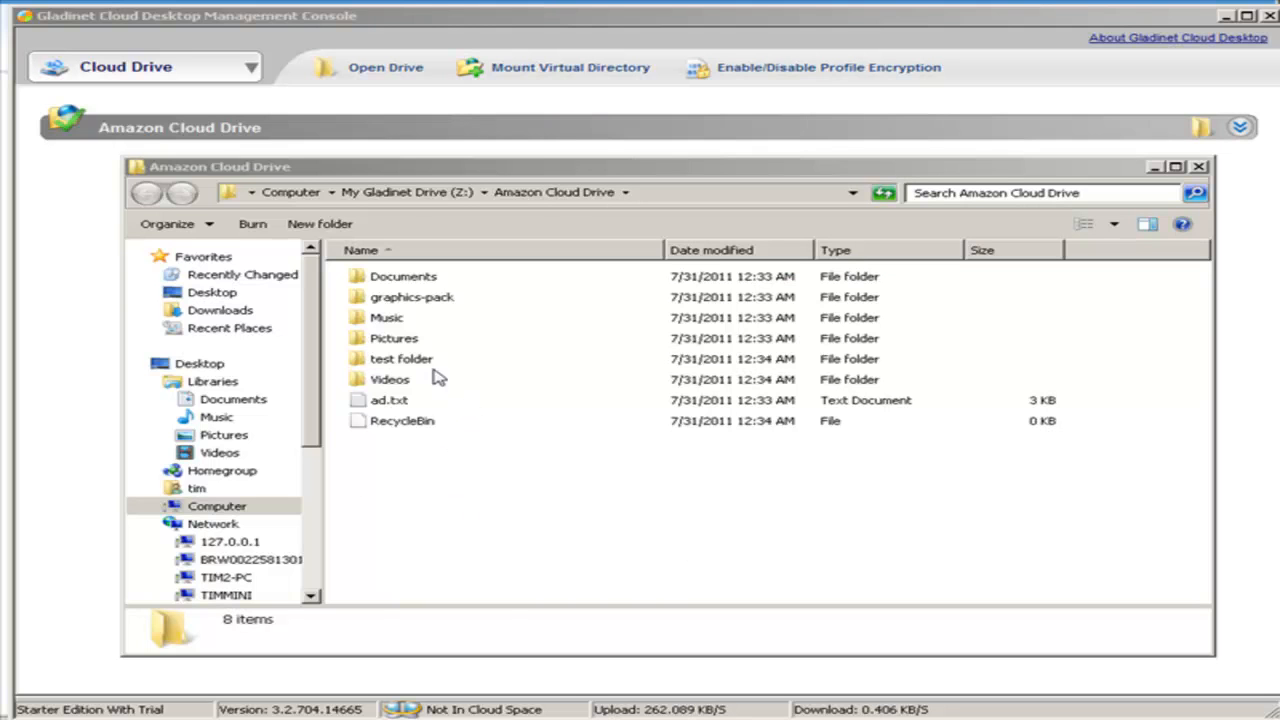
pyautogui.click(400, 358)
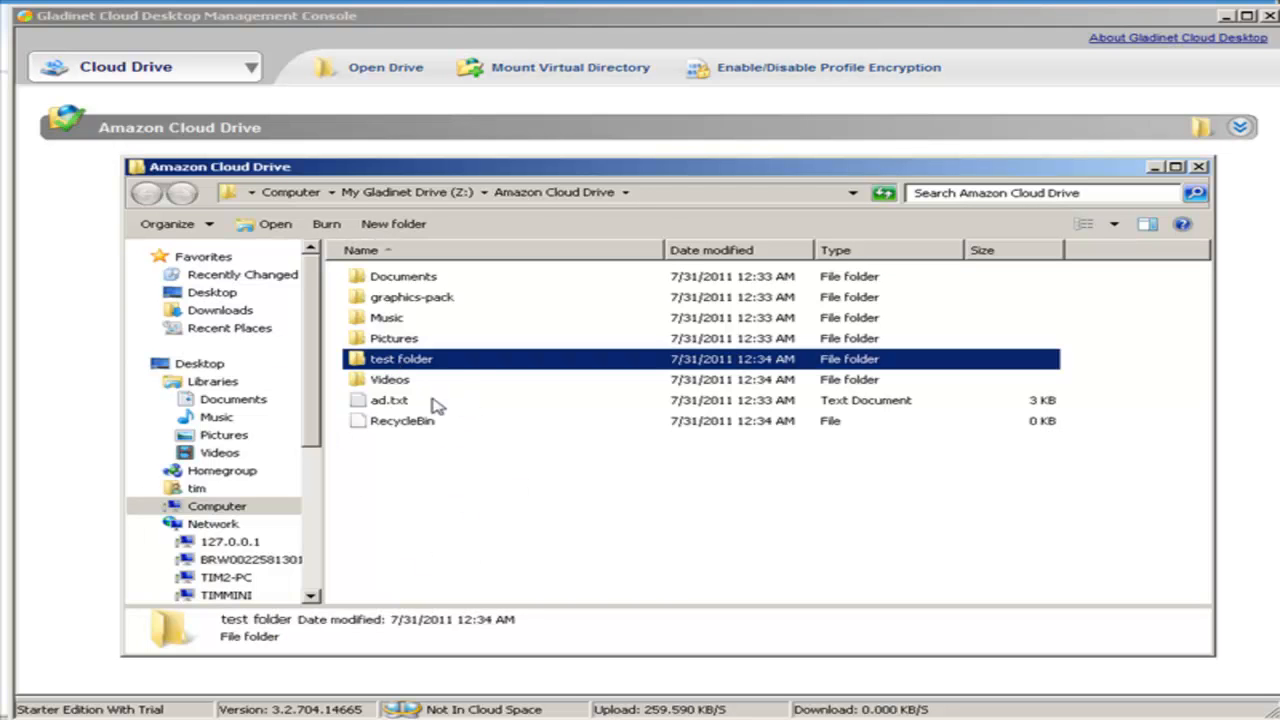
pyautogui.moveTo(482, 488)
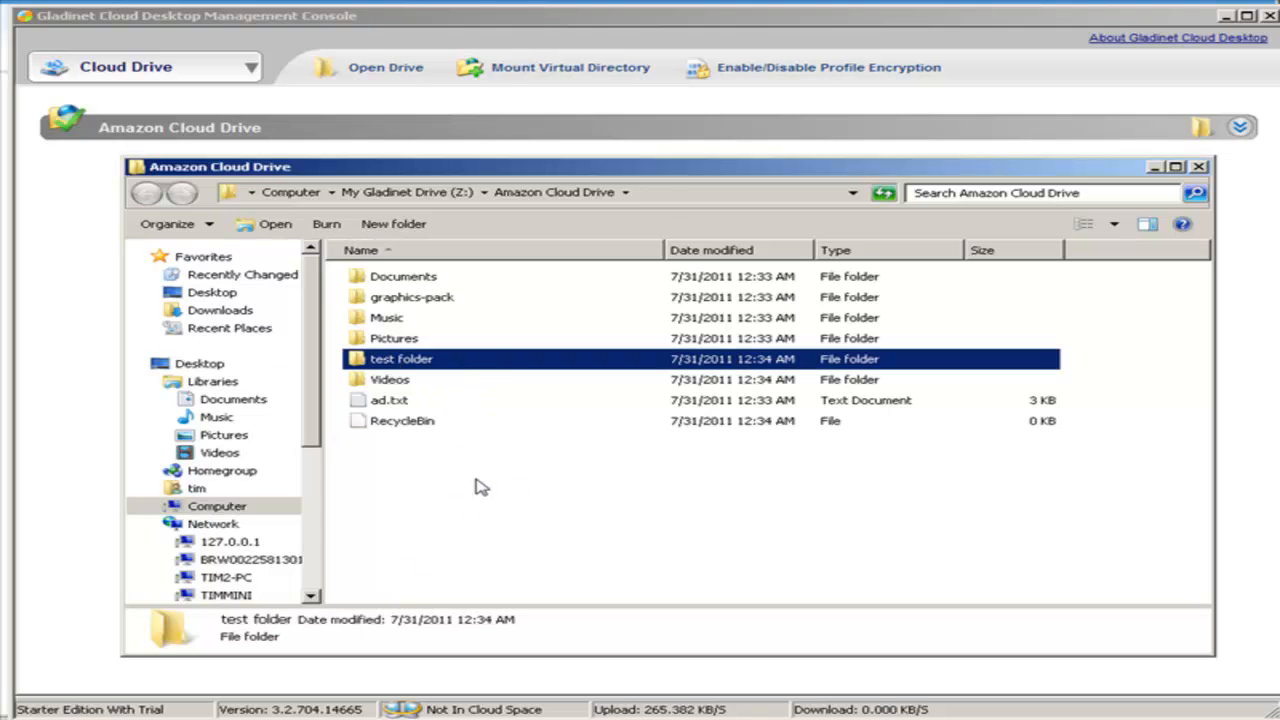